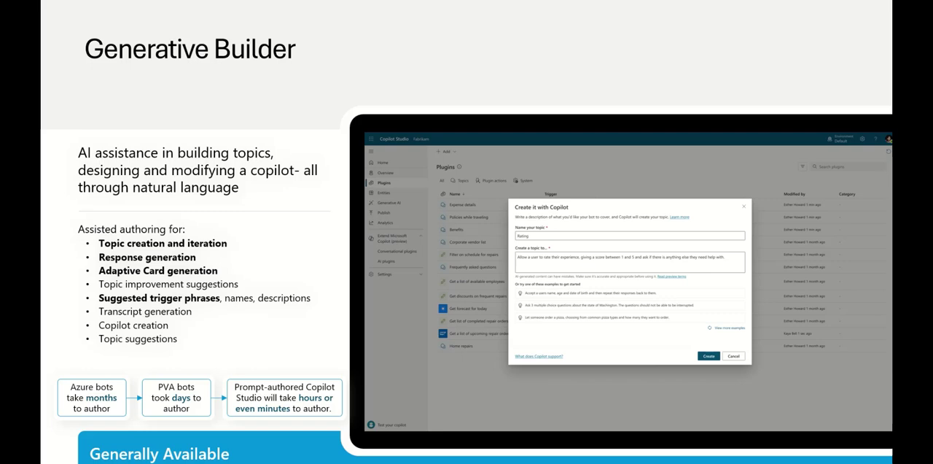
{"action": "mouse_move", "coordinate": [121, 271]}
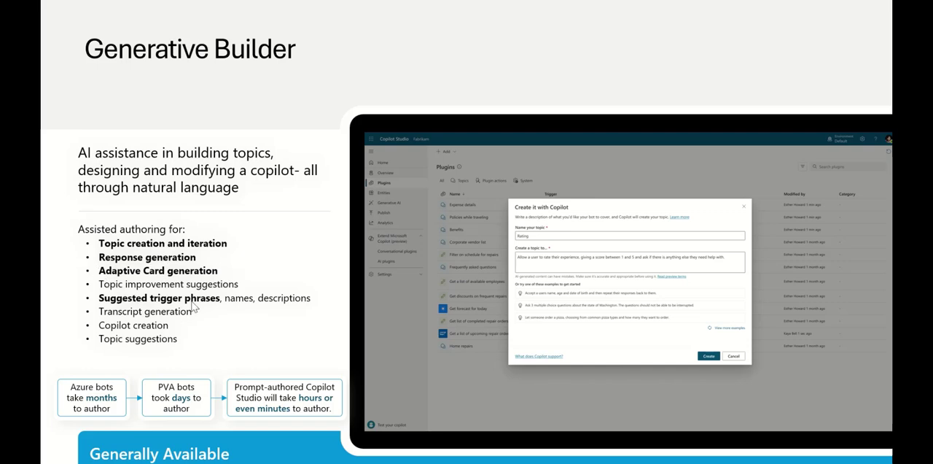
{"action": "mouse_move", "coordinate": [206, 269]}
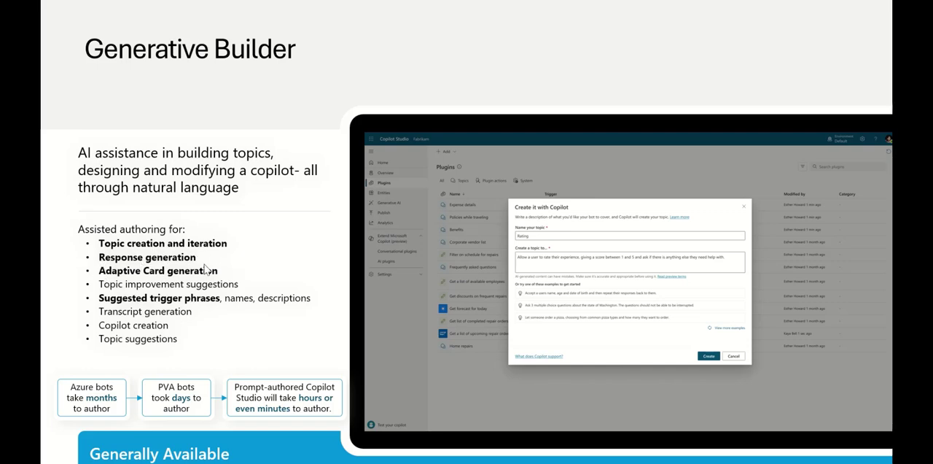
{"action": "mouse_move", "coordinate": [214, 280]}
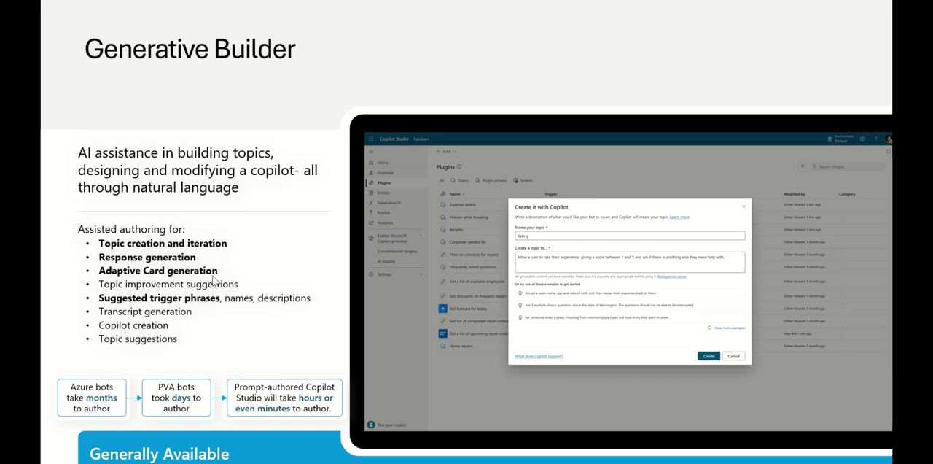
{"action": "mouse_move", "coordinate": [99, 275]}
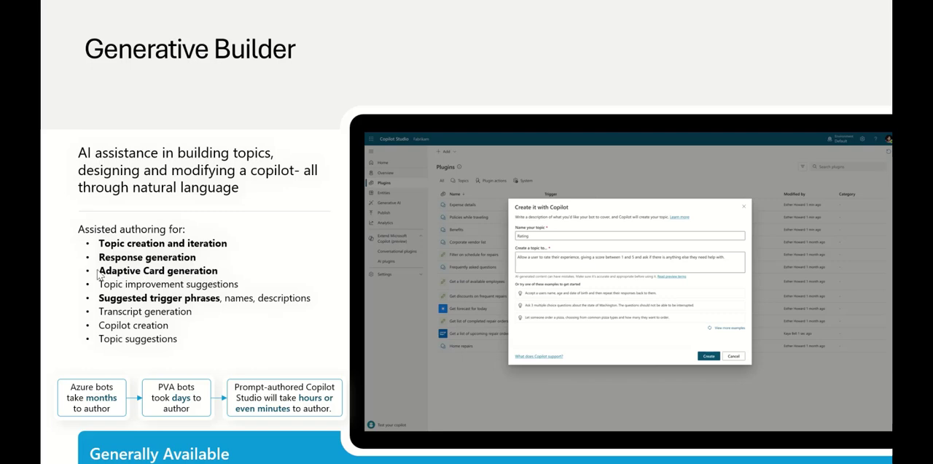
{"action": "mouse_move", "coordinate": [195, 278]}
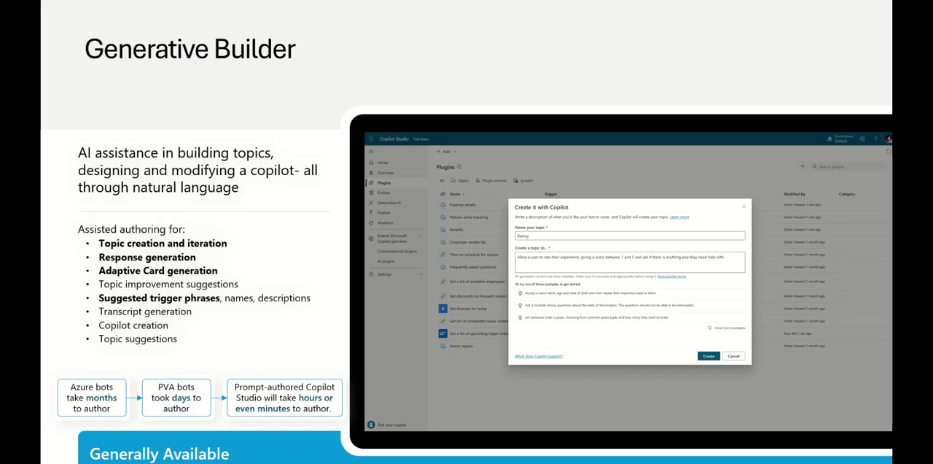
{"action": "mouse_move", "coordinate": [314, 192]}
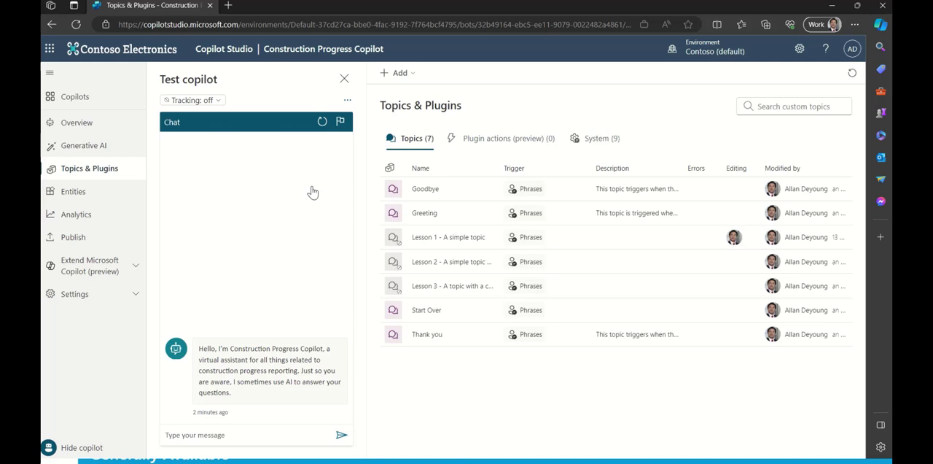
{"action": "mouse_move", "coordinate": [311, 352]}
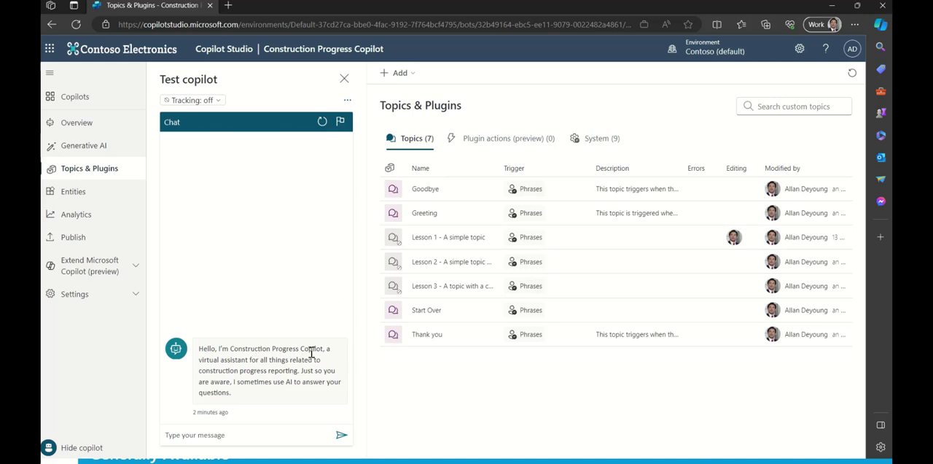
{"action": "mouse_move", "coordinate": [311, 352]}
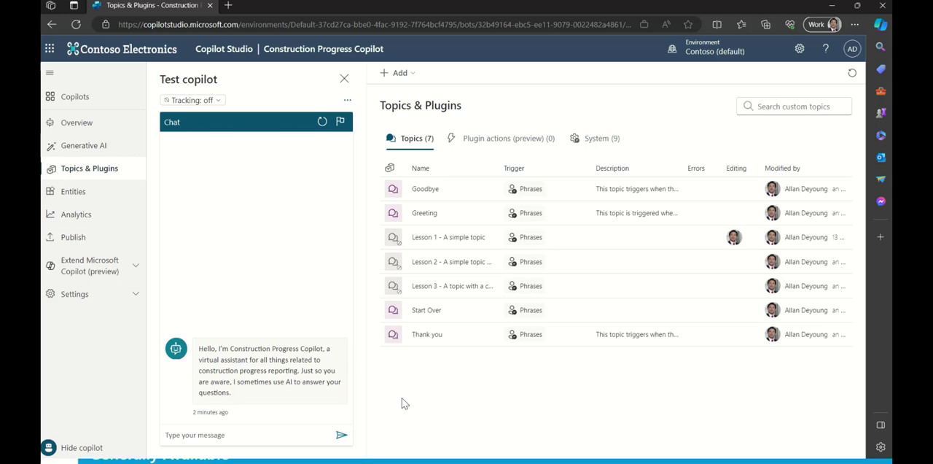
{"action": "mouse_move", "coordinate": [298, 394]}
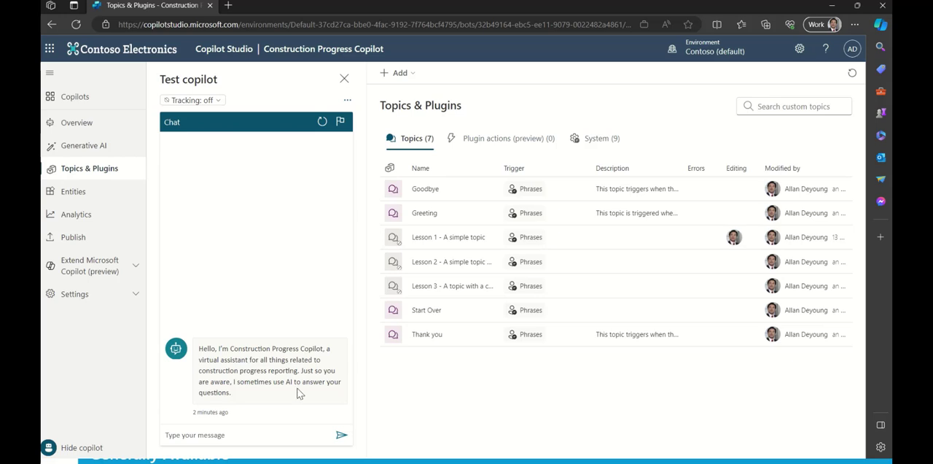
Step: Open + Add to show the From blank and Create from description topic options
{"action": "left_click", "coordinate": [396, 72]}
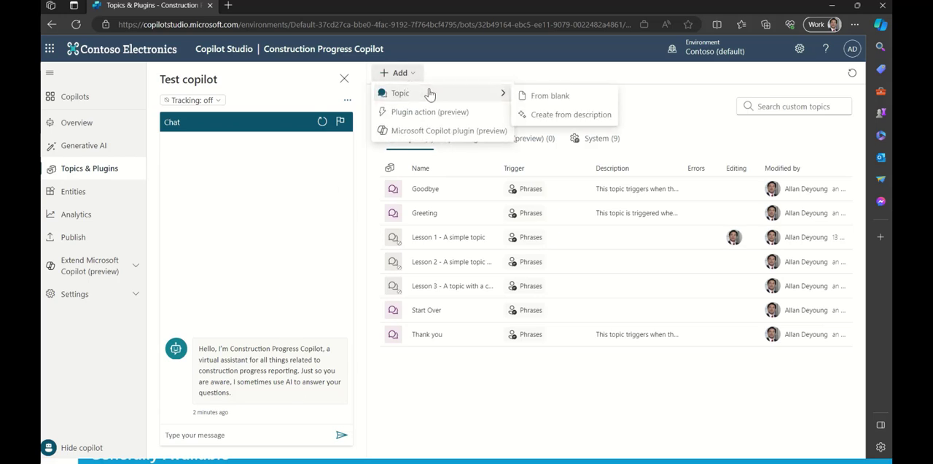
{"action": "mouse_move", "coordinate": [554, 120]}
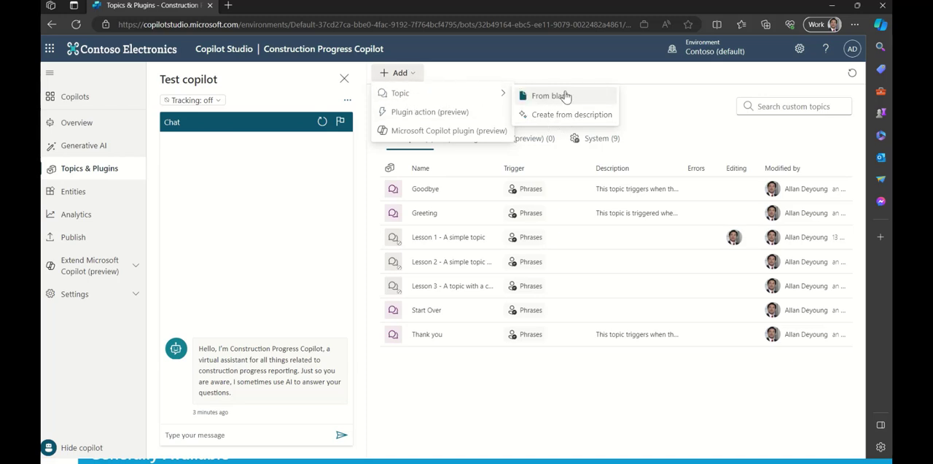
{"action": "mouse_move", "coordinate": [562, 99]}
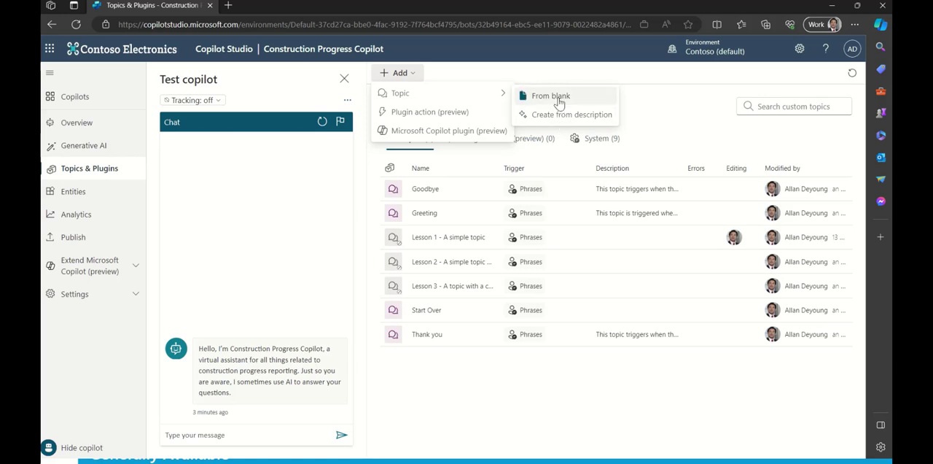
{"action": "mouse_move", "coordinate": [565, 101]}
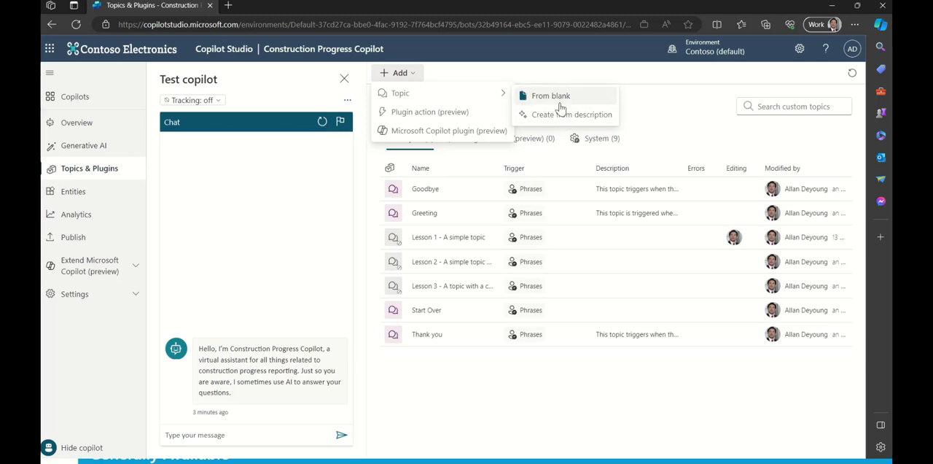
{"action": "mouse_move", "coordinate": [571, 117]}
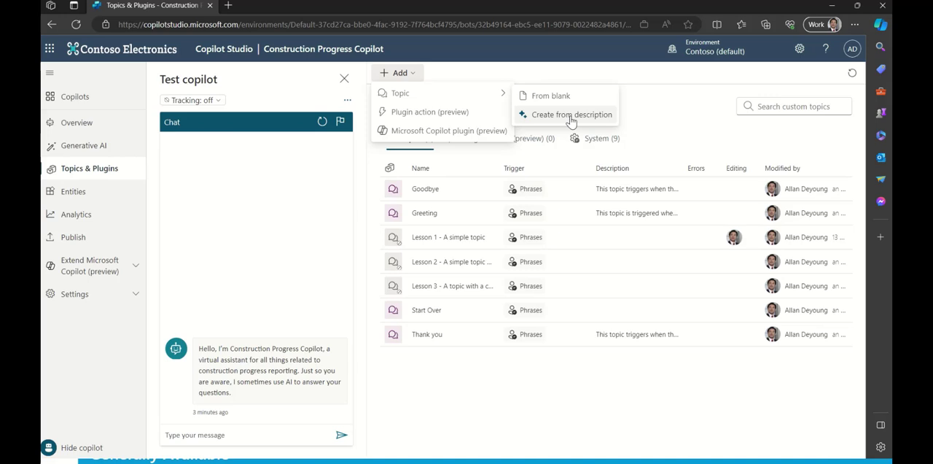
{"action": "mouse_move", "coordinate": [529, 124]}
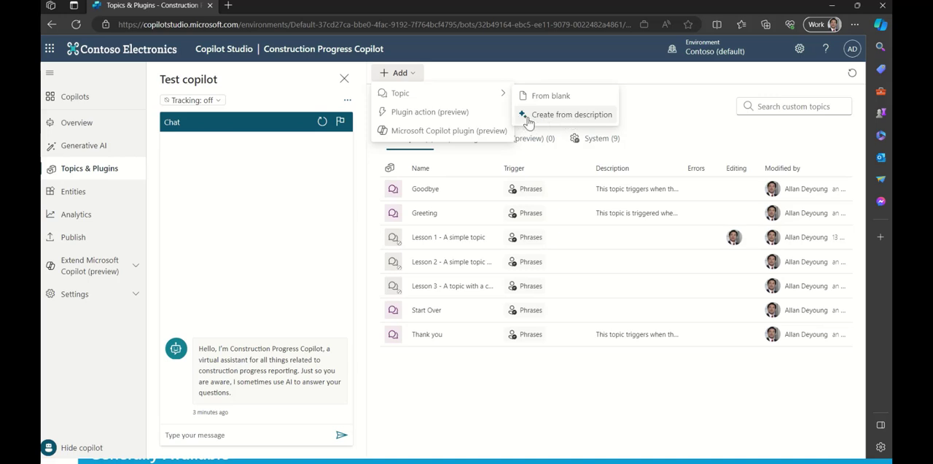
{"action": "mouse_move", "coordinate": [556, 120]}
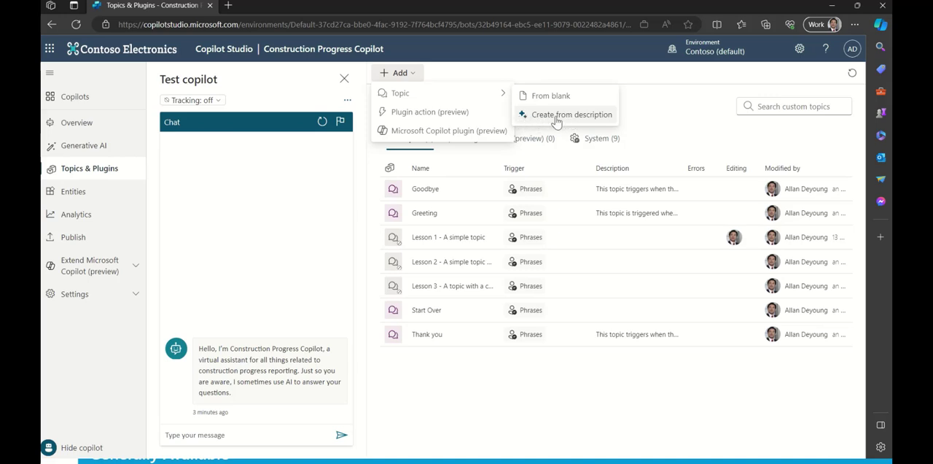
{"action": "mouse_move", "coordinate": [539, 125]}
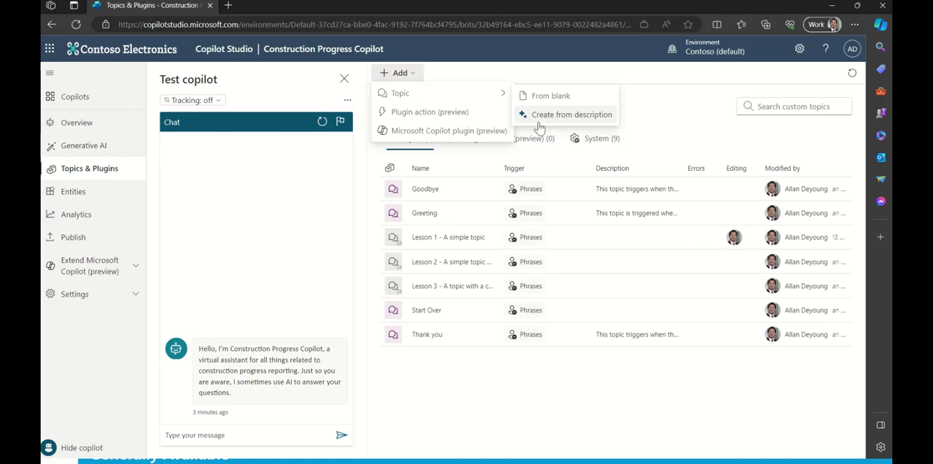
{"action": "mouse_move", "coordinate": [545, 124]}
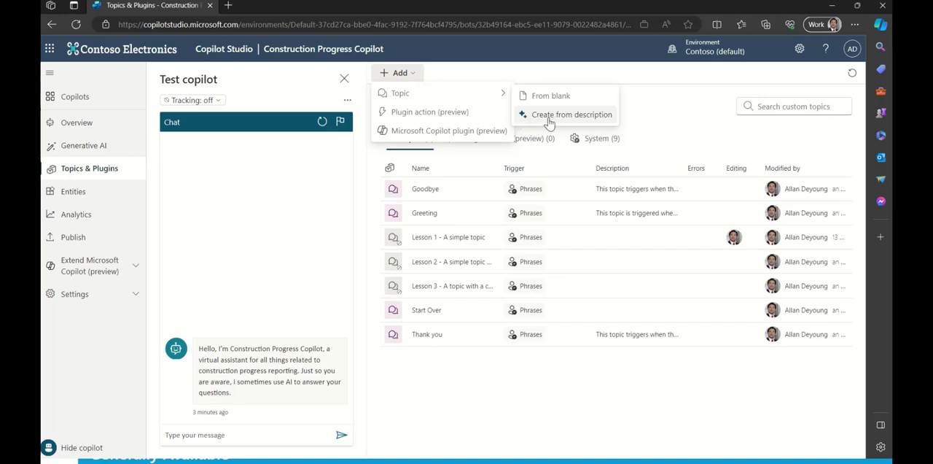
{"action": "mouse_move", "coordinate": [550, 123]}
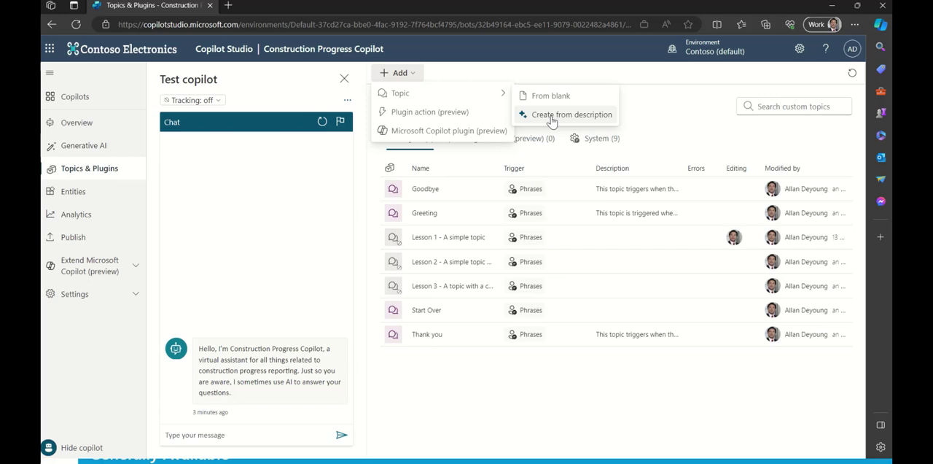
Step: Start a topic from a description and name it 'Potential Change Order'
{"action": "left_click", "coordinate": [572, 114]}
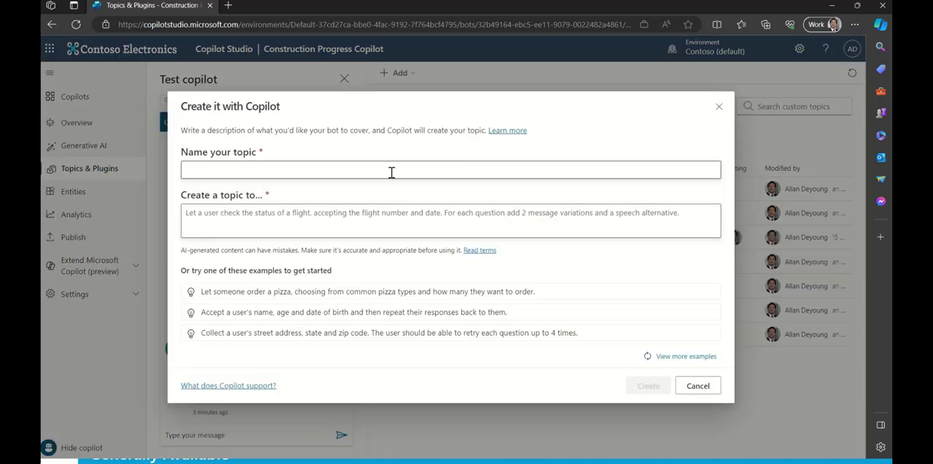
{"action": "left_click", "coordinate": [451, 170]}
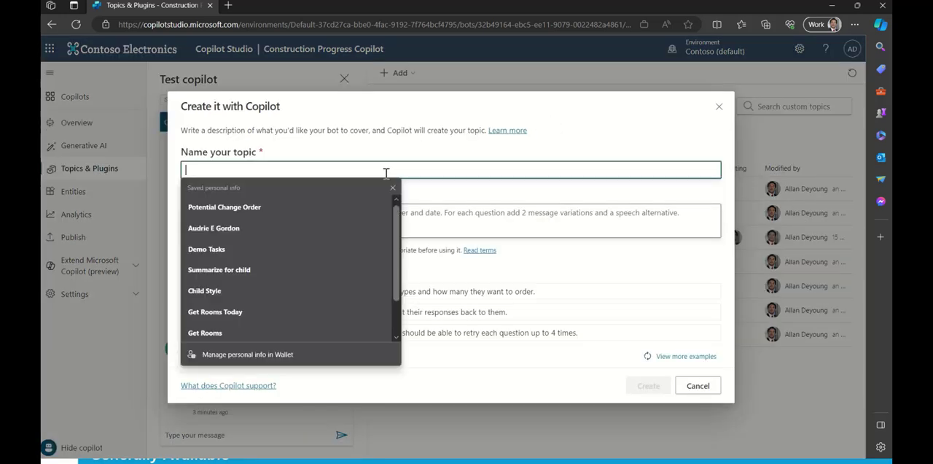
{"action": "left_click", "coordinate": [224, 206]}
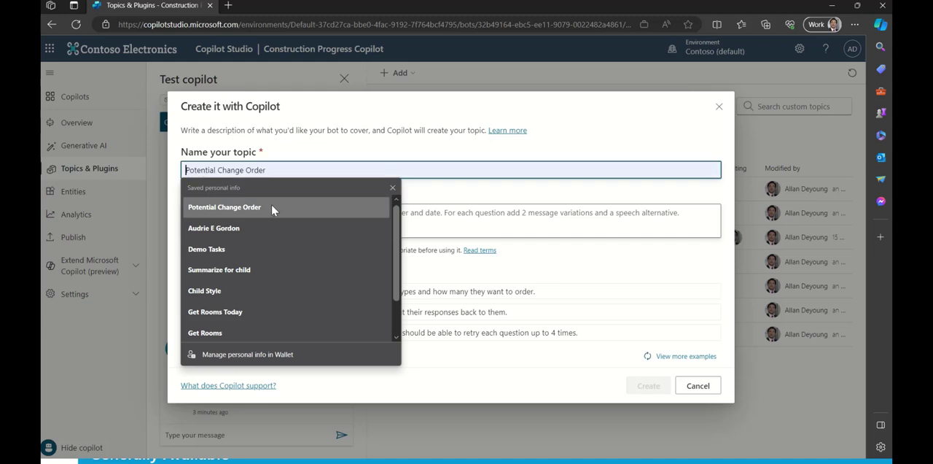
{"action": "mouse_move", "coordinate": [284, 221]}
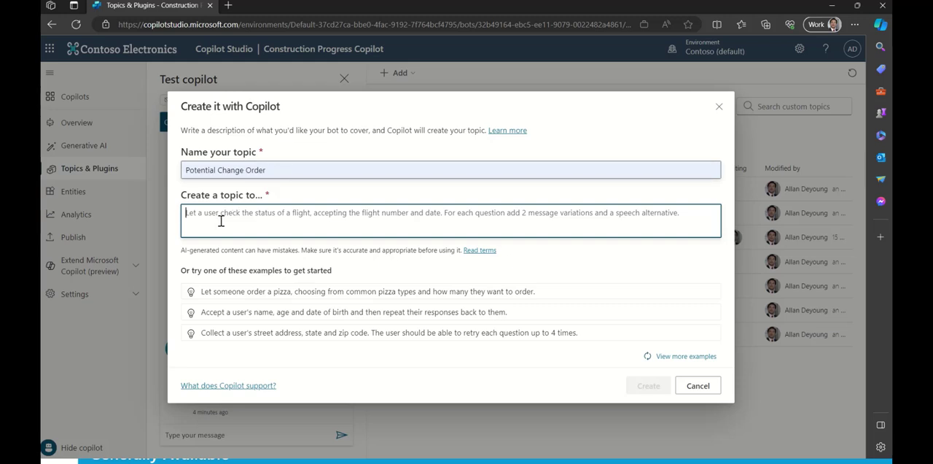
{"action": "mouse_move", "coordinate": [244, 221]}
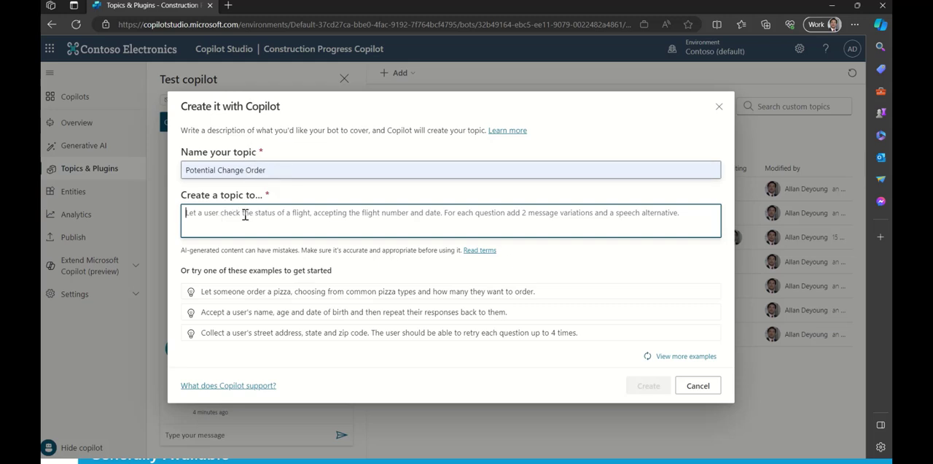
Step: Describe the topic as collecting Contract Number, Cost Value and Reason for Change
{"action": "type", "text": "Let a user request"}
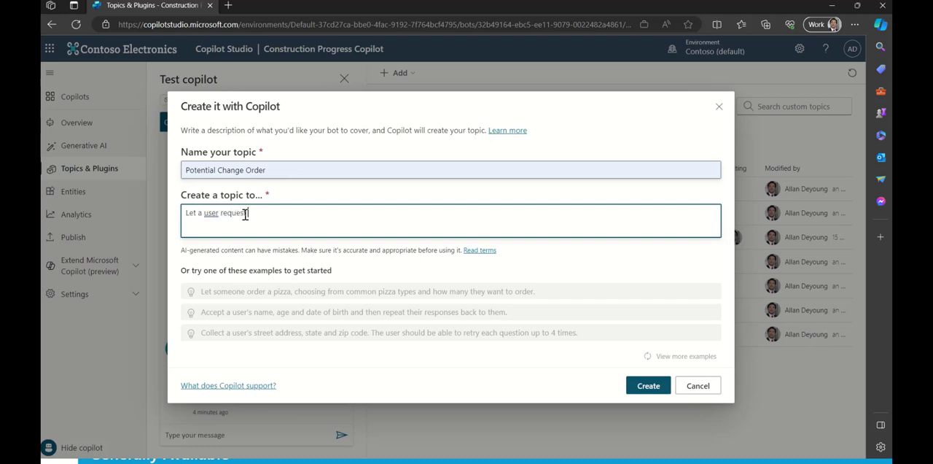
{"action": "type", "text": "a Potential Change Order by collecting the following information:"}
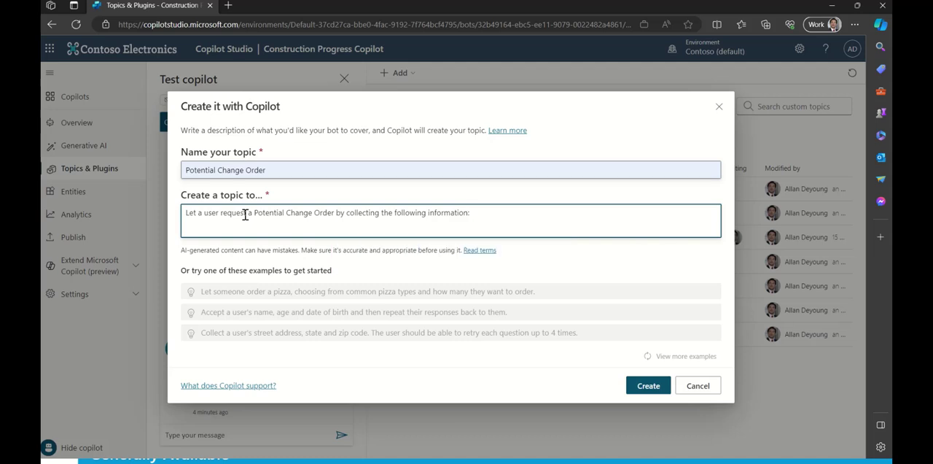
{"action": "type", "text": "Contract Number,"}
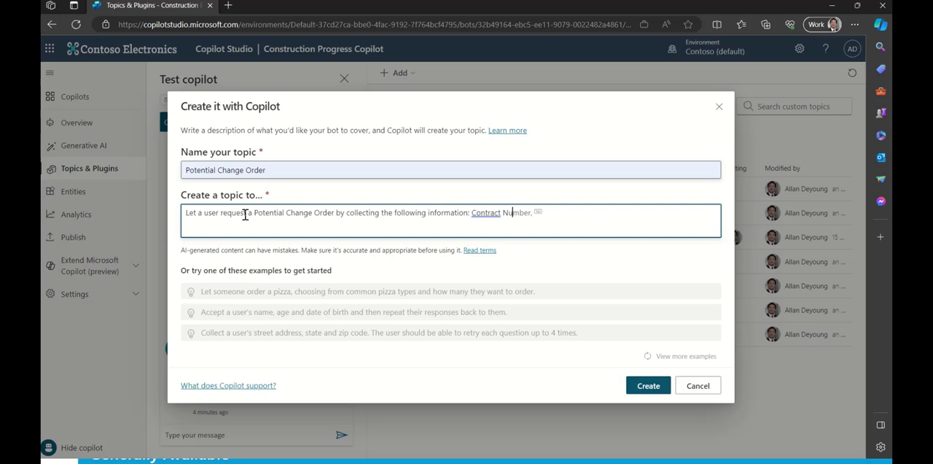
{"action": "type", "text": ", Cost"}
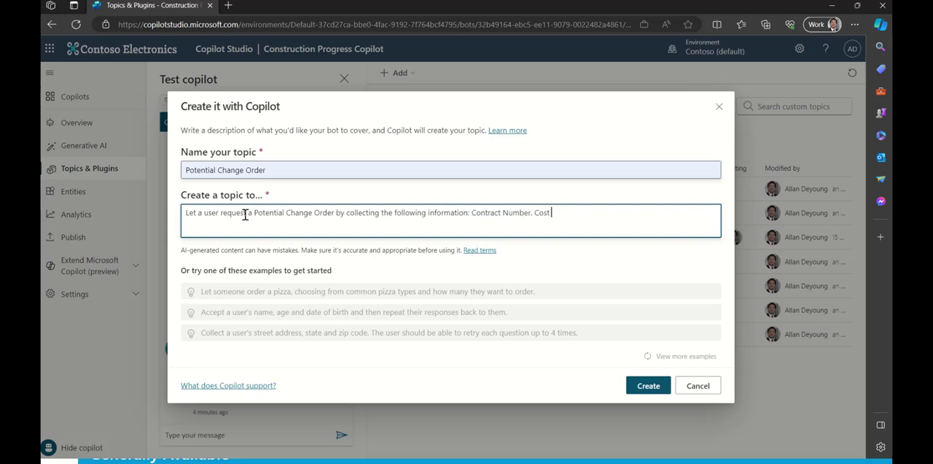
{"action": "type", "text": "Value. Reas"}
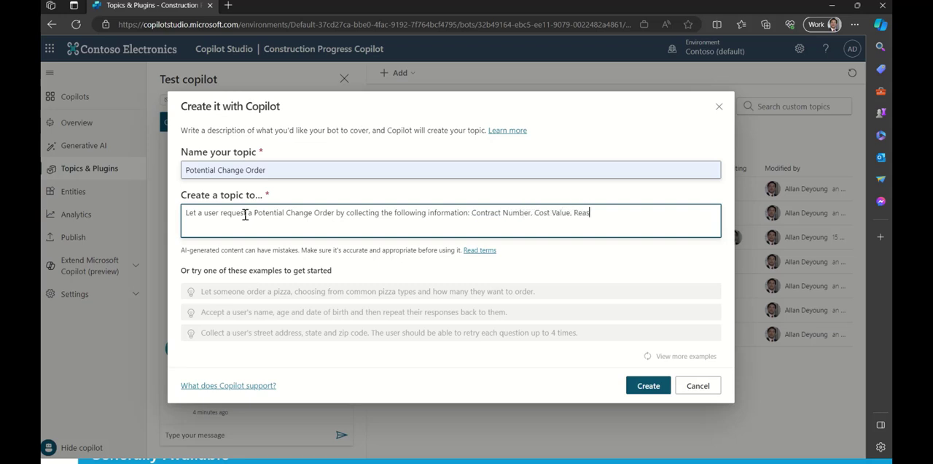
{"action": "type", "text": "on"}
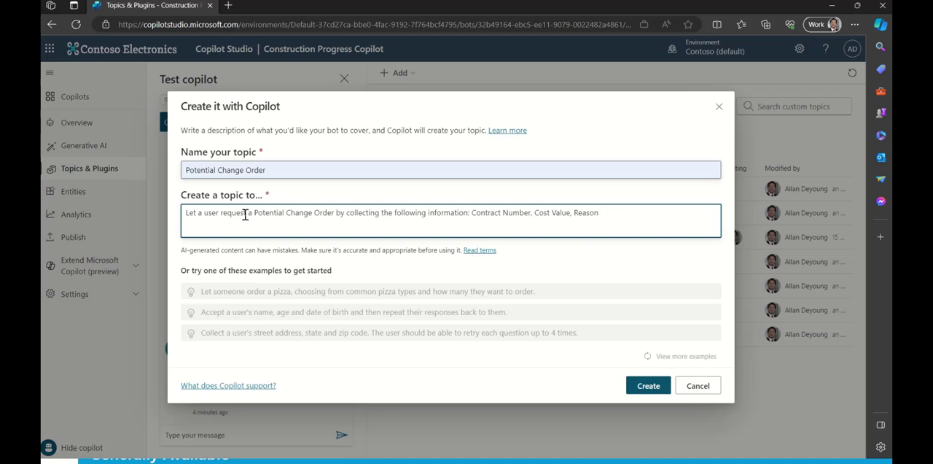
{"action": "type", "text": "for C"}
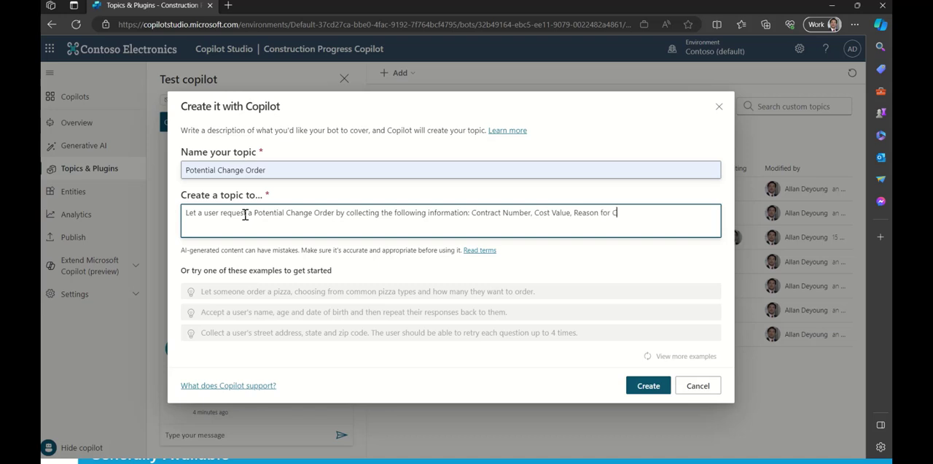
{"action": "type", "text": "hange."}
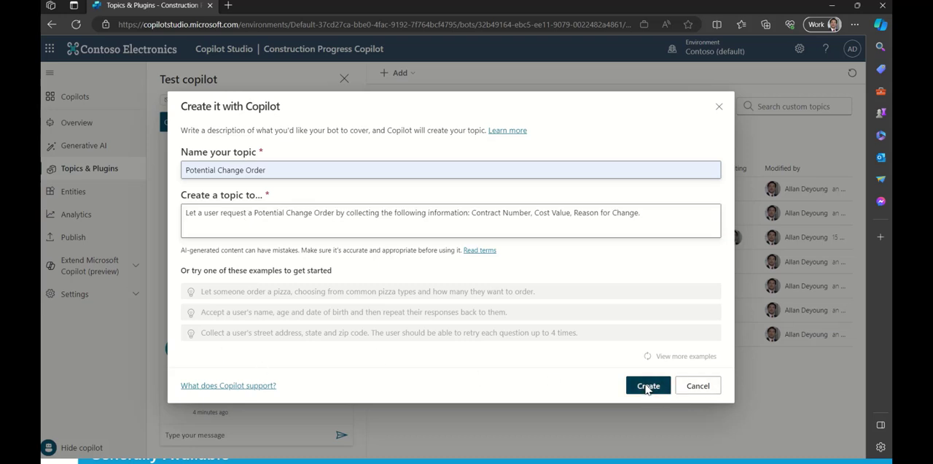
Step: Generate the Potential Change Order topic from the written description
{"action": "left_click", "coordinate": [648, 385]}
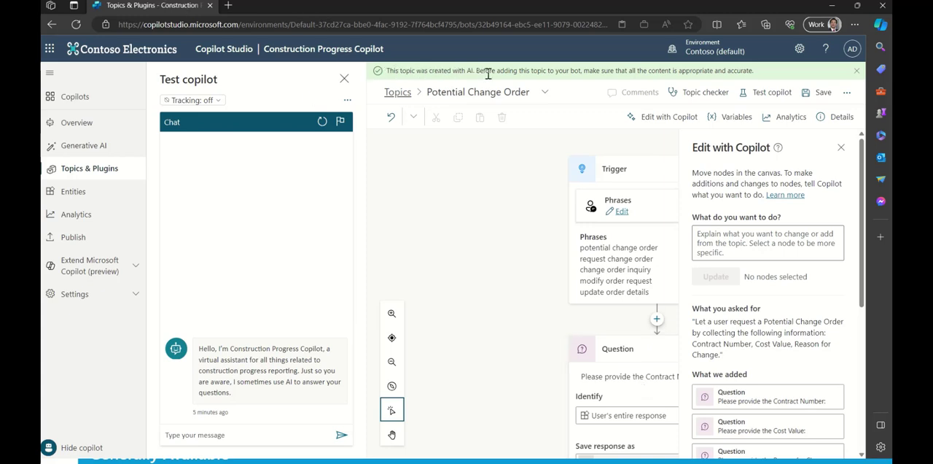
{"action": "mouse_move", "coordinate": [508, 73]}
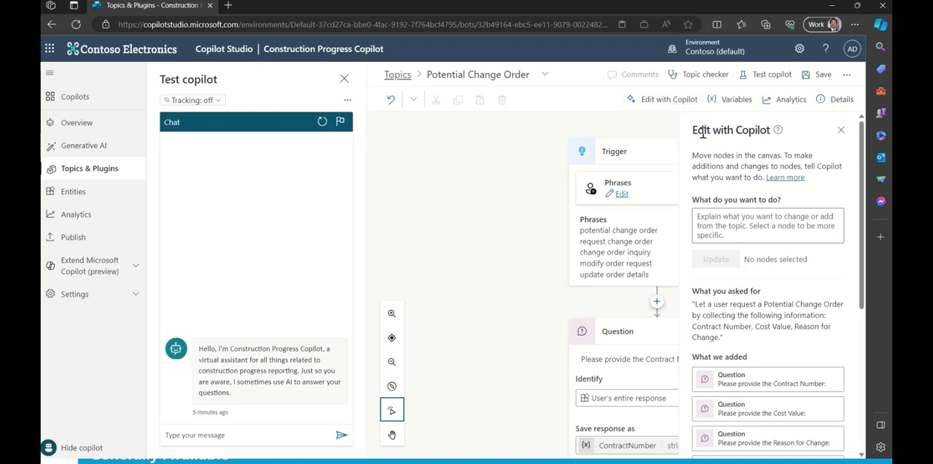
{"action": "mouse_move", "coordinate": [711, 151]}
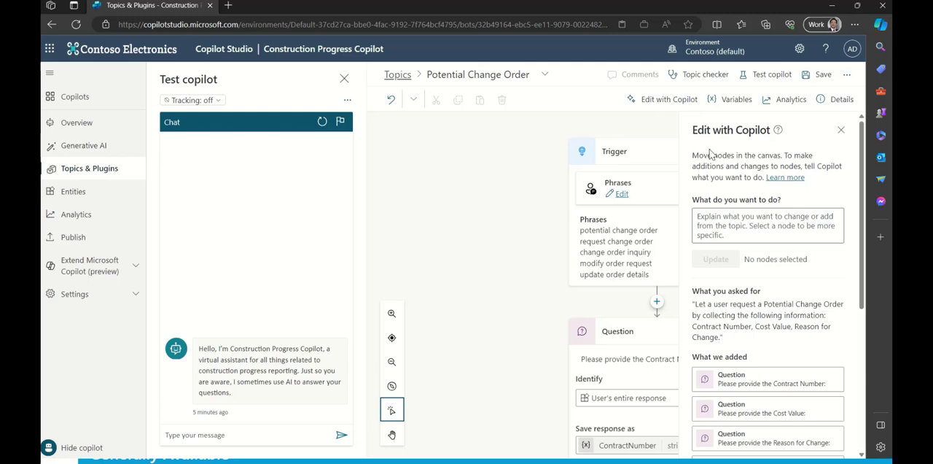
Step: Close the Edit with Copilot pane to view the trigger and contract-number question
{"action": "left_click", "coordinate": [841, 129]}
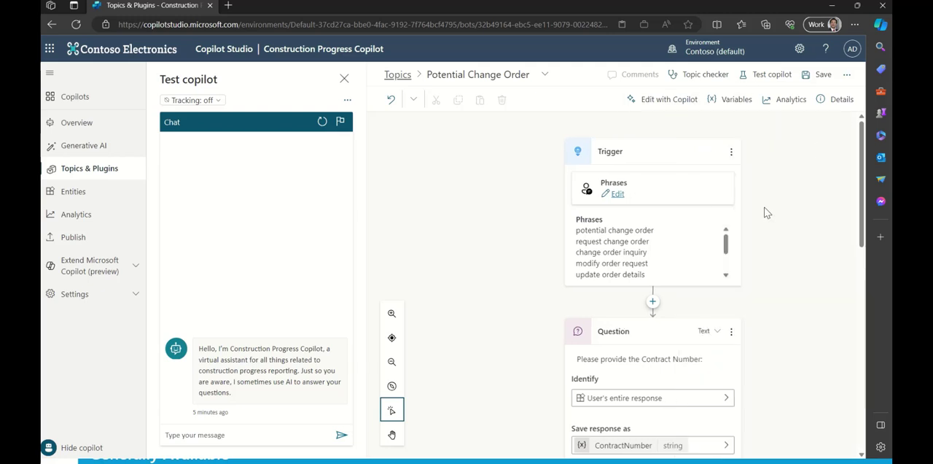
{"action": "scroll", "scroll_direction": "down", "scroll_amount": 3}
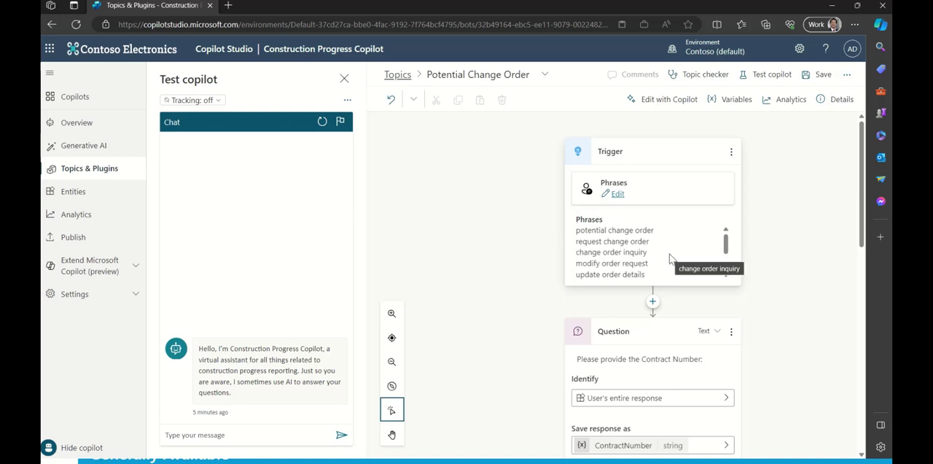
{"action": "mouse_move", "coordinate": [636, 213]}
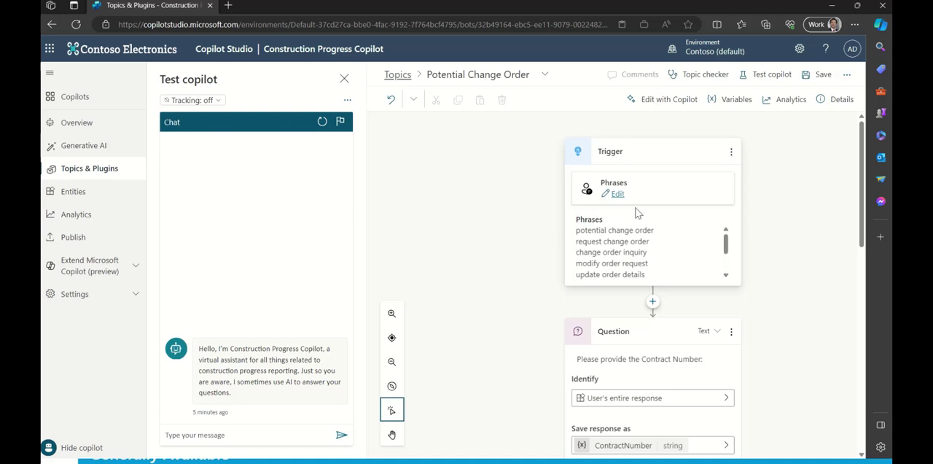
Step: Add the abbreviations PCO and CO as trigger phrases
{"action": "left_click", "coordinate": [616, 193]}
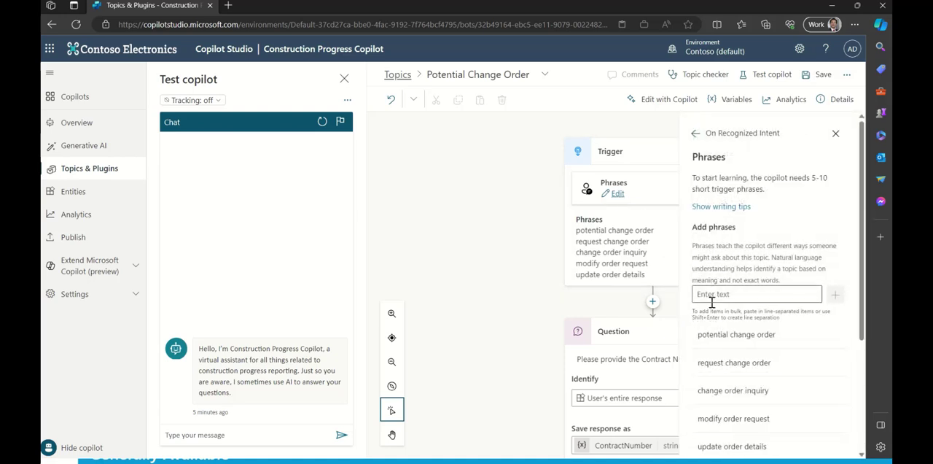
{"action": "type", "text": "PCO"}
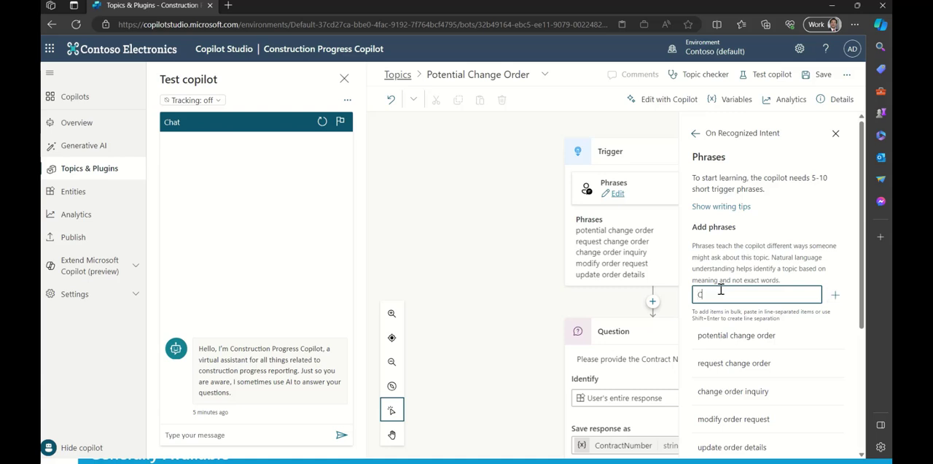
{"action": "type", "text": "O"}
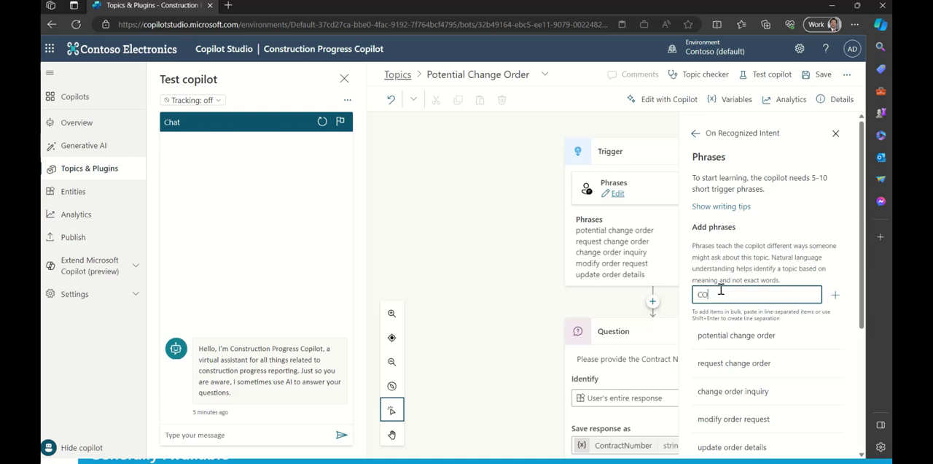
{"action": "type", "text": "O"}
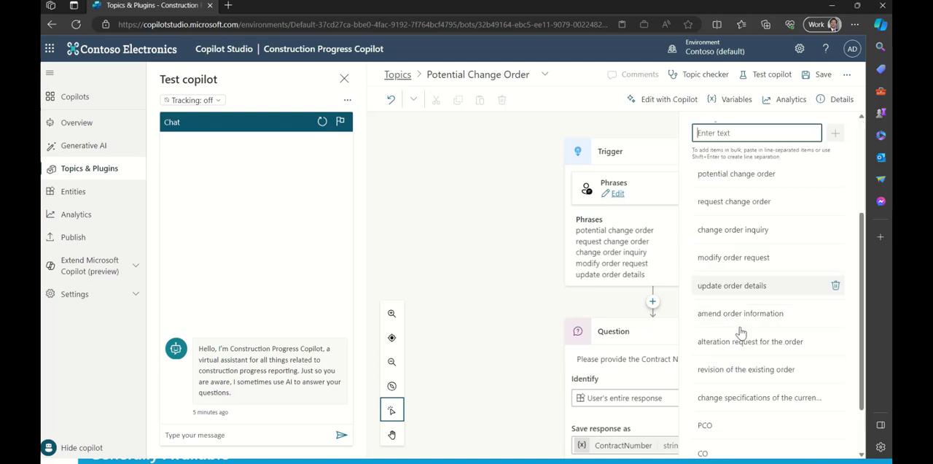
{"action": "scroll", "scroll_direction": "down", "scroll_amount": 3}
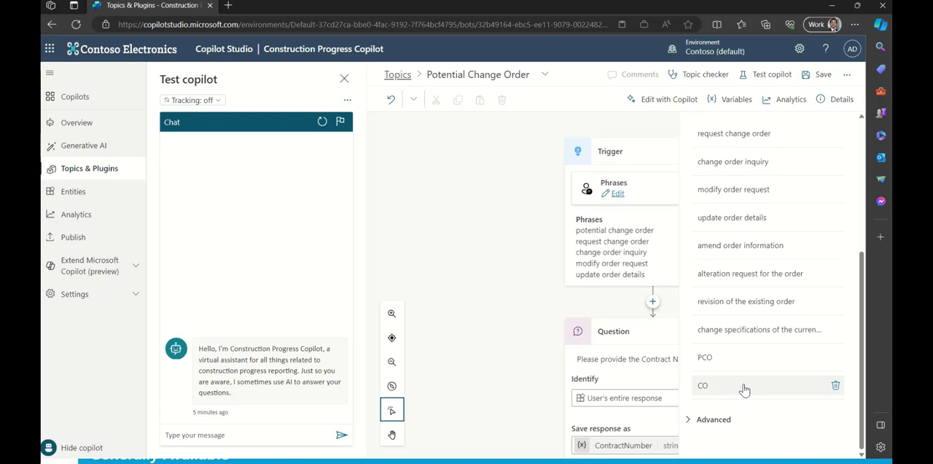
{"action": "mouse_move", "coordinate": [732, 392]}
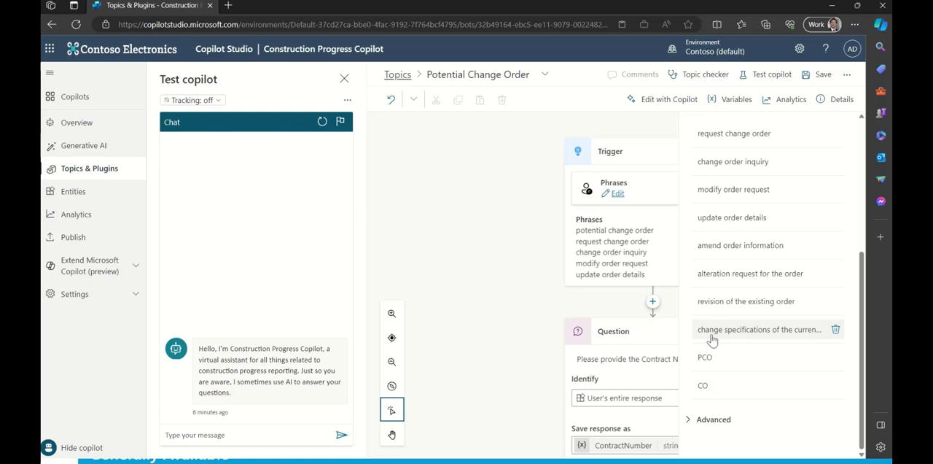
{"action": "mouse_move", "coordinate": [752, 341]}
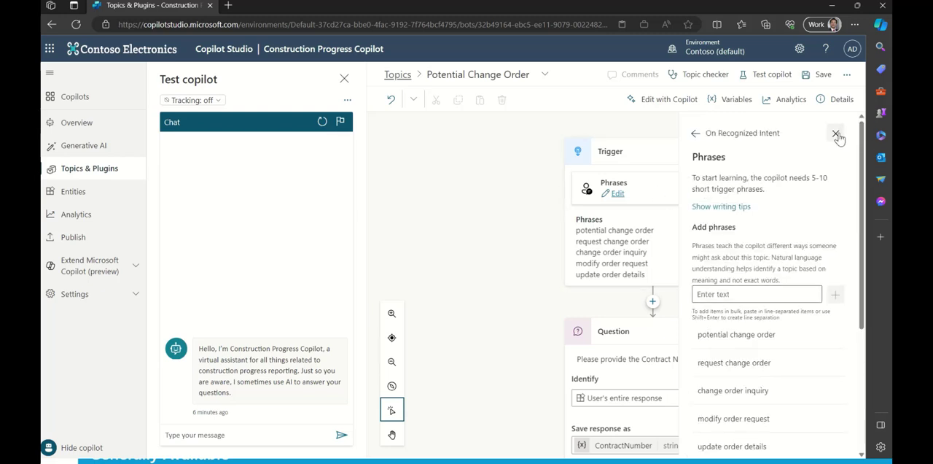
Step: Close the phrase editor and review the questions down to the summary Message node
{"action": "left_click", "coordinate": [838, 137]}
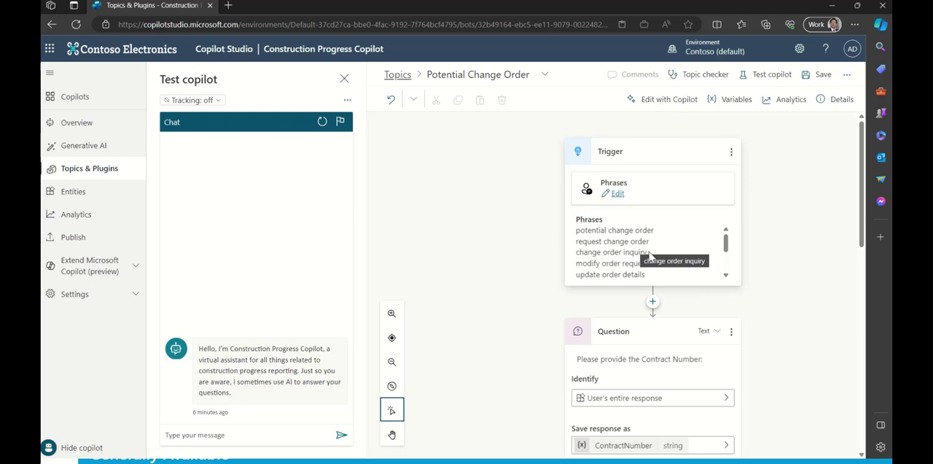
{"action": "scroll", "scroll_direction": "down", "scroll_amount": 3}
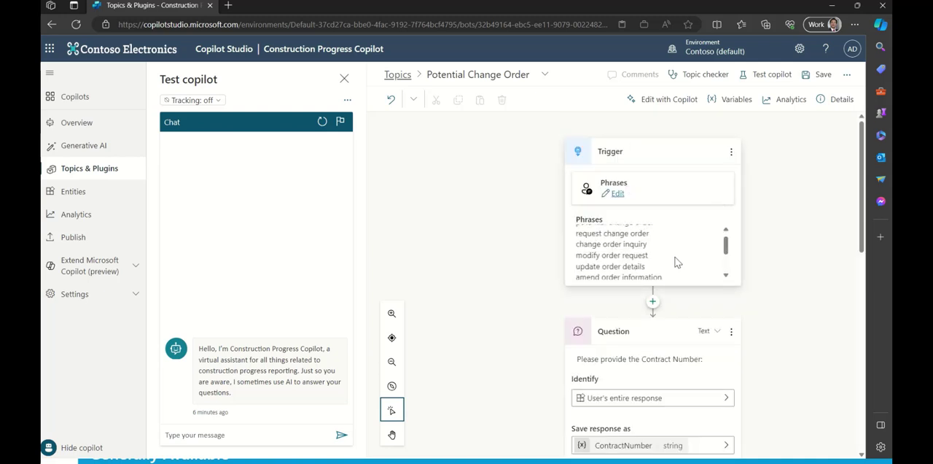
{"action": "scroll", "scroll_direction": "down", "scroll_amount": 3}
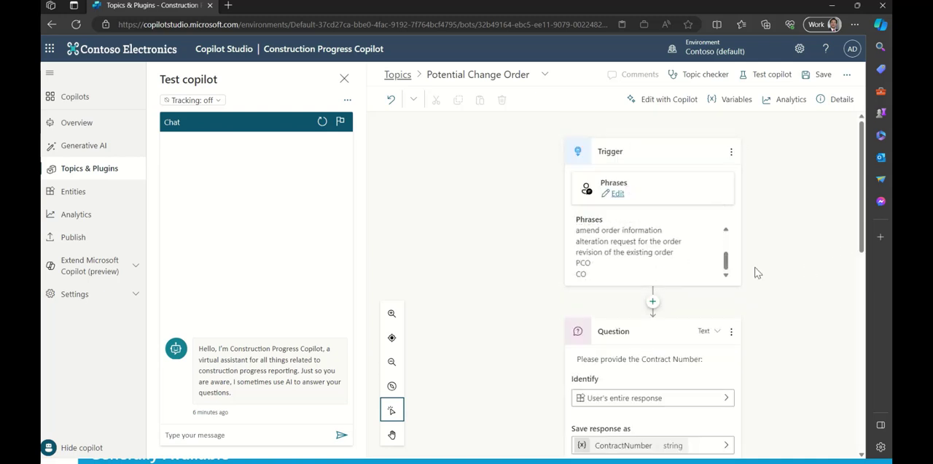
{"action": "scroll", "scroll_direction": "down", "scroll_amount": 3}
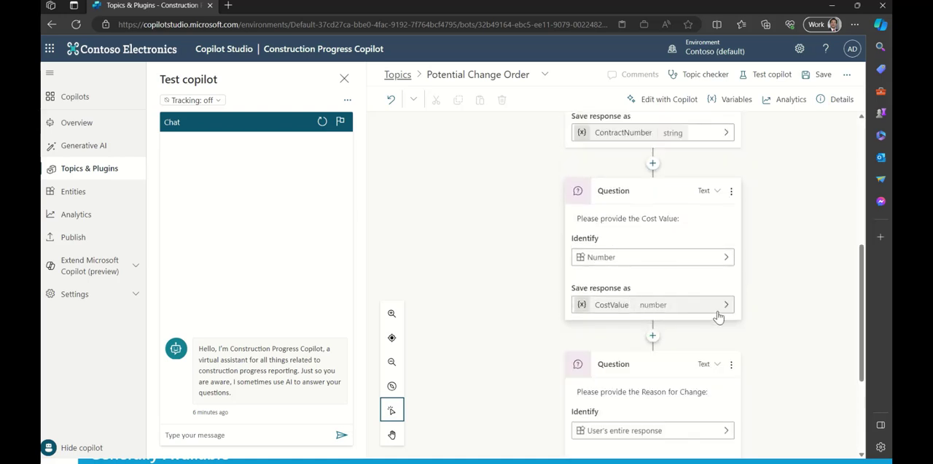
{"action": "scroll", "scroll_direction": "down", "scroll_amount": 3}
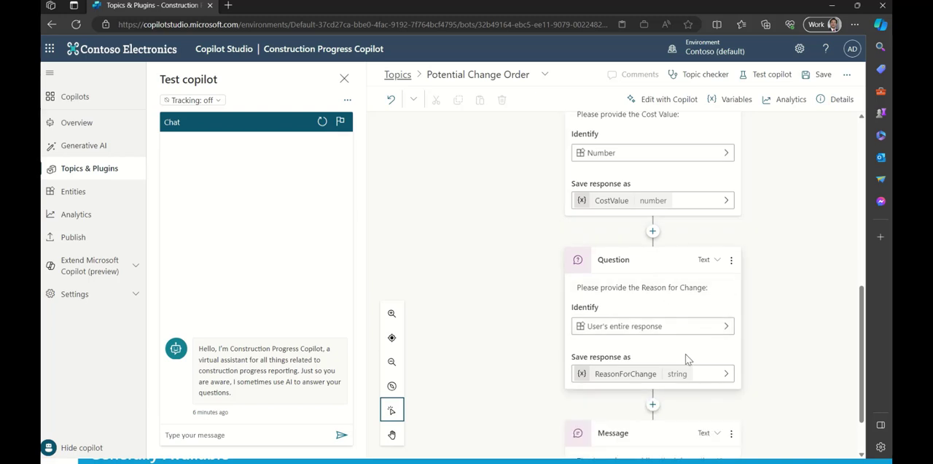
{"action": "mouse_move", "coordinate": [619, 158]}
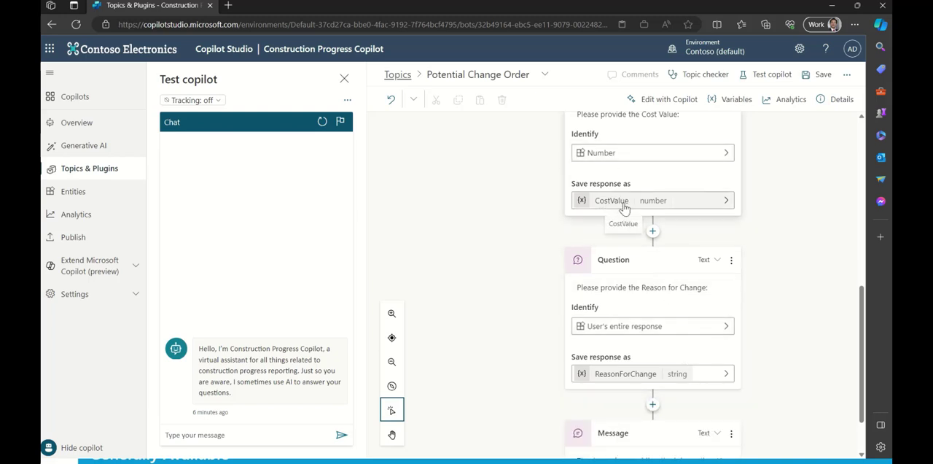
{"action": "mouse_move", "coordinate": [614, 213]}
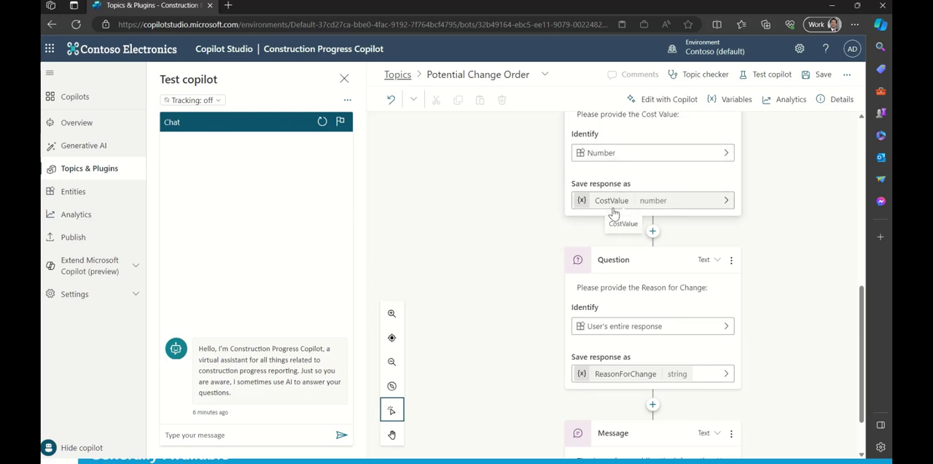
{"action": "scroll", "scroll_direction": "down", "scroll_amount": 3}
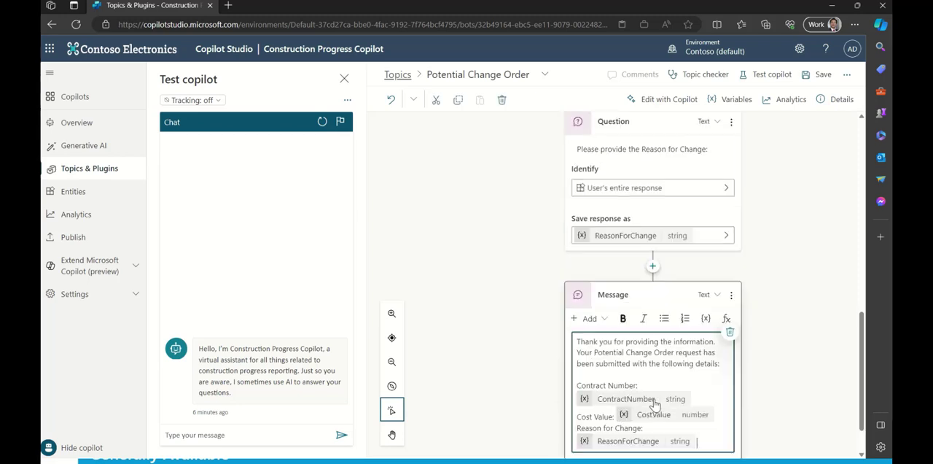
{"action": "scroll", "scroll_direction": "down", "scroll_amount": 3}
{"action": "type", "text": "JIK"}
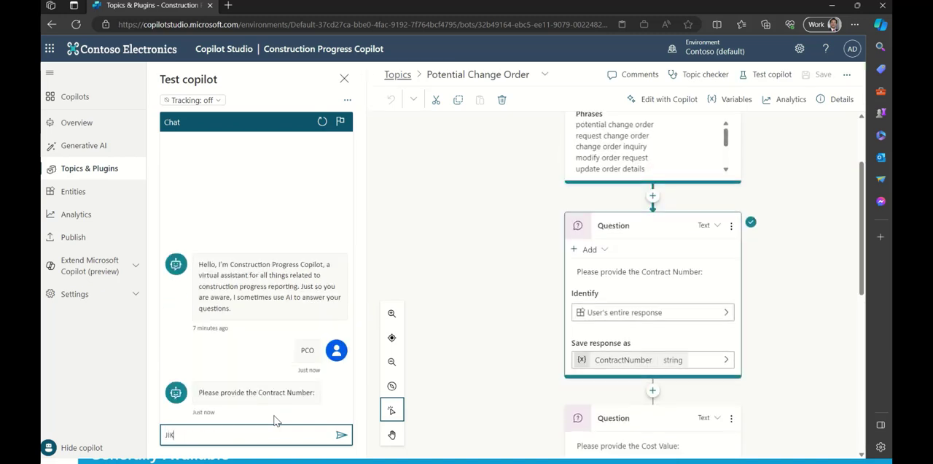
Step: Answer the test bot with contract number JIKU2345 and cost value 14000
{"action": "type", "text": "U2345"}
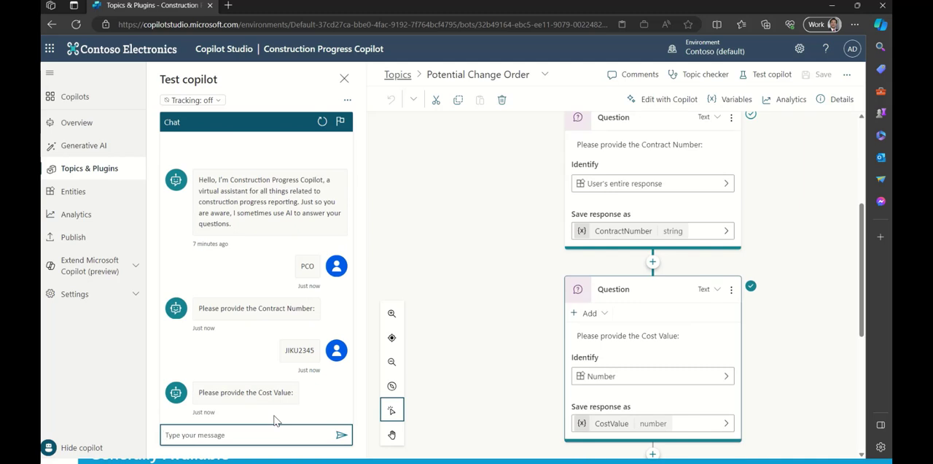
{"action": "type", "text": "14000"}
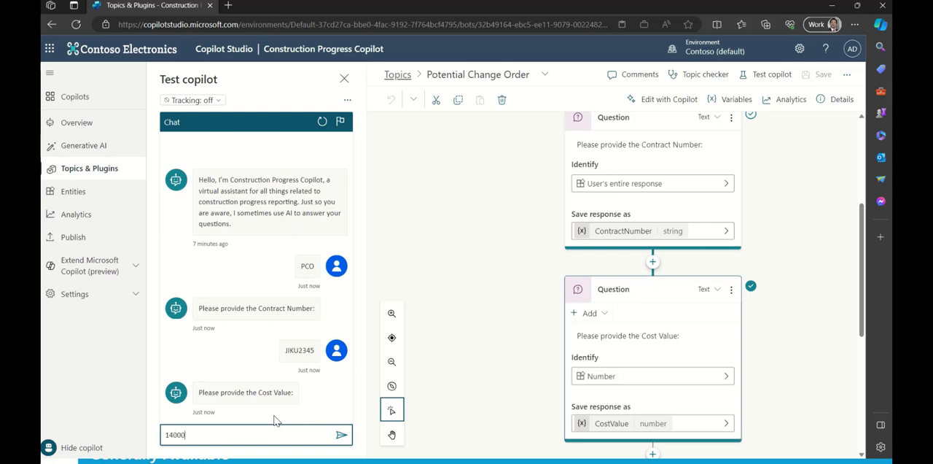
{"action": "left_click", "coordinate": [340, 434]}
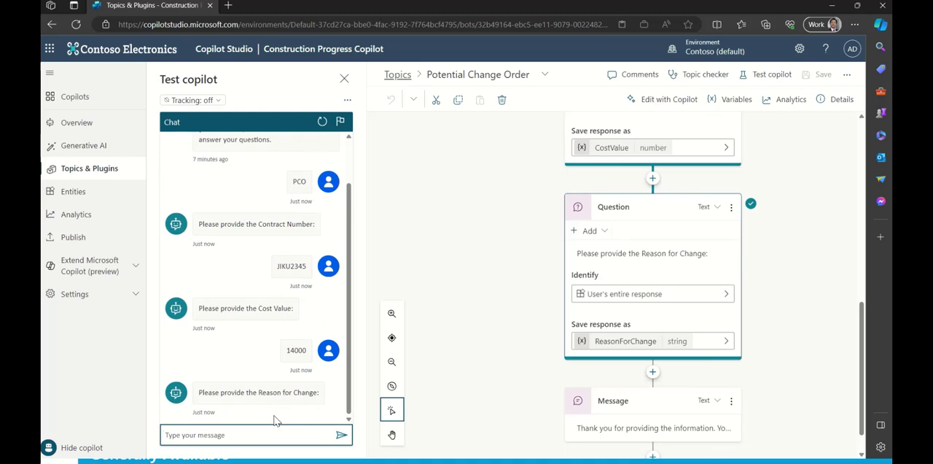
Step: Send the reason for change: the bridge design was changed to support truck weight
{"action": "type", "text": "We needed t"}
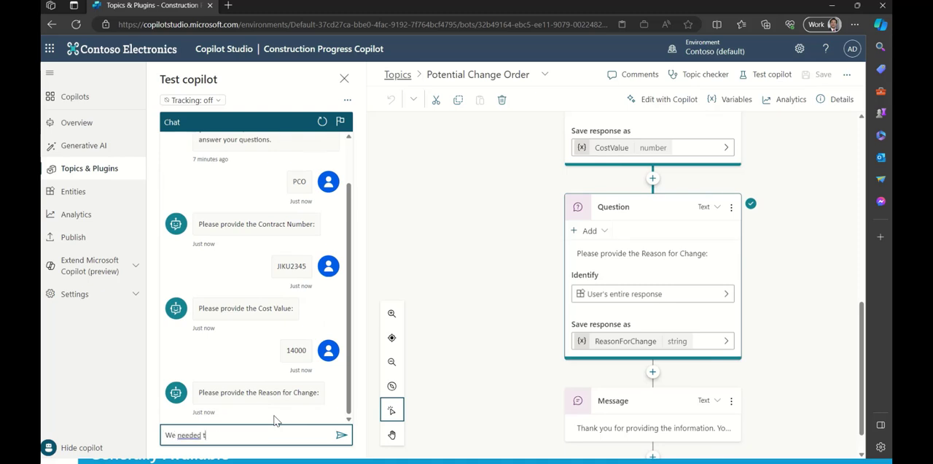
{"action": "type", "text": "o change"}
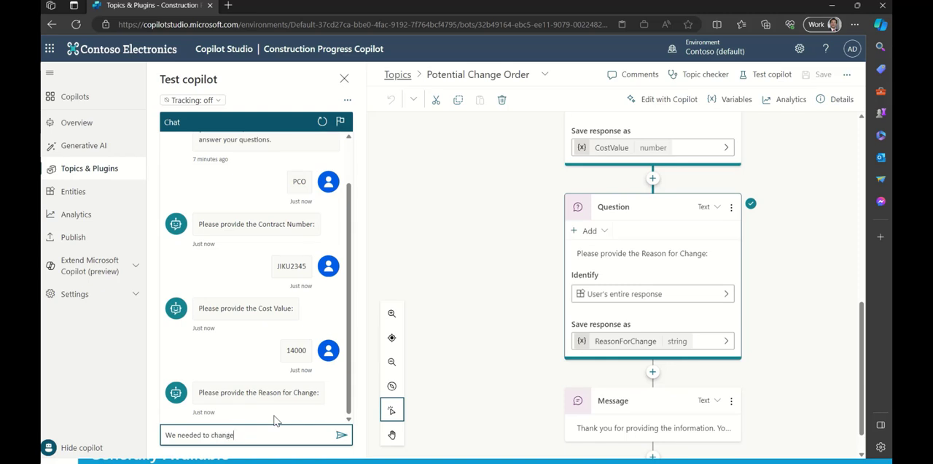
{"action": "type", "text": "the desire to"}
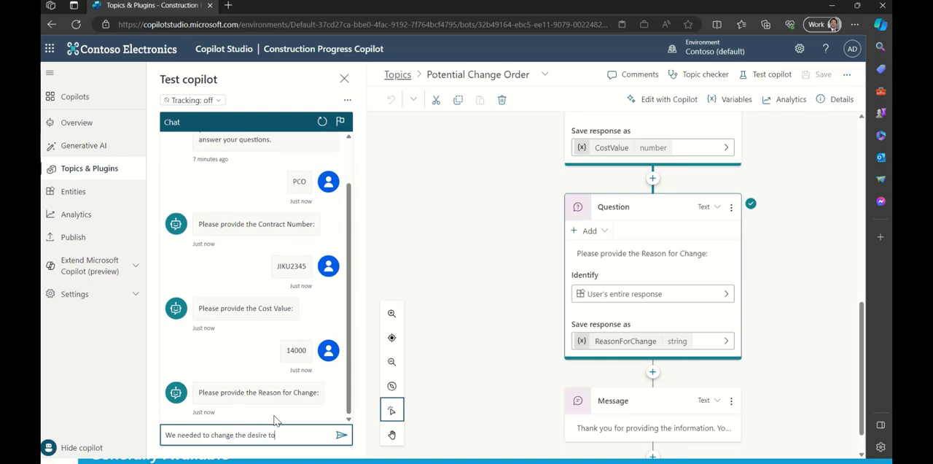
{"action": "type", "text": "design of the ber"}
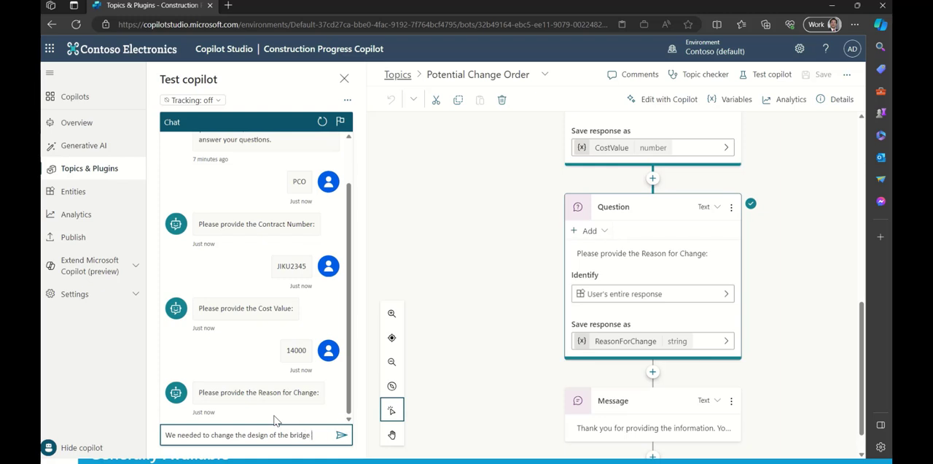
{"action": "type", "text": "to support larger t"}
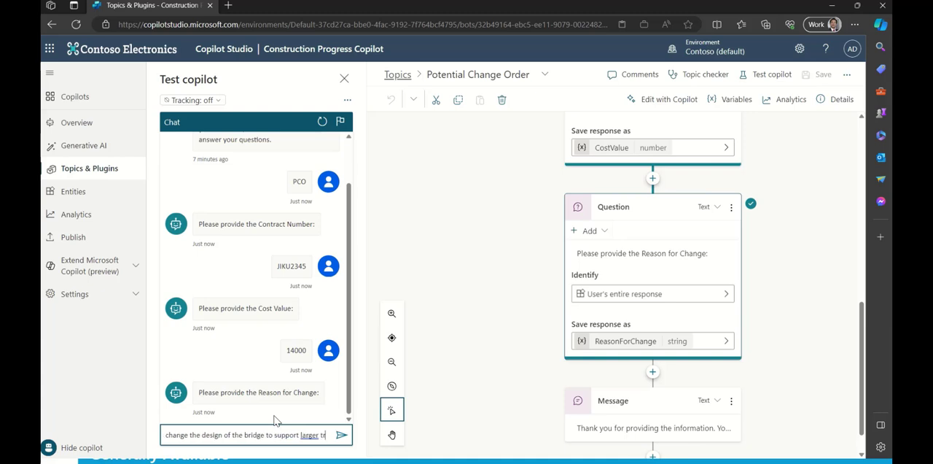
{"action": "type", "text": "ruck weights."}
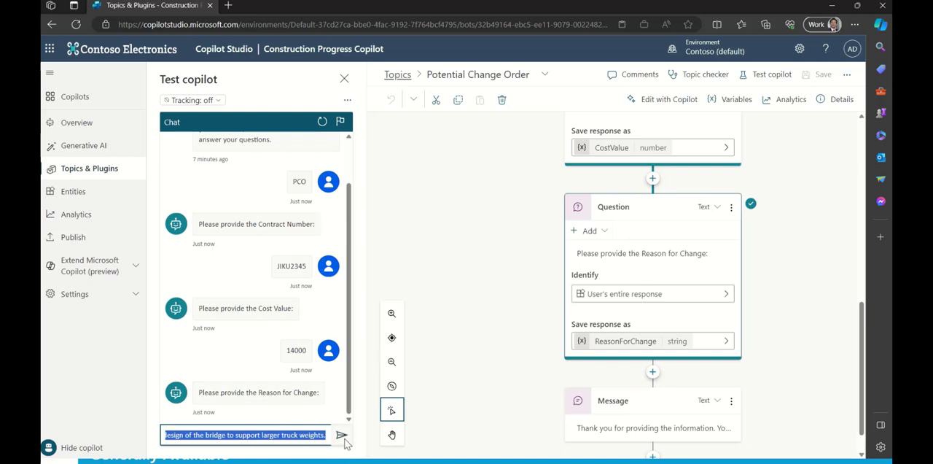
{"action": "left_click", "coordinate": [342, 435]}
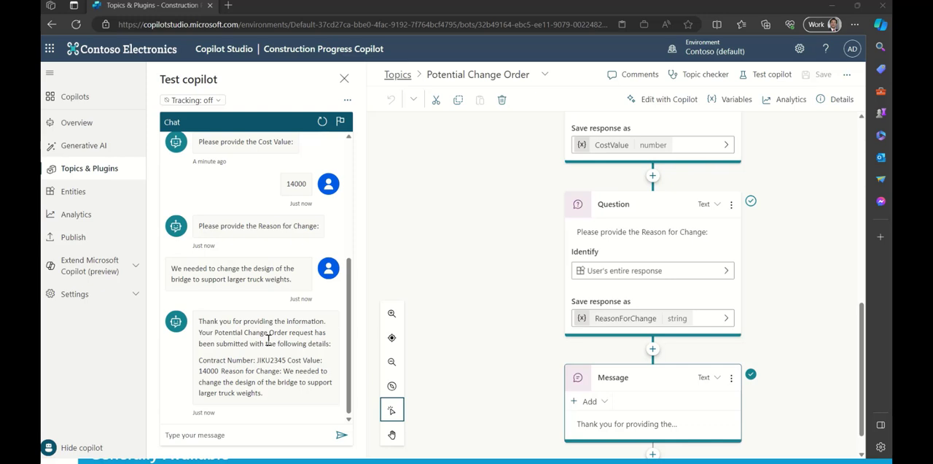
{"action": "mouse_move", "coordinate": [273, 347]}
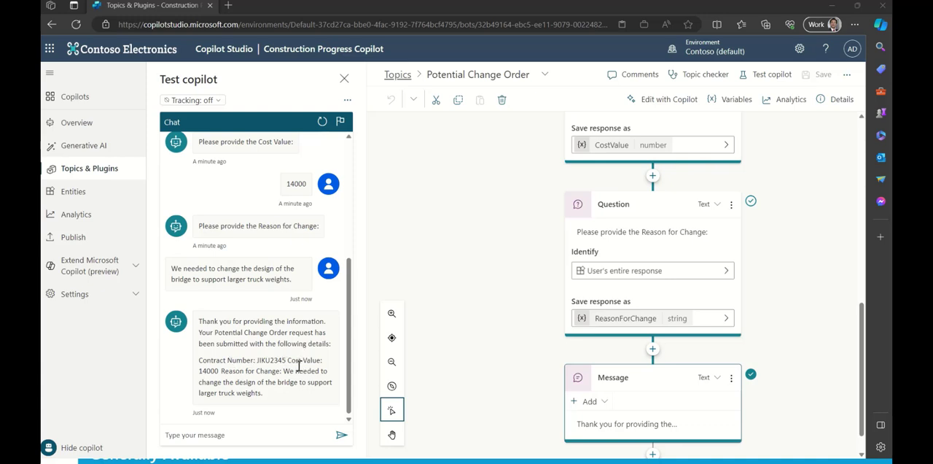
{"action": "mouse_move", "coordinate": [230, 295]}
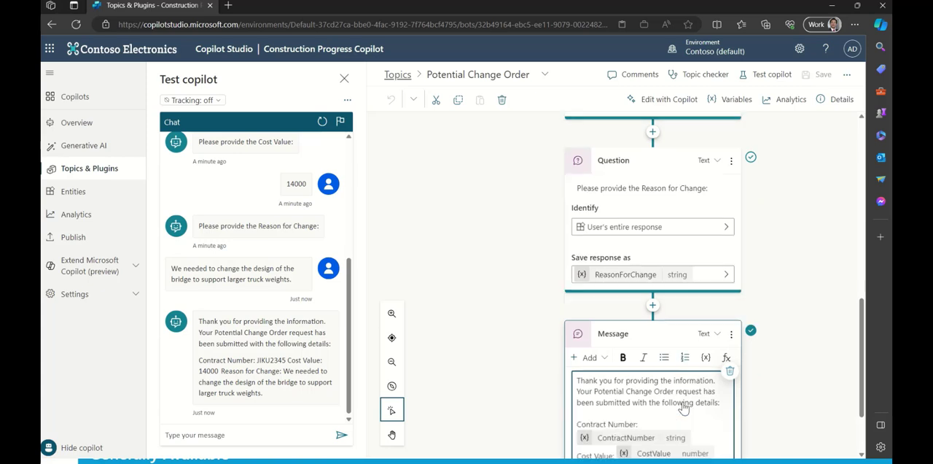
Step: Scroll the open Message node to view its ContractNumber, CostValue and ReasonForChange variables
{"action": "scroll", "scroll_direction": "down", "scroll_amount": 3}
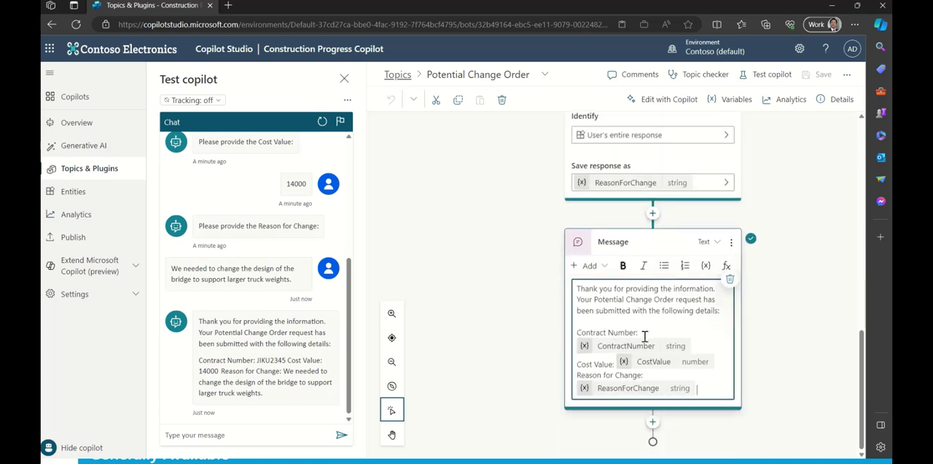
{"action": "mouse_move", "coordinate": [696, 363]}
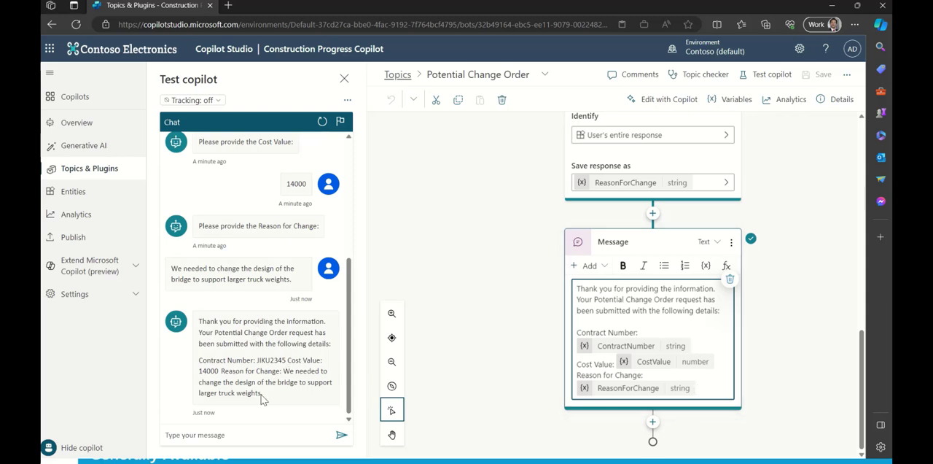
{"action": "mouse_move", "coordinate": [291, 380]}
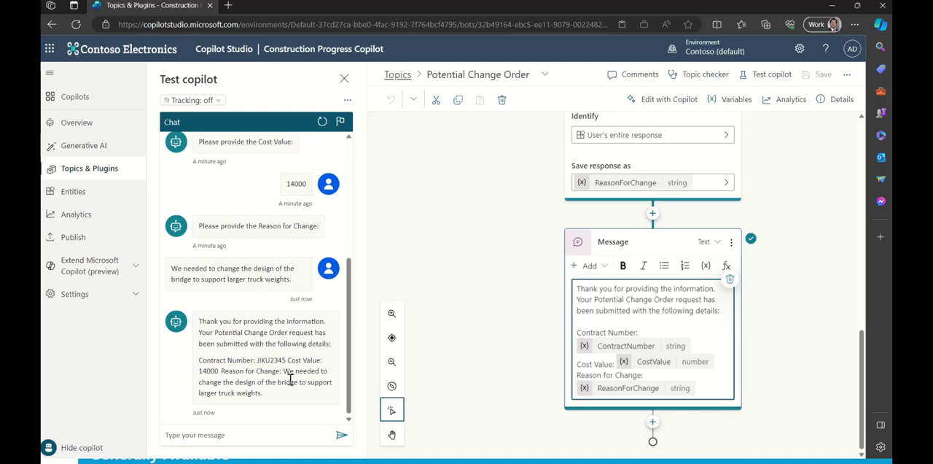
{"action": "mouse_move", "coordinate": [722, 376]}
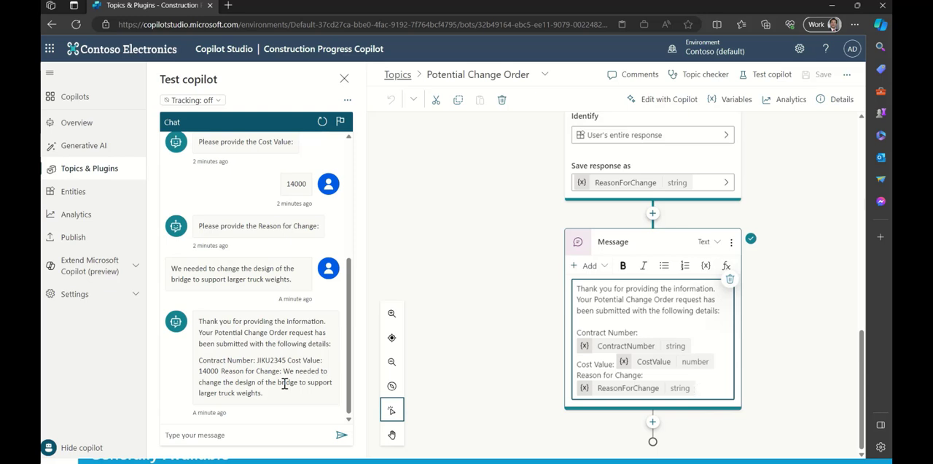
Step: Browse the node options below the Reason question, then close the menu
{"action": "left_click", "coordinate": [697, 388]}
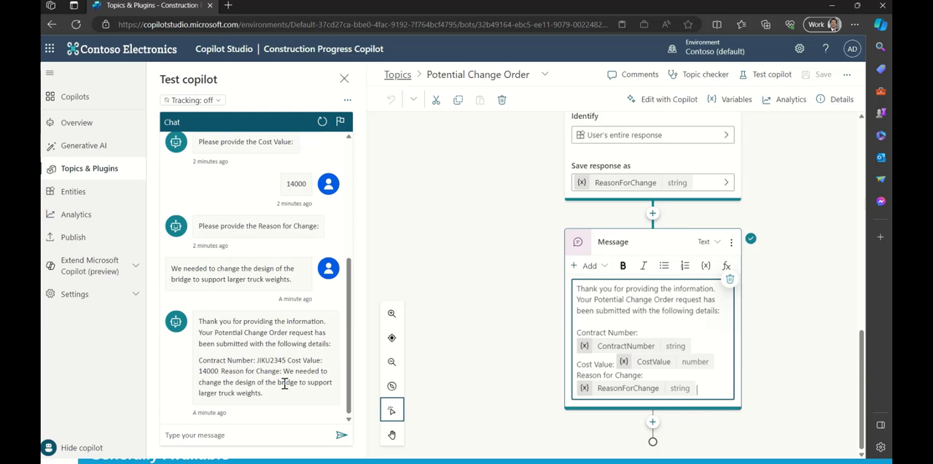
{"action": "mouse_move", "coordinate": [775, 351]}
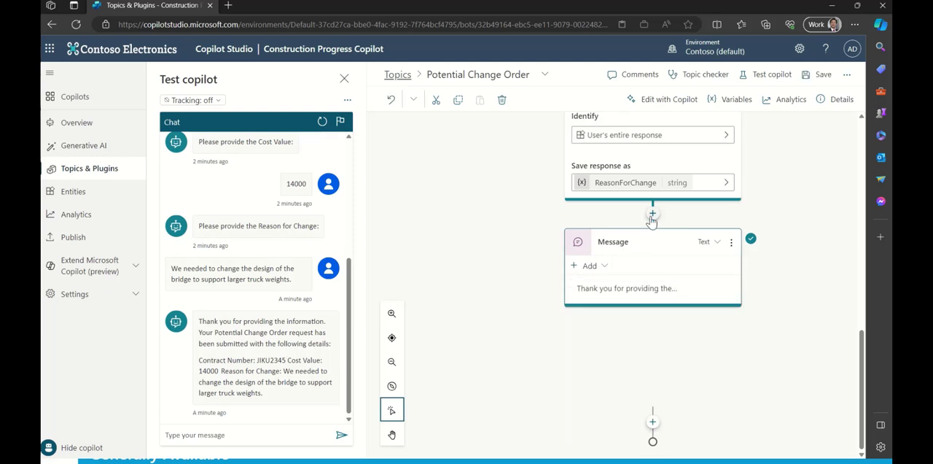
{"action": "left_click", "coordinate": [652, 213]}
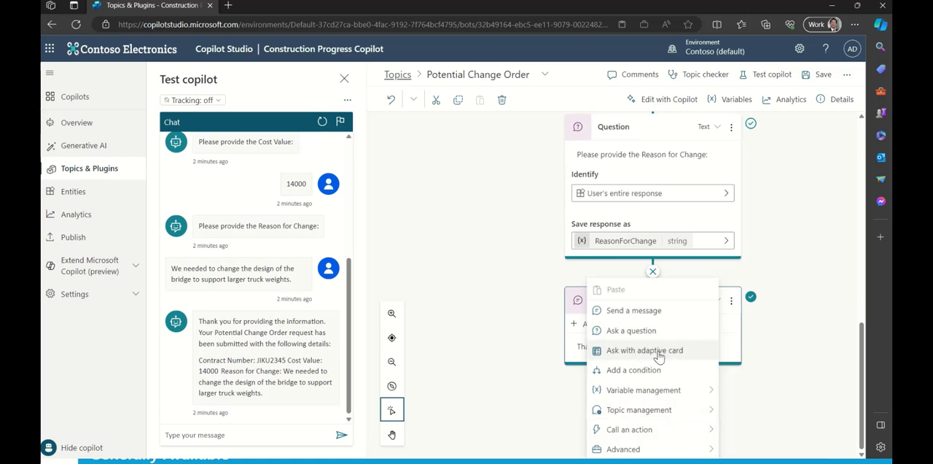
{"action": "mouse_move", "coordinate": [646, 359]}
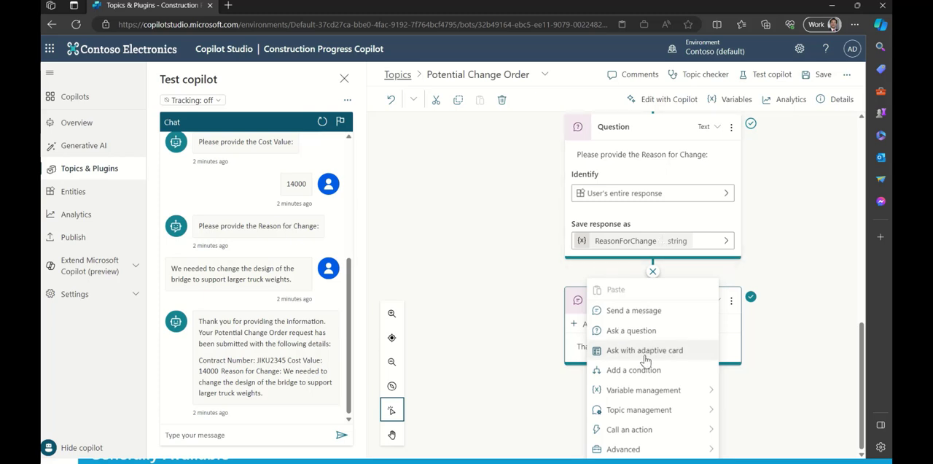
{"action": "left_click", "coordinate": [644, 350]}
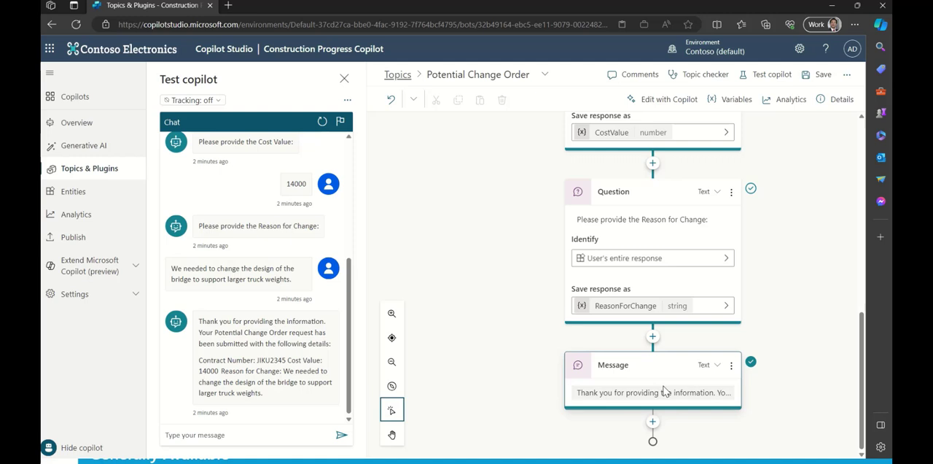
{"action": "mouse_move", "coordinate": [637, 378]}
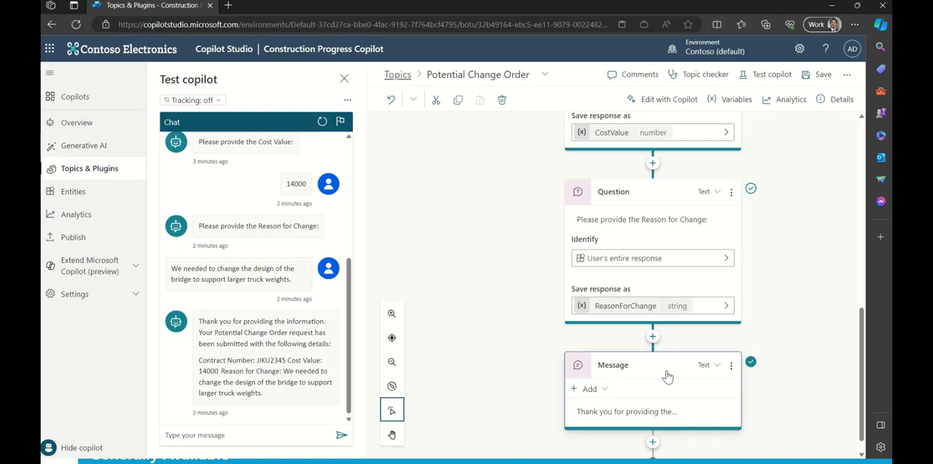
{"action": "mouse_move", "coordinate": [732, 365]}
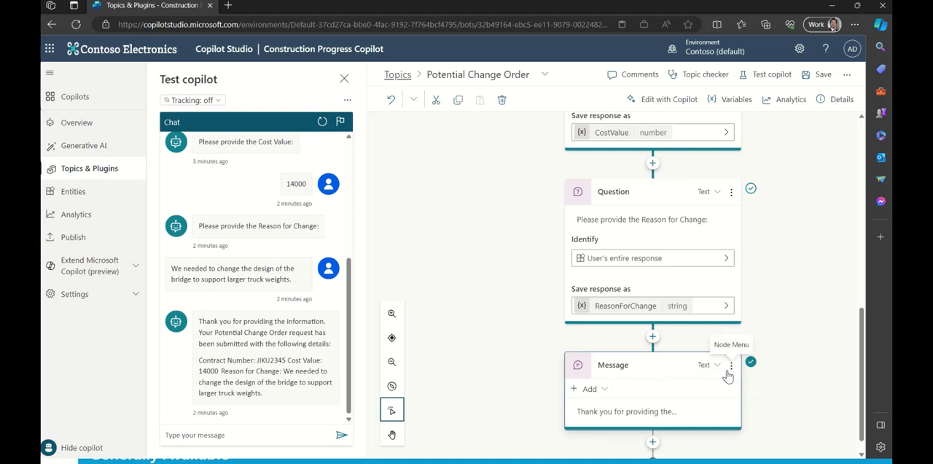
{"action": "mouse_move", "coordinate": [675, 374]}
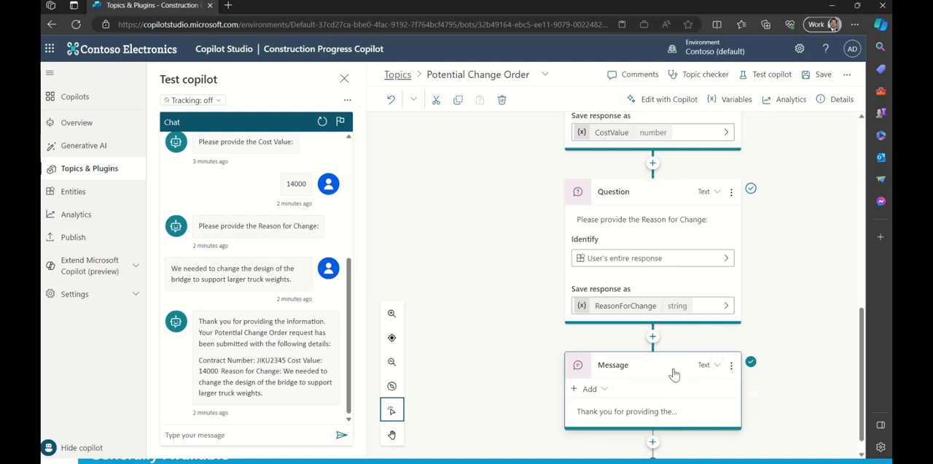
{"action": "mouse_move", "coordinate": [661, 374]}
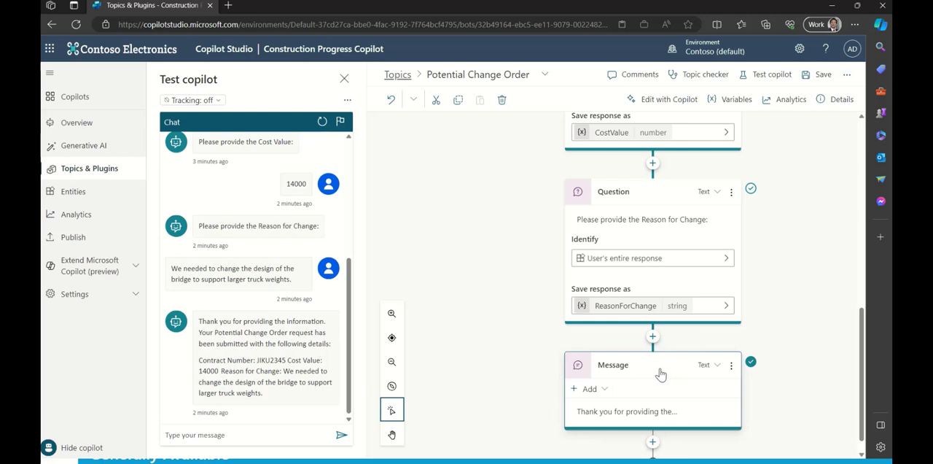
{"action": "mouse_move", "coordinate": [574, 366]}
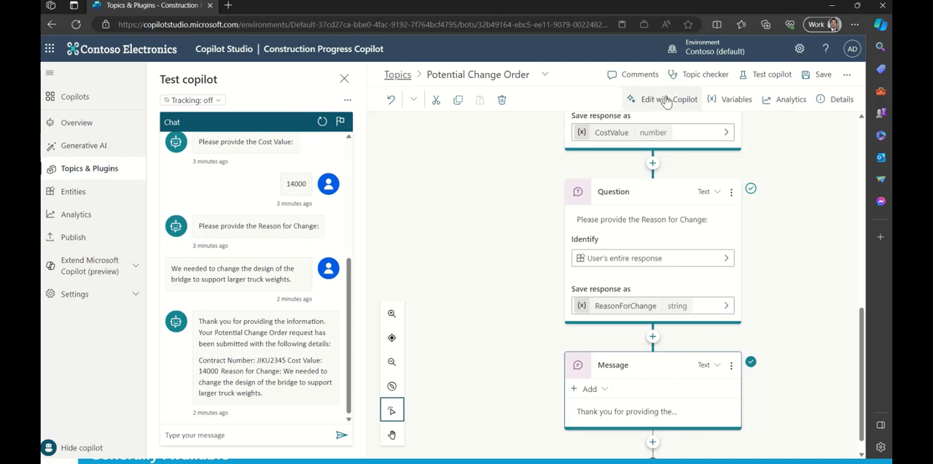
Step: Close the Edit with Copilot assistant and save the Potential Change Order topic
{"action": "left_click", "coordinate": [662, 99]}
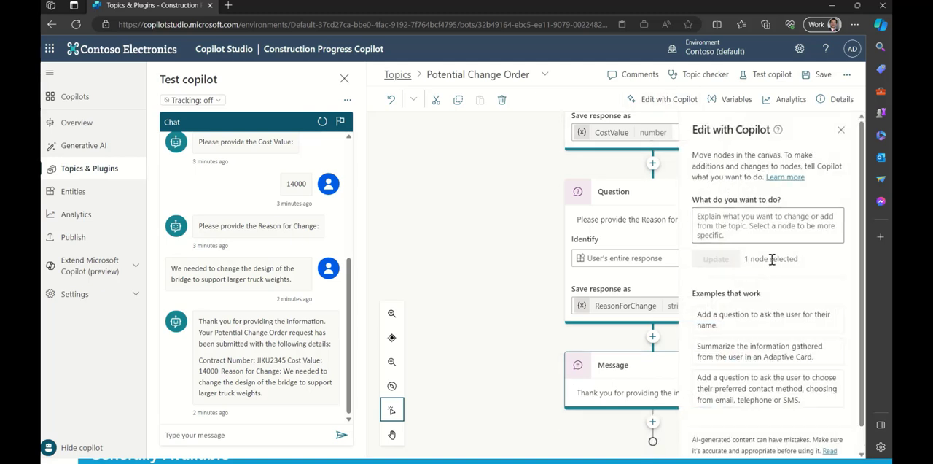
{"action": "mouse_move", "coordinate": [842, 135]}
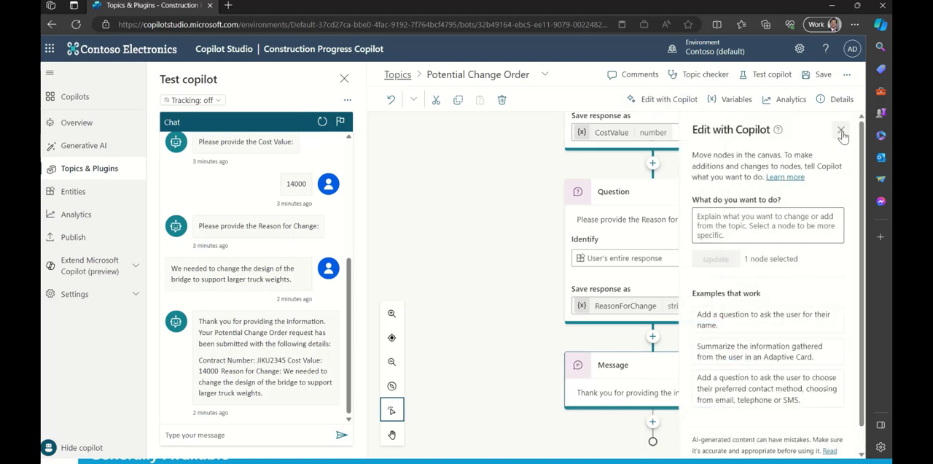
{"action": "left_click", "coordinate": [842, 135]}
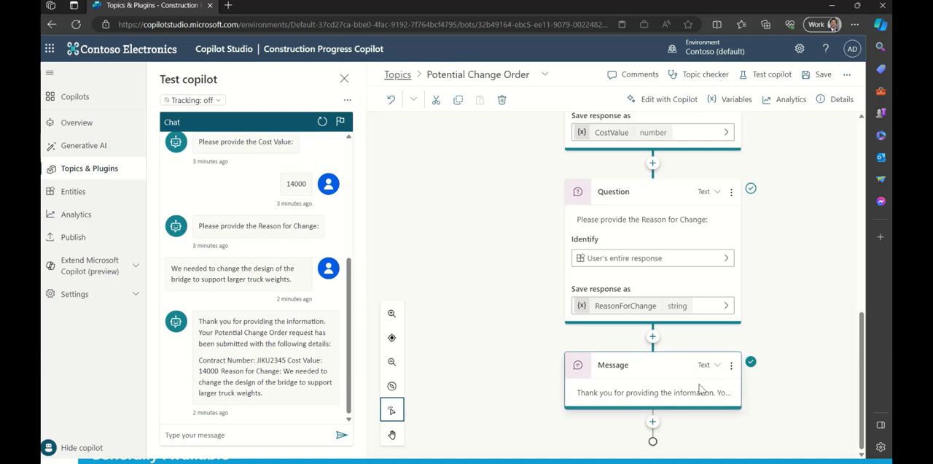
{"action": "mouse_move", "coordinate": [436, 100]}
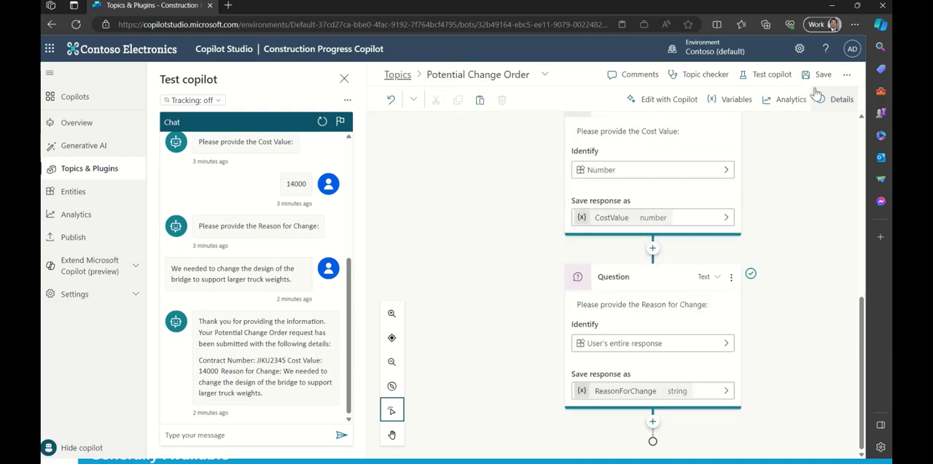
{"action": "left_click", "coordinate": [816, 74]}
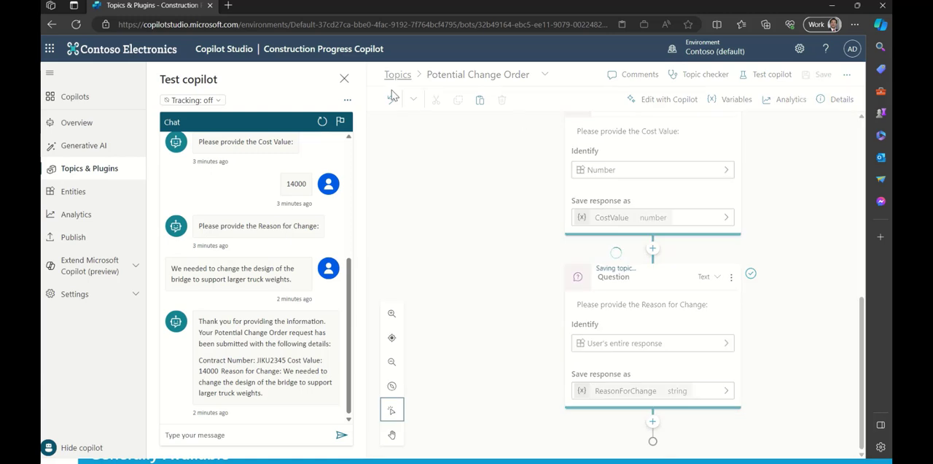
Step: Open Lesson 1 - A simple topic and its closing message node's options
{"action": "left_click", "coordinate": [823, 99]}
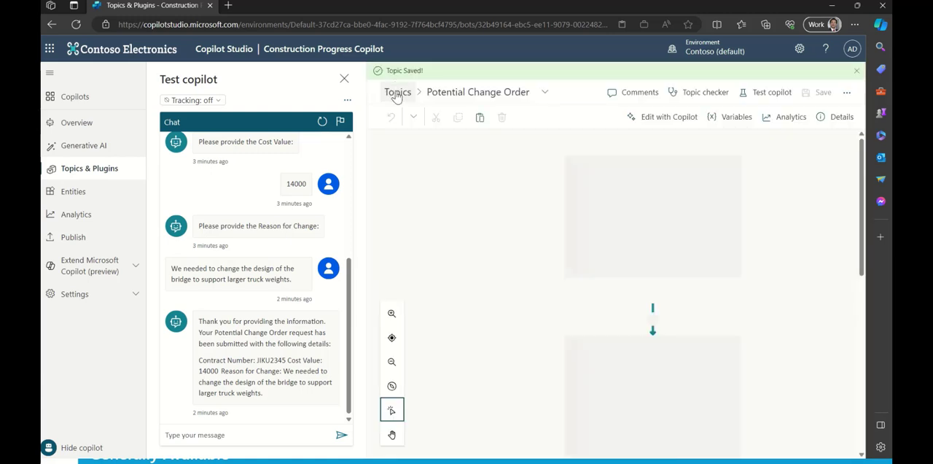
{"action": "left_click", "coordinate": [397, 91]}
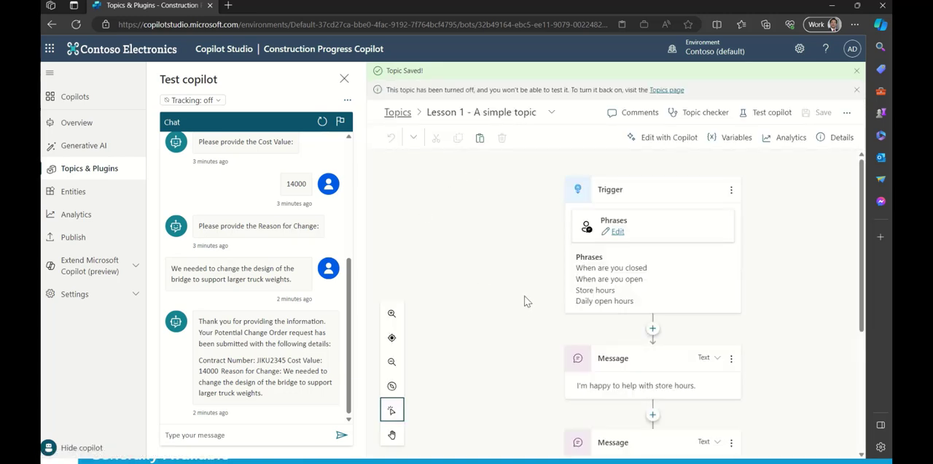
{"action": "scroll", "scroll_direction": "down", "scroll_amount": 3}
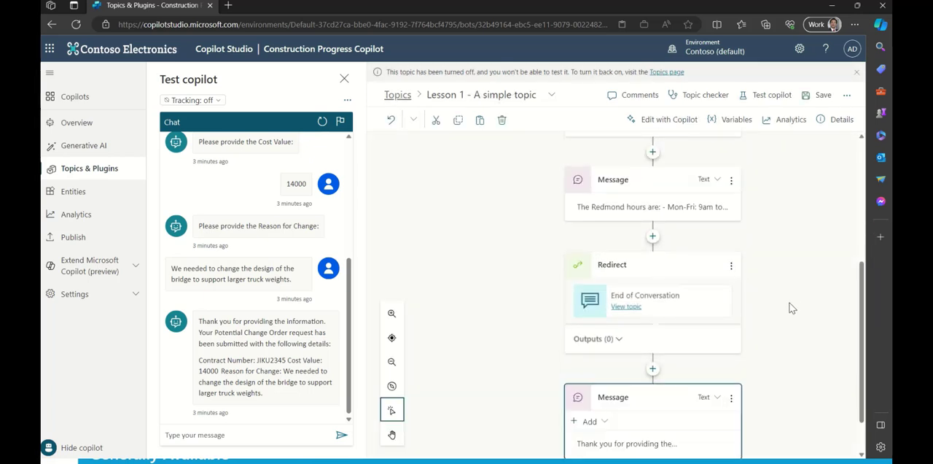
{"action": "left_click", "coordinate": [732, 343]}
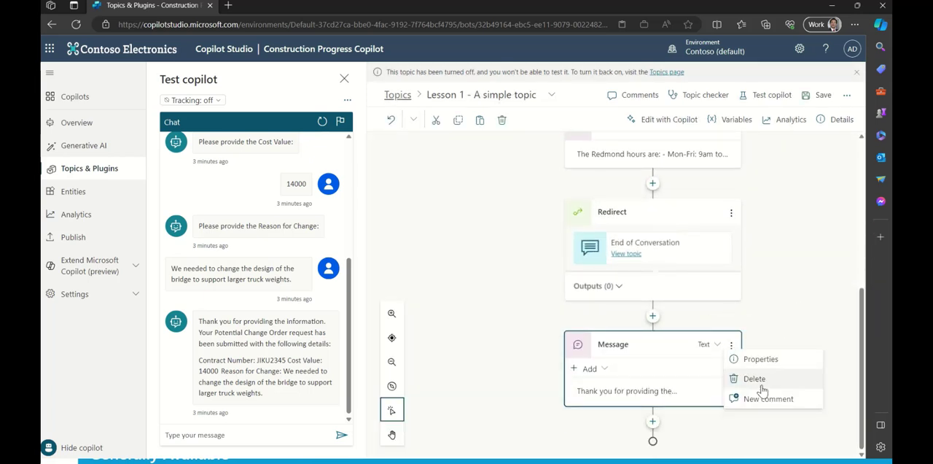
Step: Post a comment about reviewing PCO answers on the closing message, then save
{"action": "left_click", "coordinate": [768, 398]}
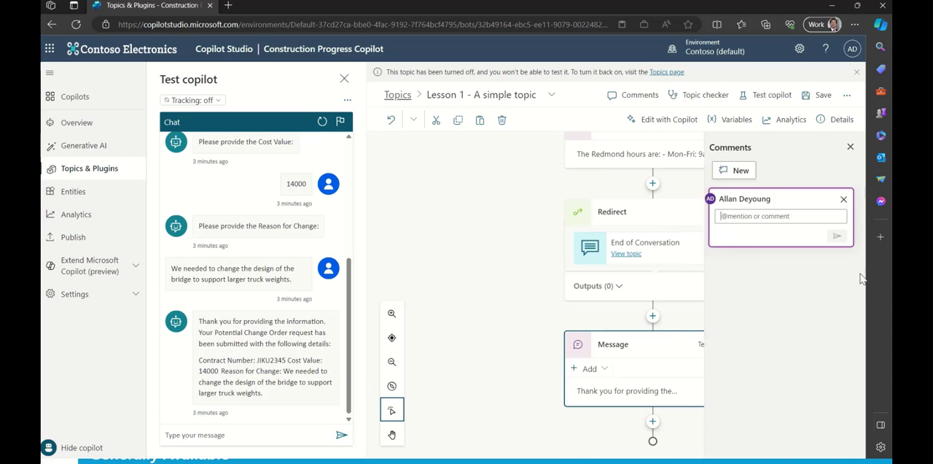
{"action": "type", "text": "This is an option for review answers for PCOs"}
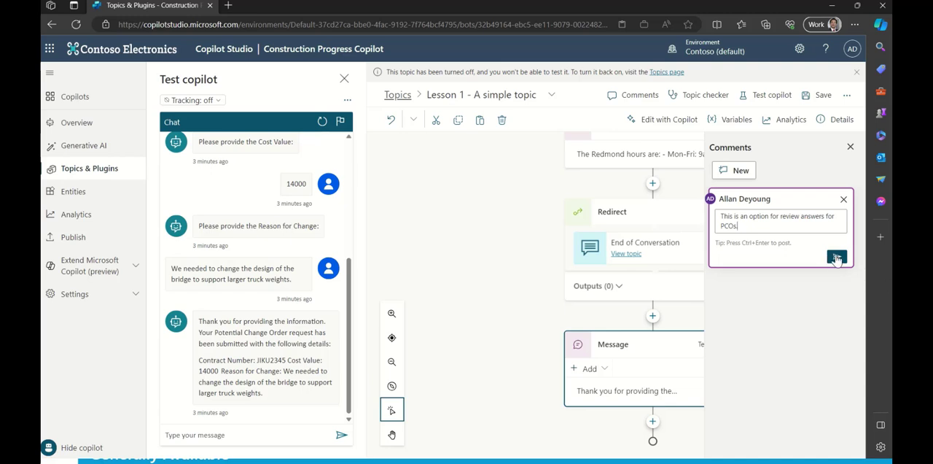
{"action": "left_click", "coordinate": [837, 257]}
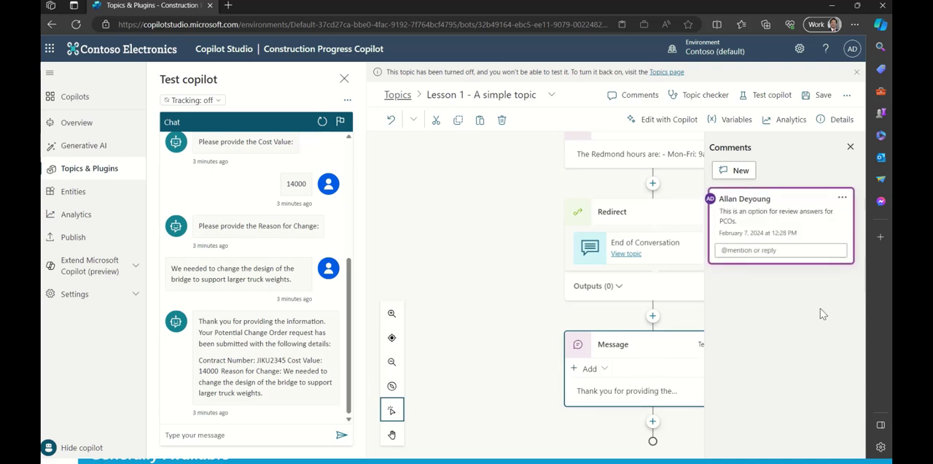
{"action": "left_click", "coordinate": [850, 146]}
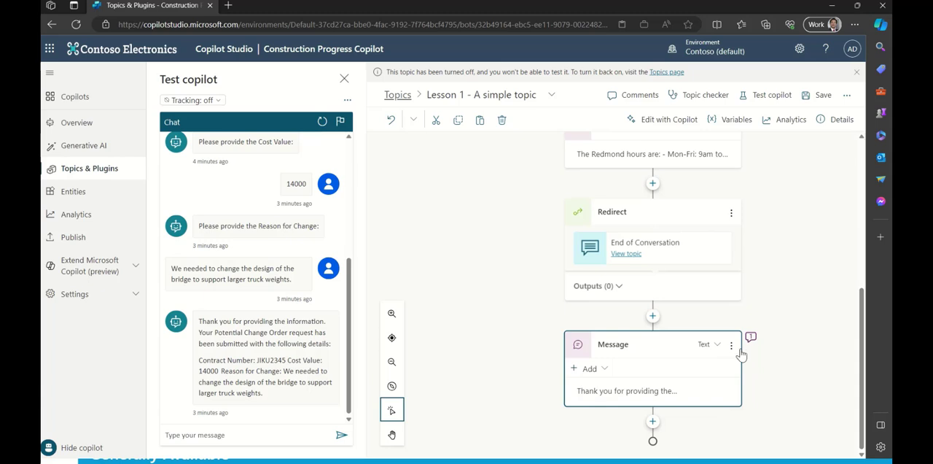
{"action": "mouse_move", "coordinate": [685, 374]}
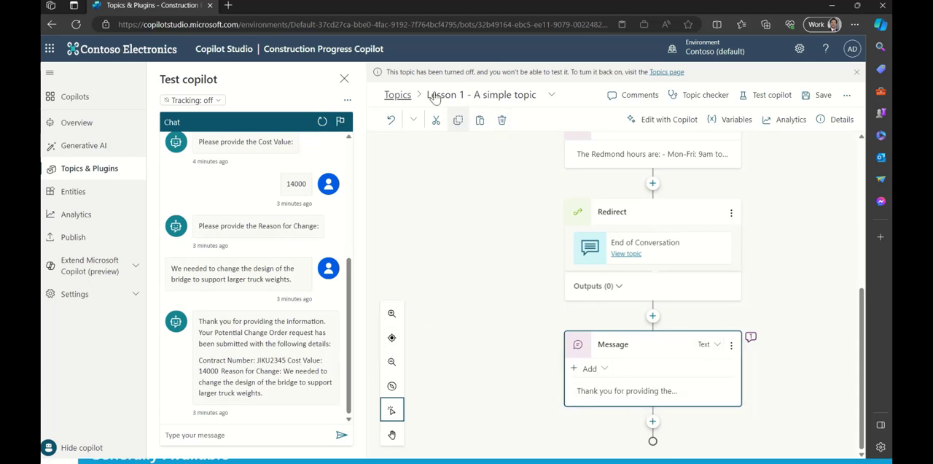
{"action": "left_click", "coordinate": [821, 94]}
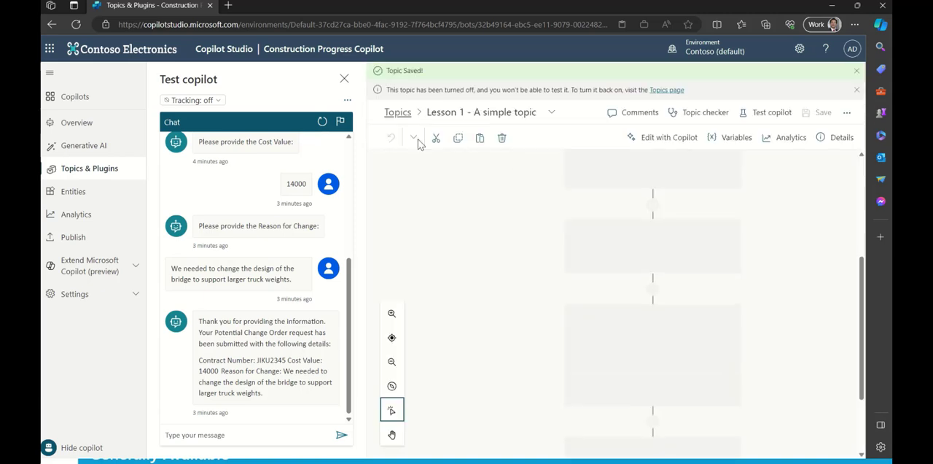
Step: Reopen the Potential Change Order topic from the topics list
{"action": "left_click", "coordinate": [398, 112]}
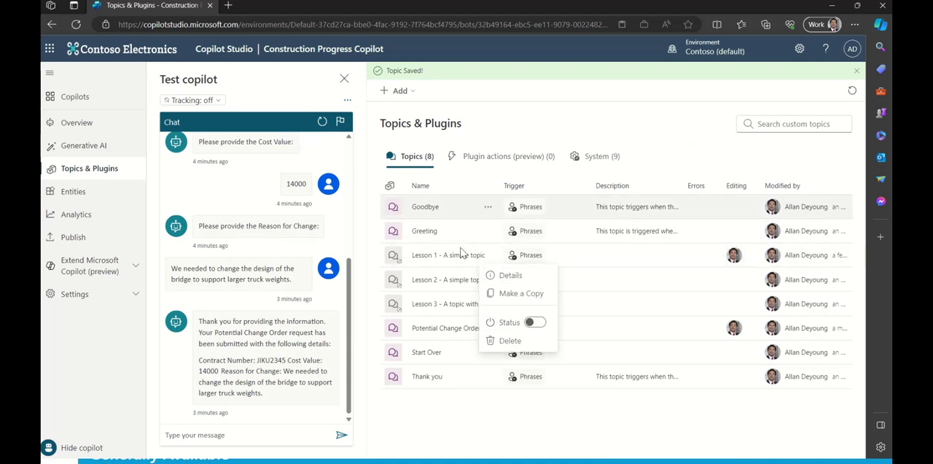
{"action": "left_click", "coordinate": [510, 275]}
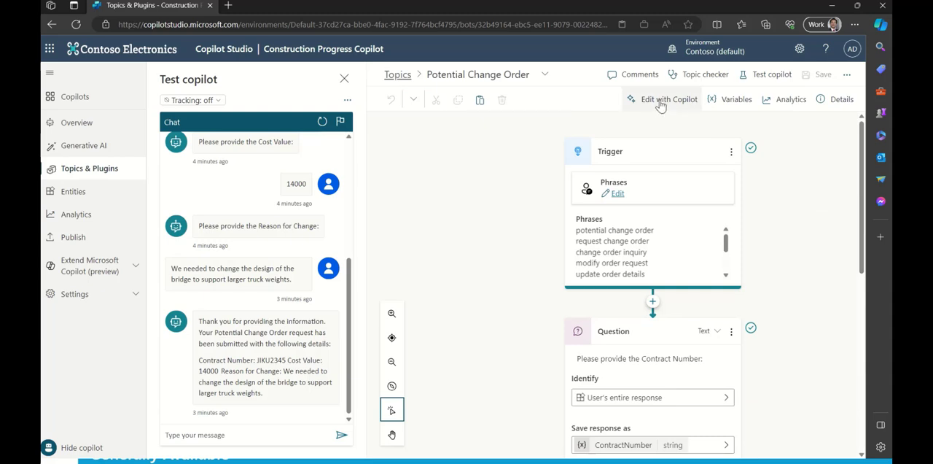
Step: Ask Copilot to summarize the gathered information in an Adaptive Card
{"action": "left_click", "coordinate": [661, 98]}
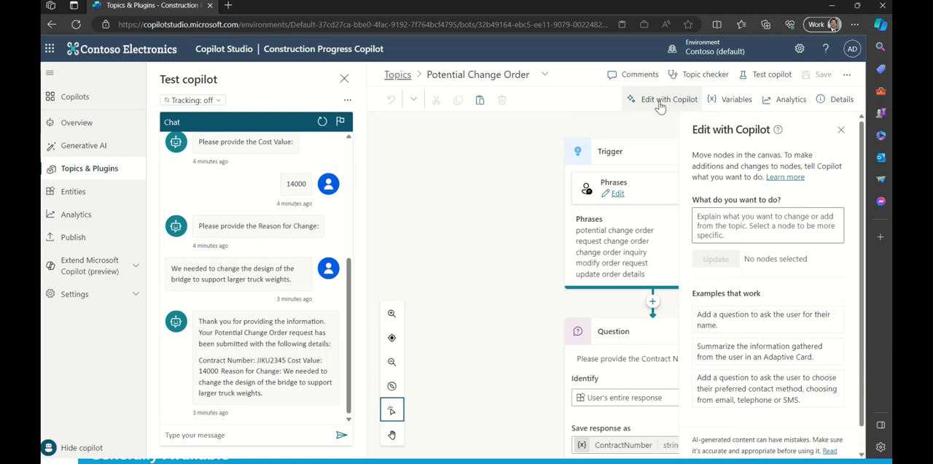
{"action": "mouse_move", "coordinate": [823, 264]}
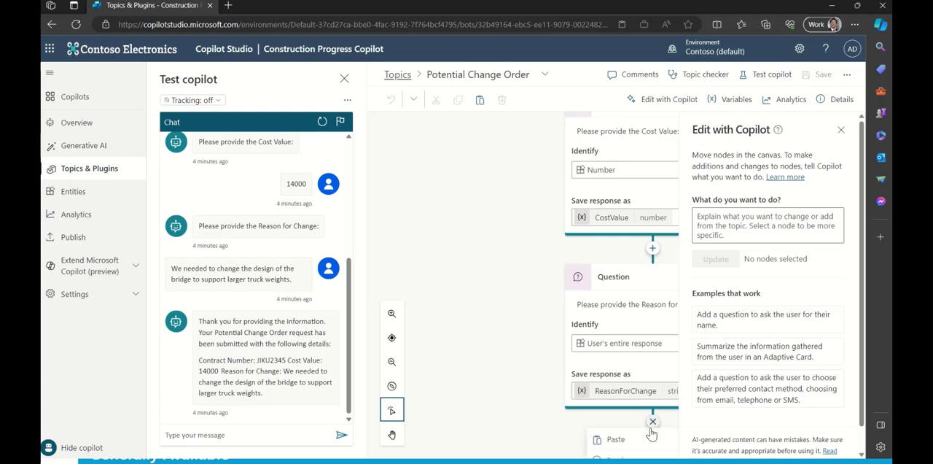
{"action": "mouse_move", "coordinate": [852, 251]}
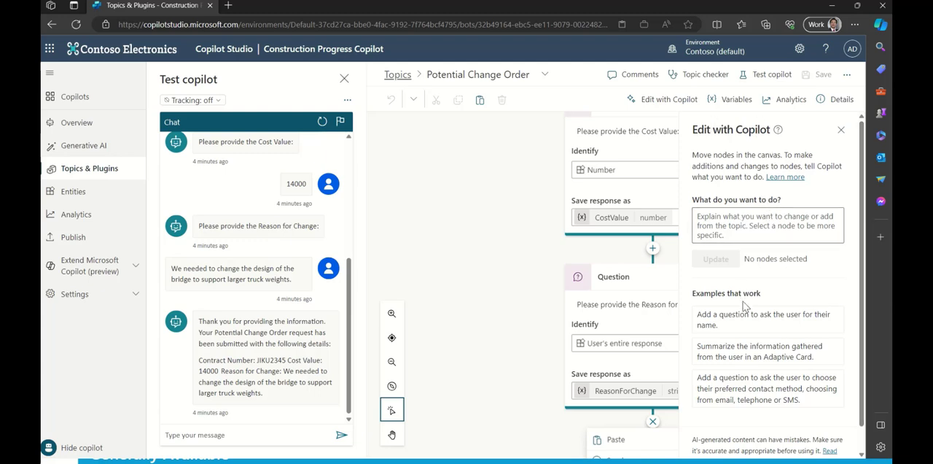
{"action": "mouse_move", "coordinate": [734, 434]}
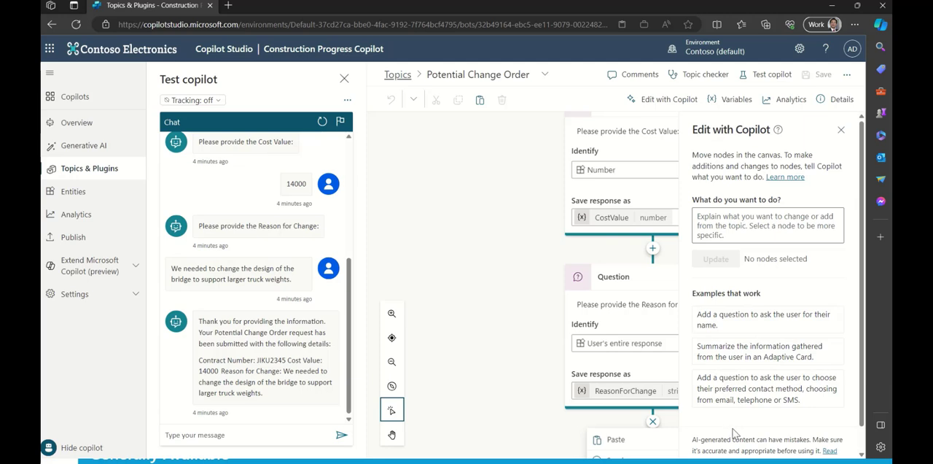
{"action": "mouse_move", "coordinate": [764, 319]}
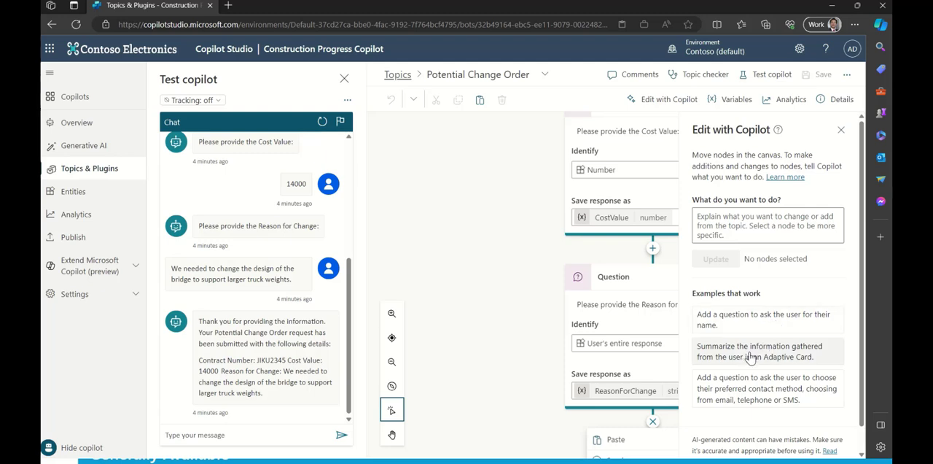
{"action": "mouse_move", "coordinate": [797, 358]}
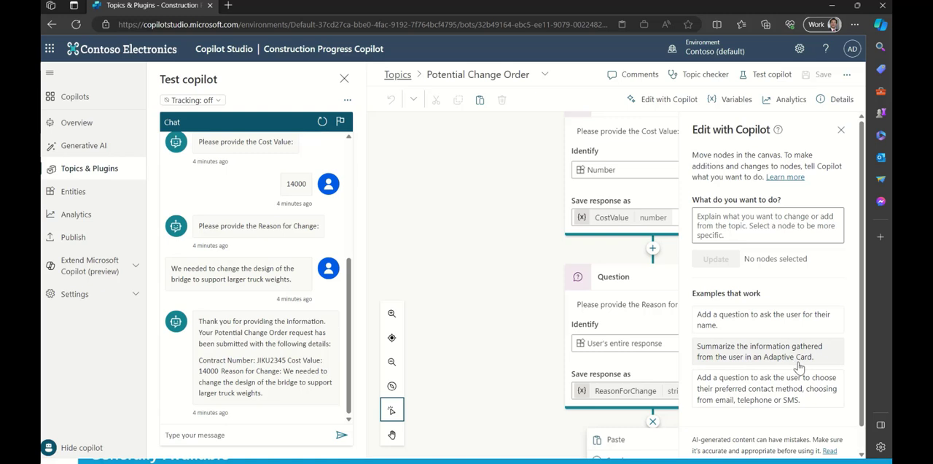
{"action": "mouse_move", "coordinate": [794, 364]}
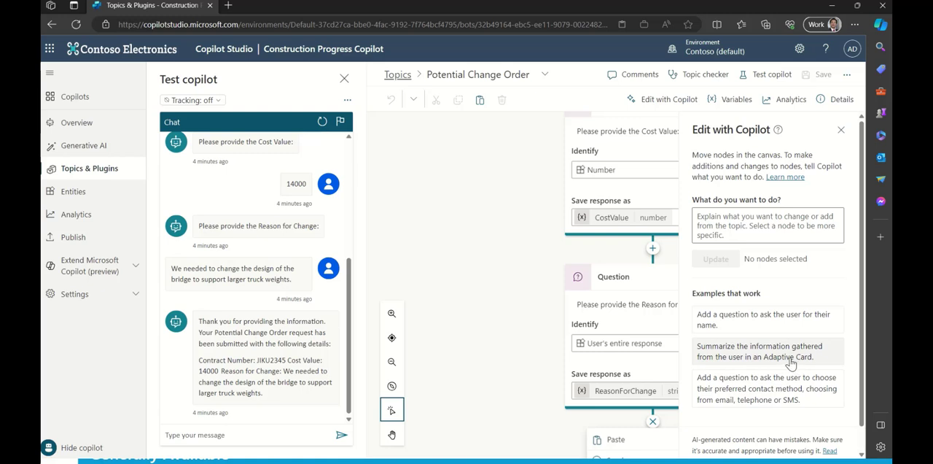
{"action": "left_click", "coordinate": [766, 350]}
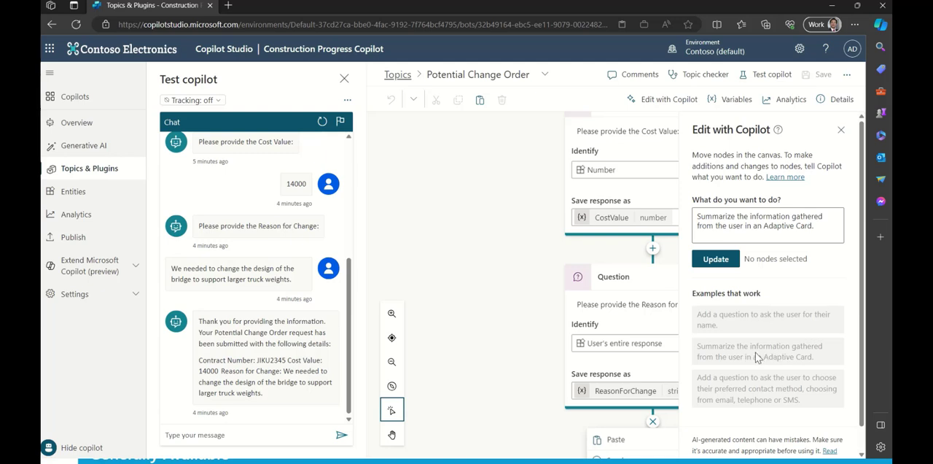
{"action": "left_click", "coordinate": [767, 225]}
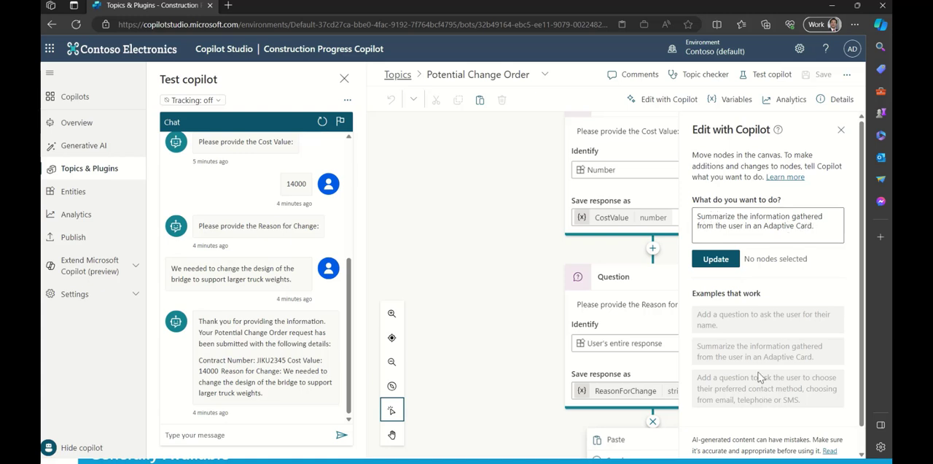
{"action": "left_click", "coordinate": [808, 226]}
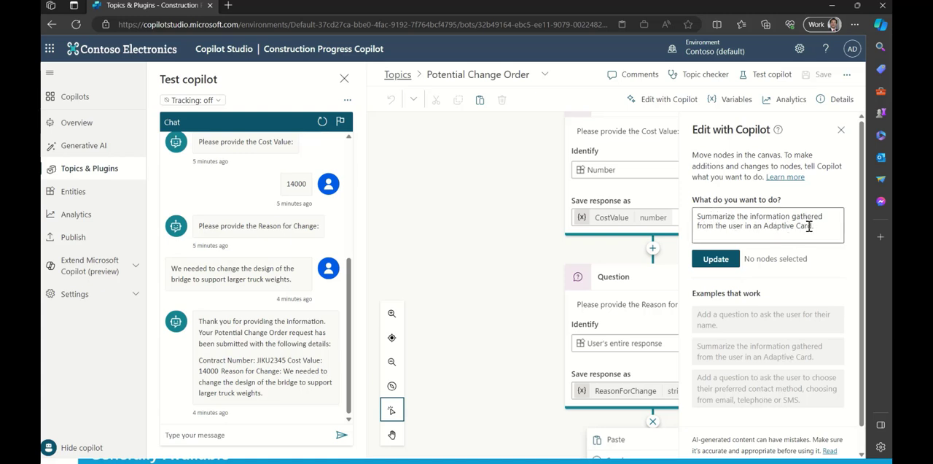
{"action": "left_click", "coordinate": [715, 258]}
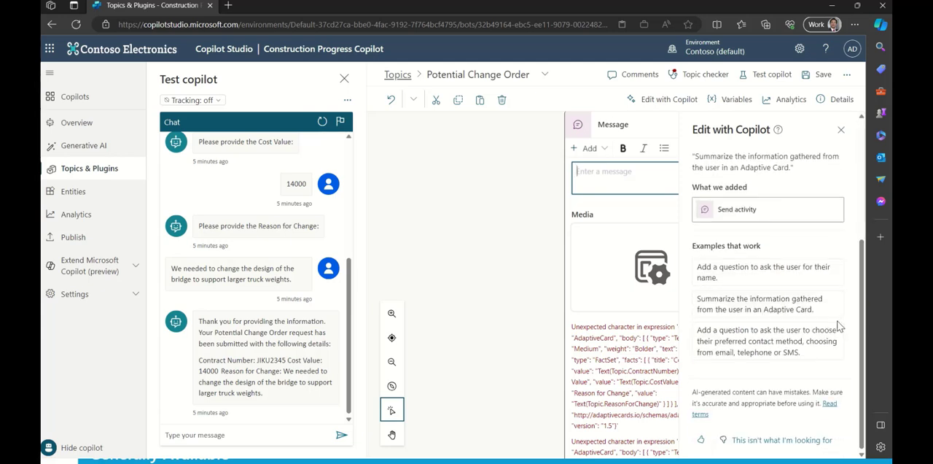
Step: Open the Adaptive Card properties, select the whole formula, and switch toward JSON editing
{"action": "left_click", "coordinate": [840, 130]}
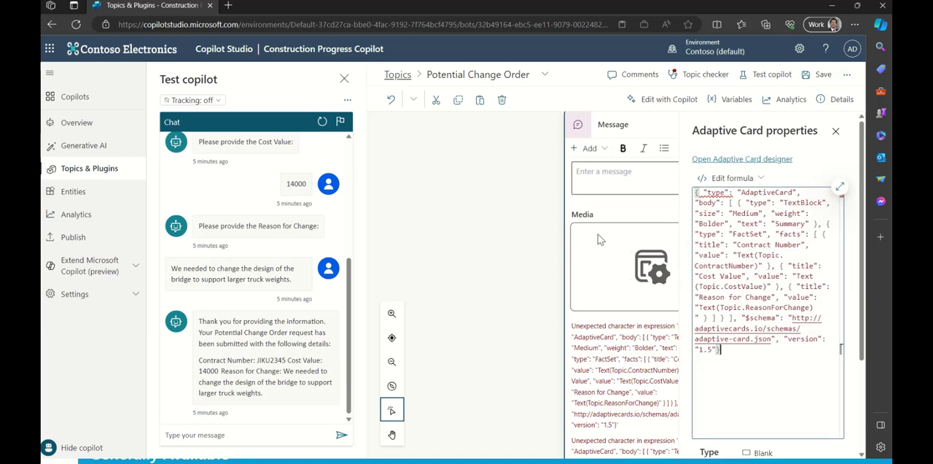
{"action": "mouse_move", "coordinate": [669, 273]}
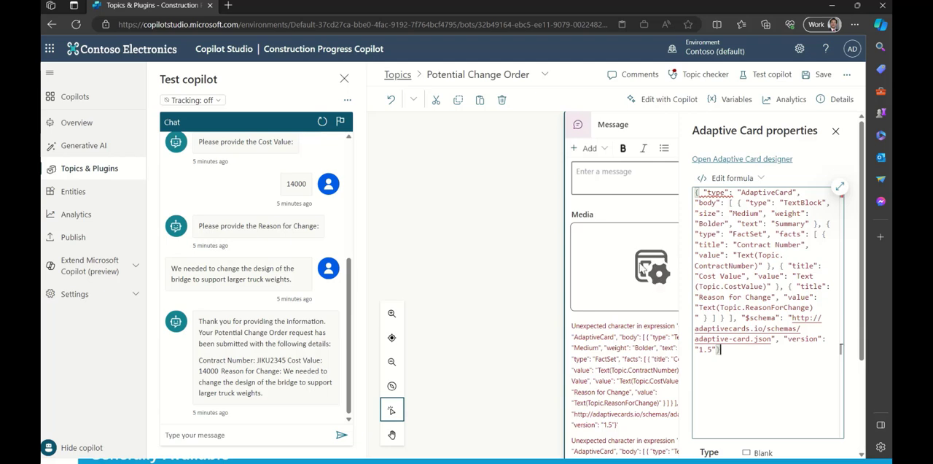
{"action": "mouse_move", "coordinate": [648, 269]}
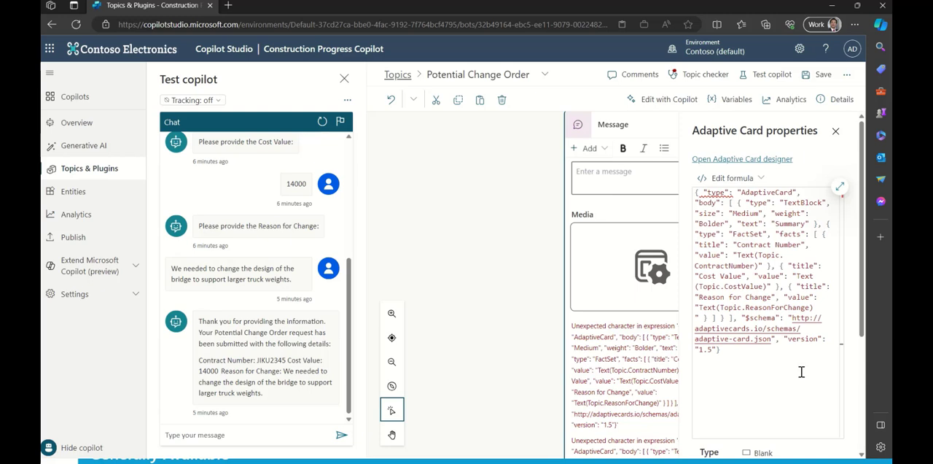
{"action": "mouse_move", "coordinate": [808, 368]}
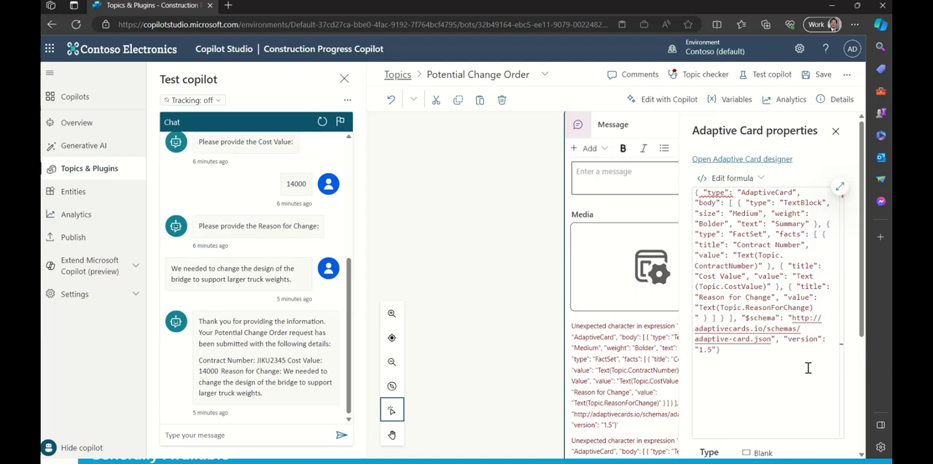
{"action": "mouse_move", "coordinate": [804, 366]}
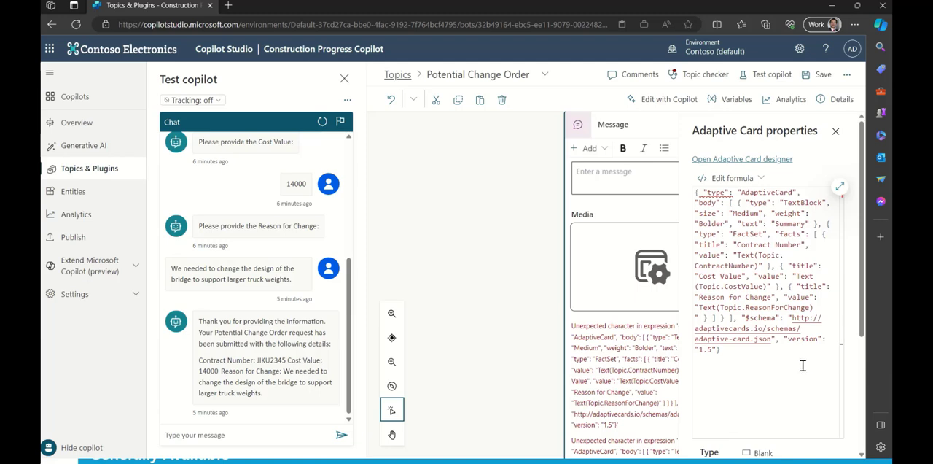
{"action": "mouse_move", "coordinate": [801, 365]}
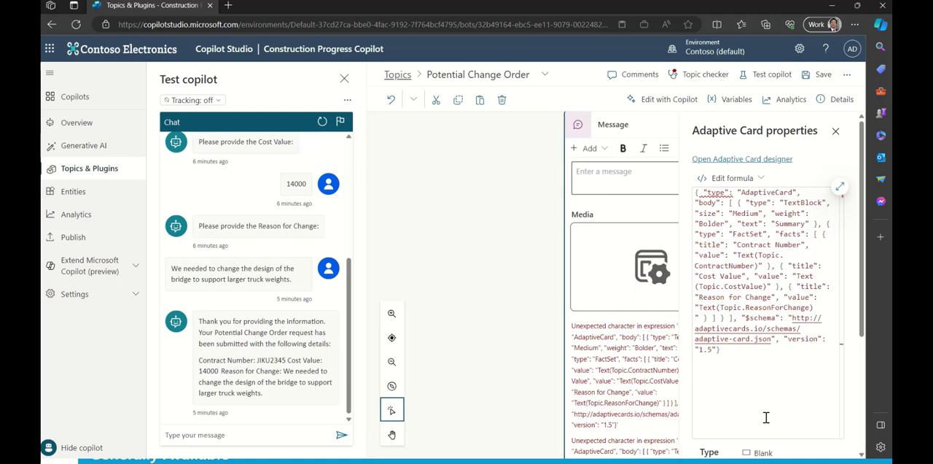
{"action": "mouse_move", "coordinate": [793, 292]}
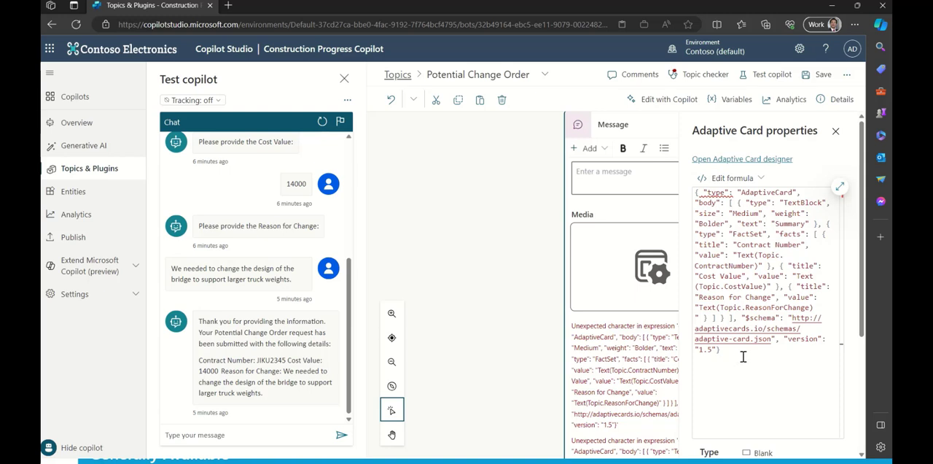
{"action": "key", "text": "ctrl+a"}
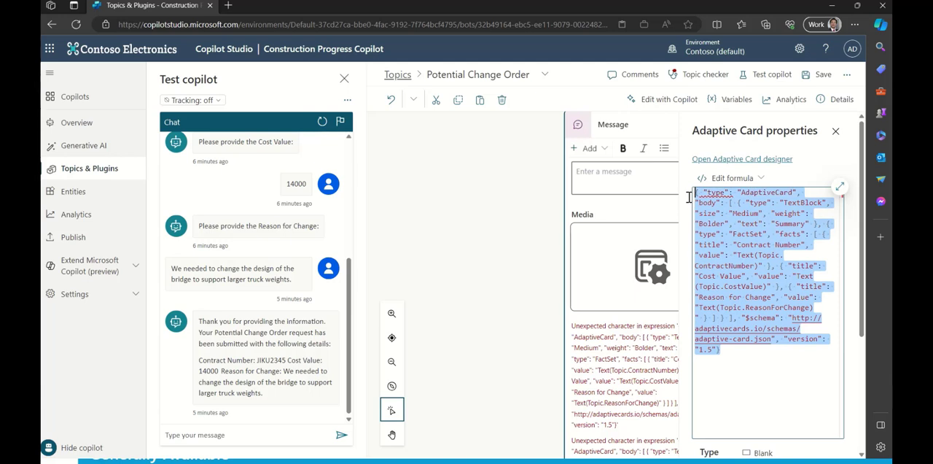
{"action": "mouse_move", "coordinate": [768, 392]}
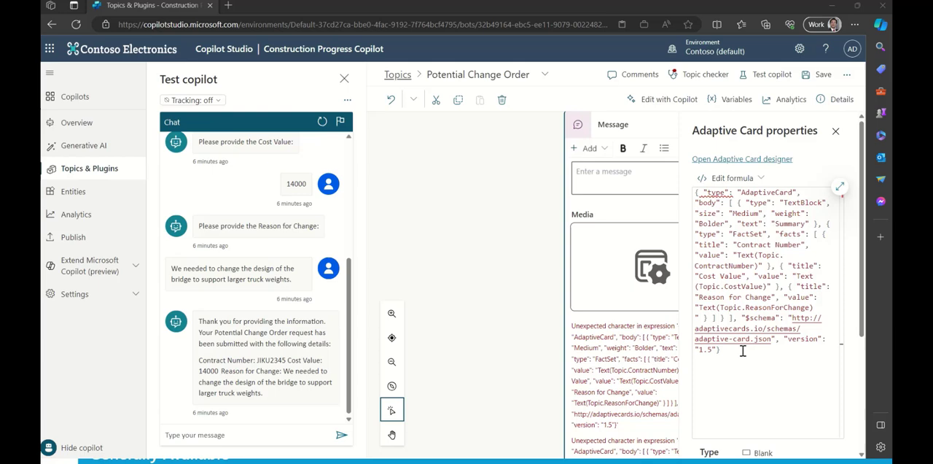
{"action": "left_click", "coordinate": [730, 178]}
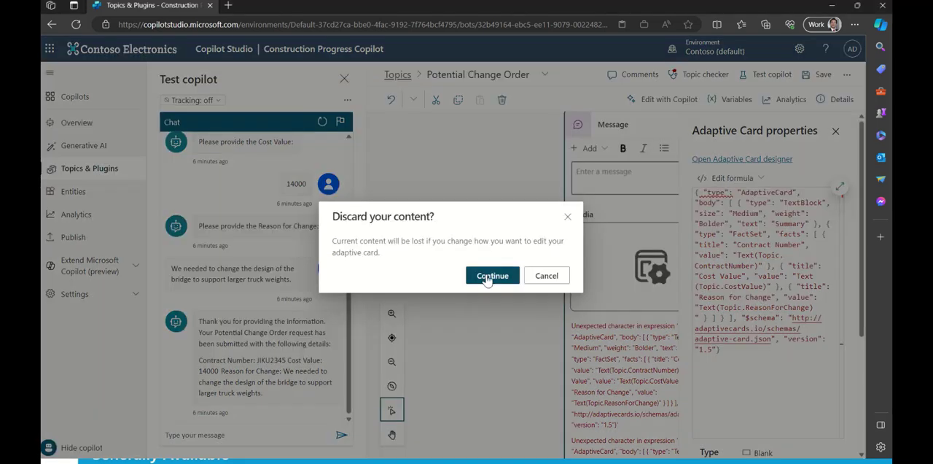
Step: Confirm discarding the card content and paste the card JSON definition
{"action": "left_click", "coordinate": [492, 275]}
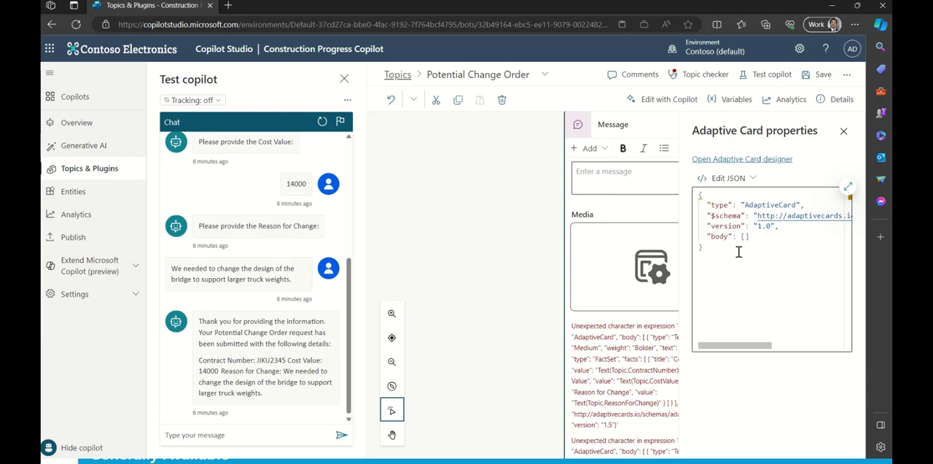
{"action": "key", "text": "ctrl+a"}
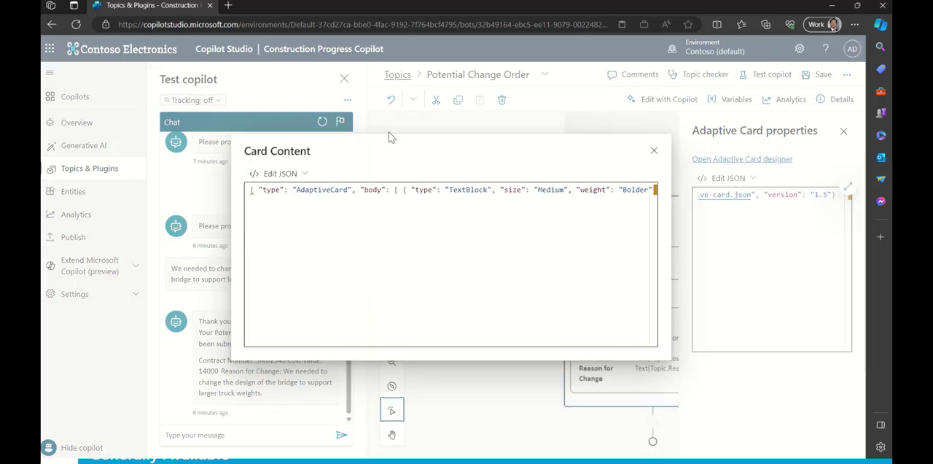
Step: Format and review the card JSON in the enlarged Card Content editor, then close it
{"action": "left_click", "coordinate": [392, 193]}
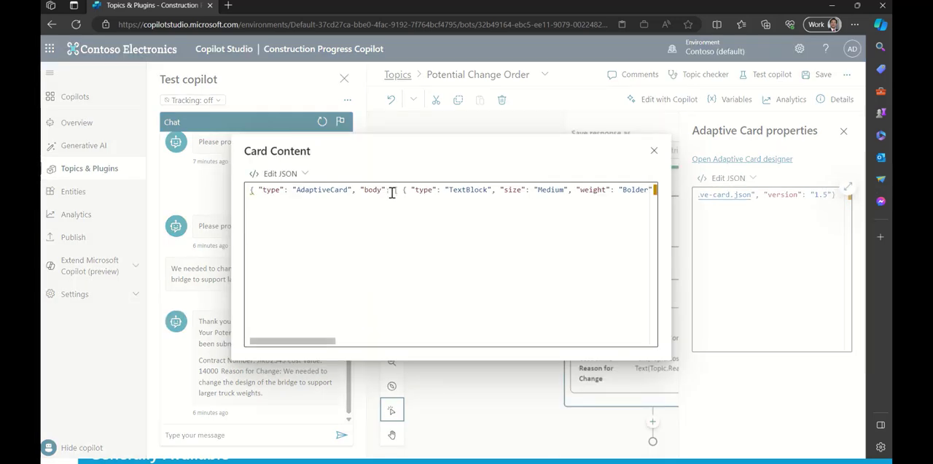
{"action": "left_click", "coordinate": [653, 150]}
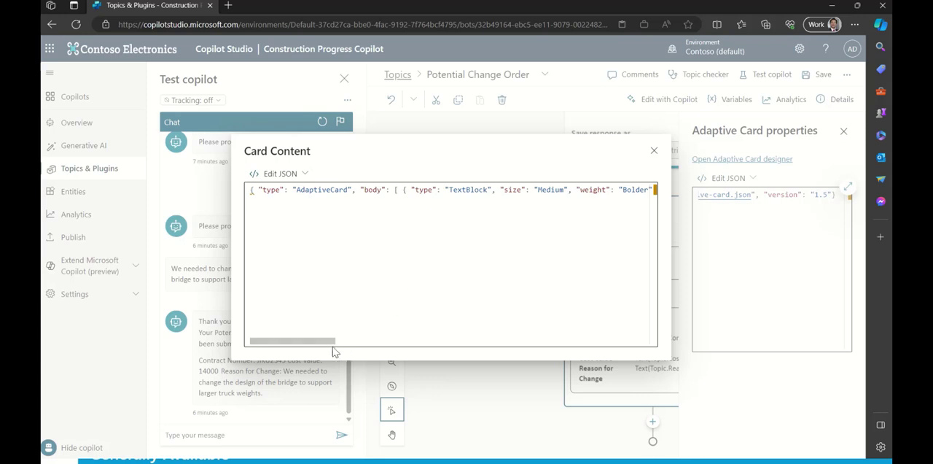
{"action": "left_click_drag", "start_coordinate": [292, 341], "coordinate": [641, 342]}
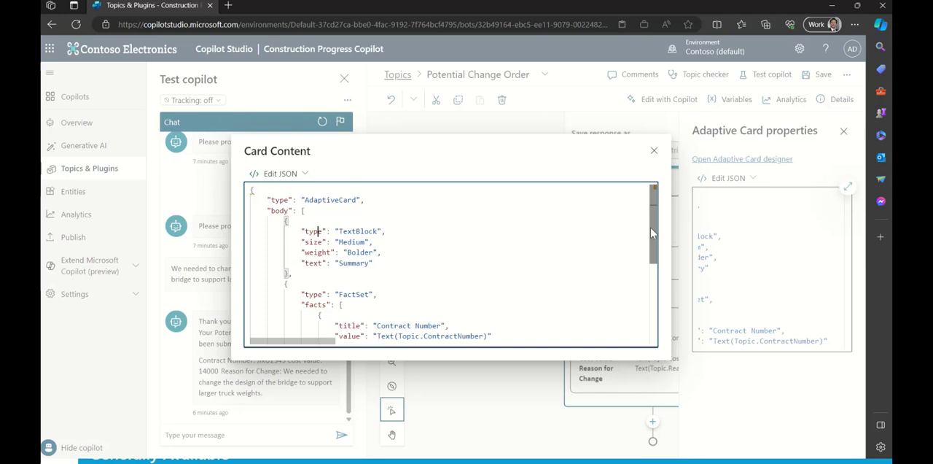
{"action": "scroll", "scroll_direction": "down", "scroll_amount": 3}
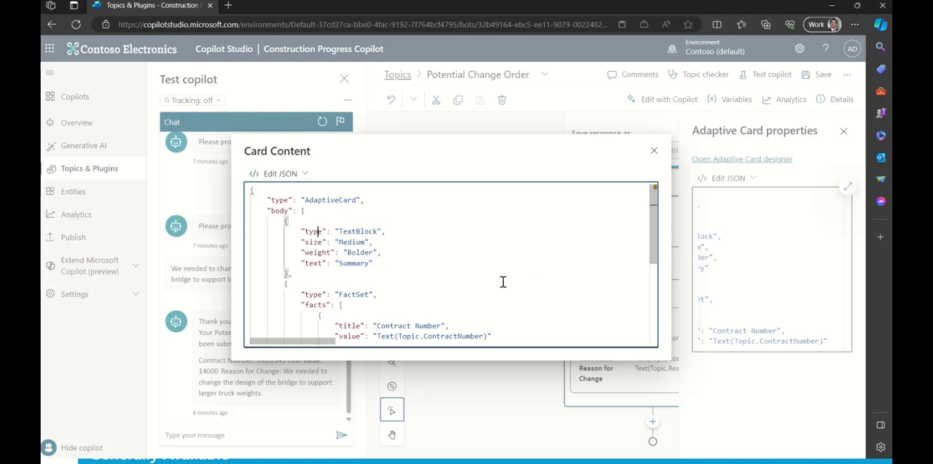
{"action": "left_click", "coordinate": [654, 151]}
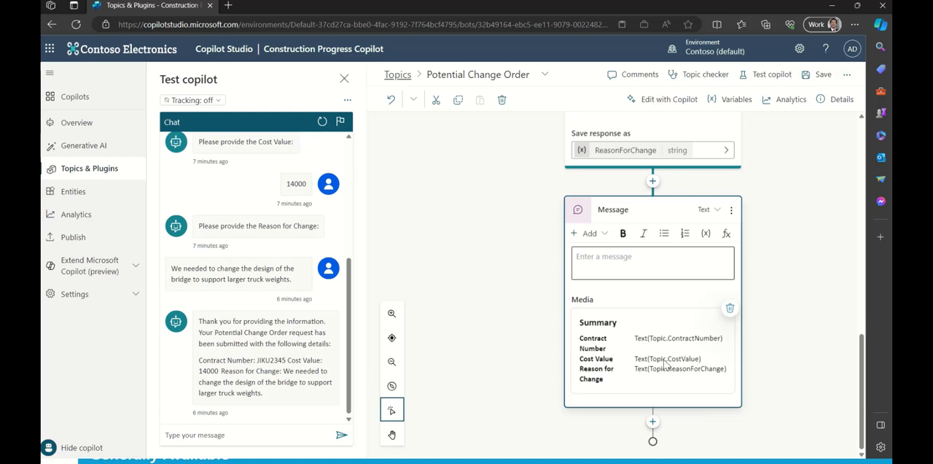
Step: Add the message text 'Please review your responses below.' above the card
{"action": "left_click", "coordinate": [652, 262]}
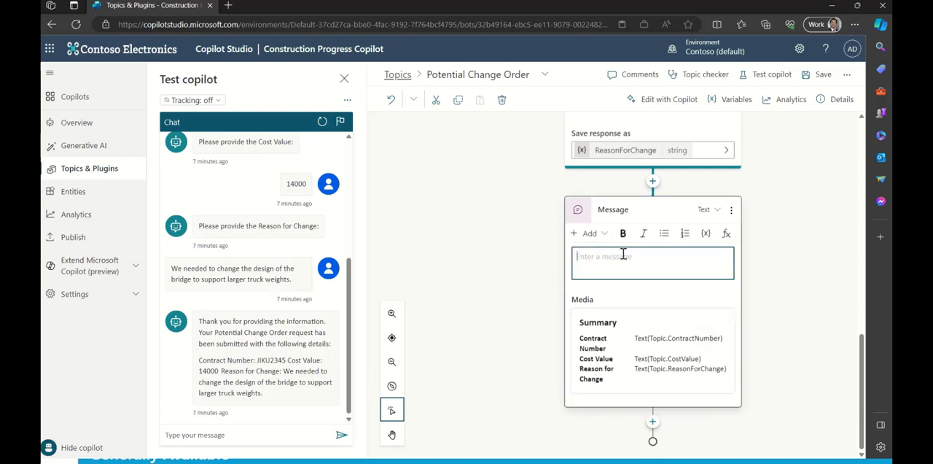
{"action": "type", "text": "Please review"}
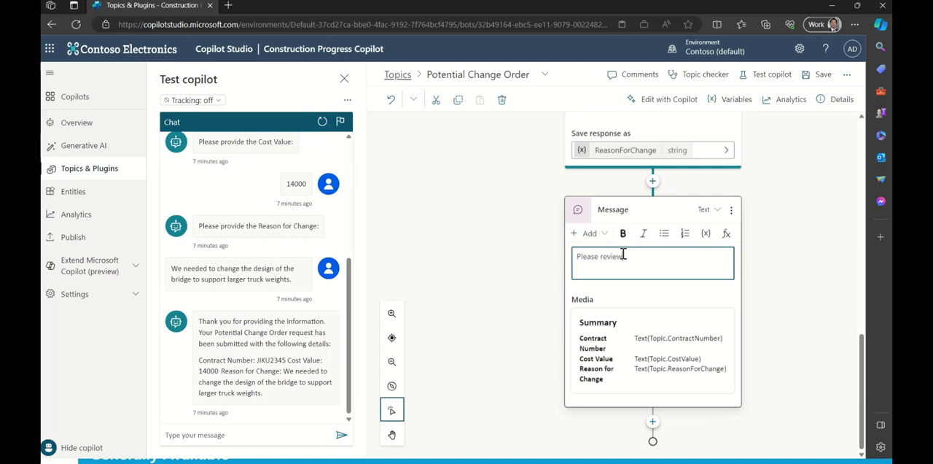
{"action": "type", "text": "your responses below."}
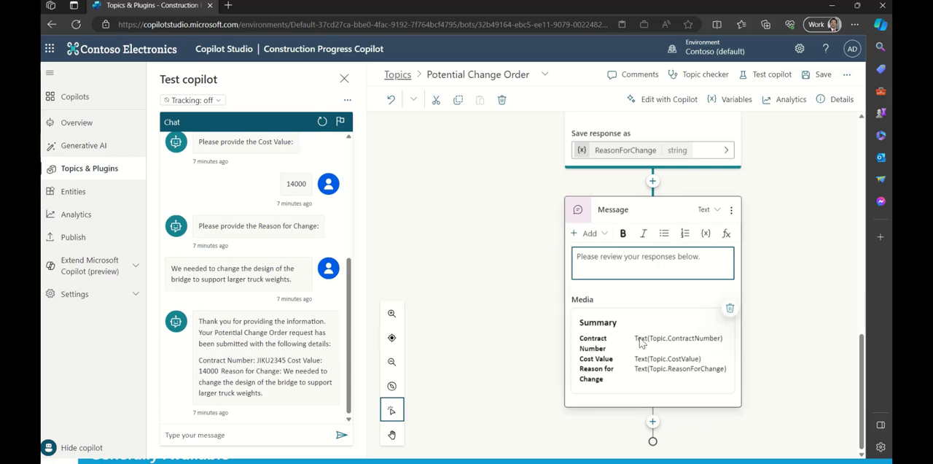
{"action": "mouse_move", "coordinate": [640, 370]}
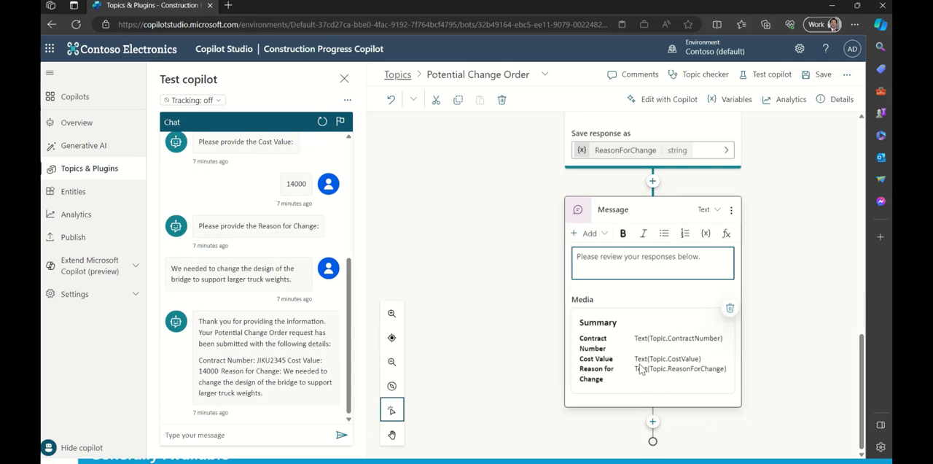
{"action": "mouse_move", "coordinate": [645, 368]}
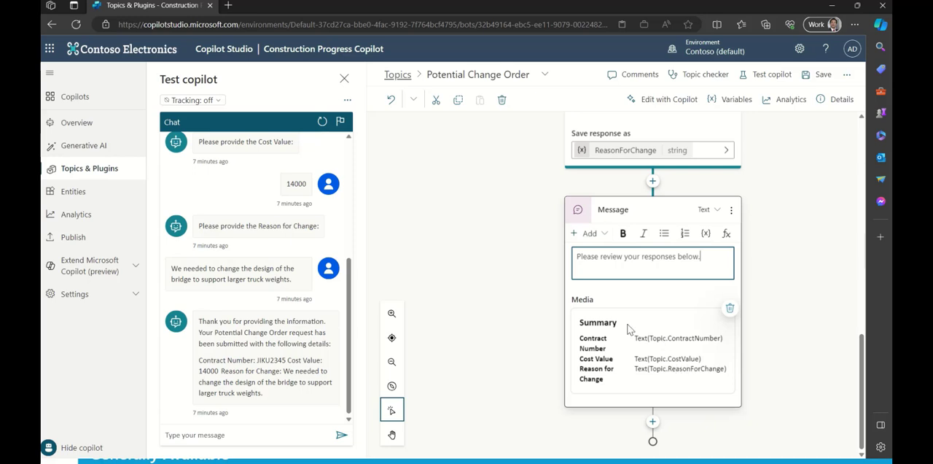
{"action": "mouse_move", "coordinate": [655, 367]}
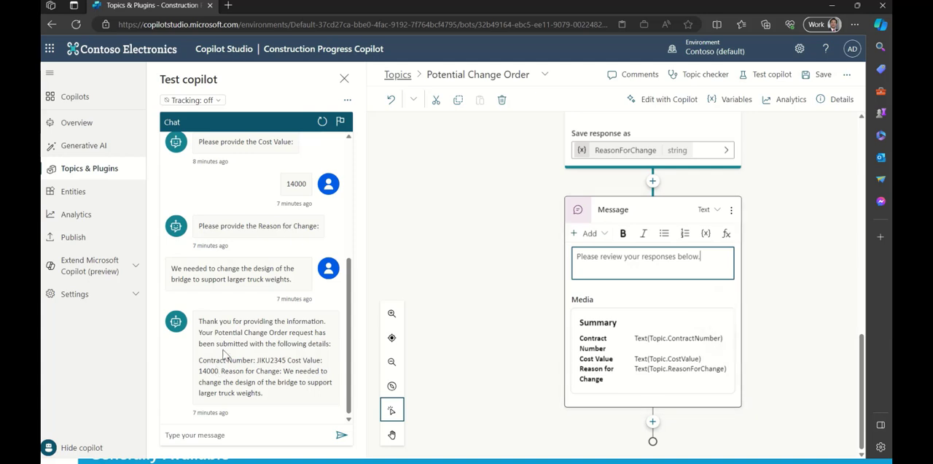
{"action": "mouse_move", "coordinate": [270, 366]}
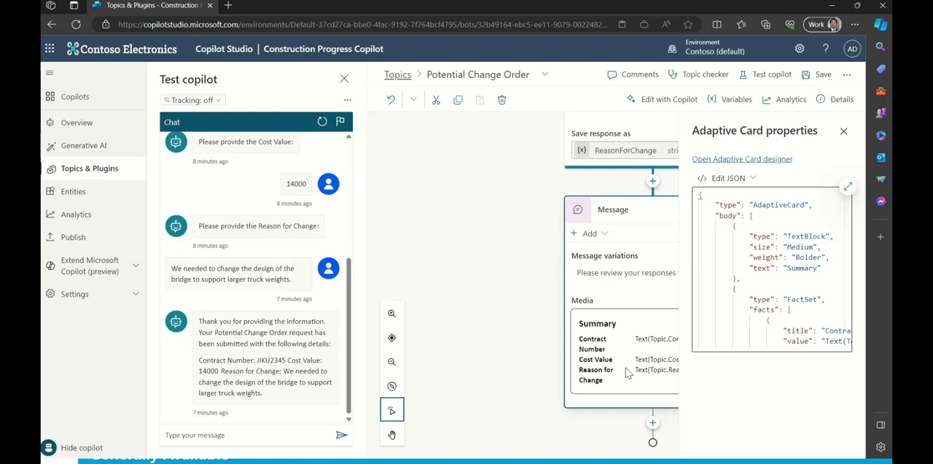
{"action": "mouse_move", "coordinate": [642, 124]}
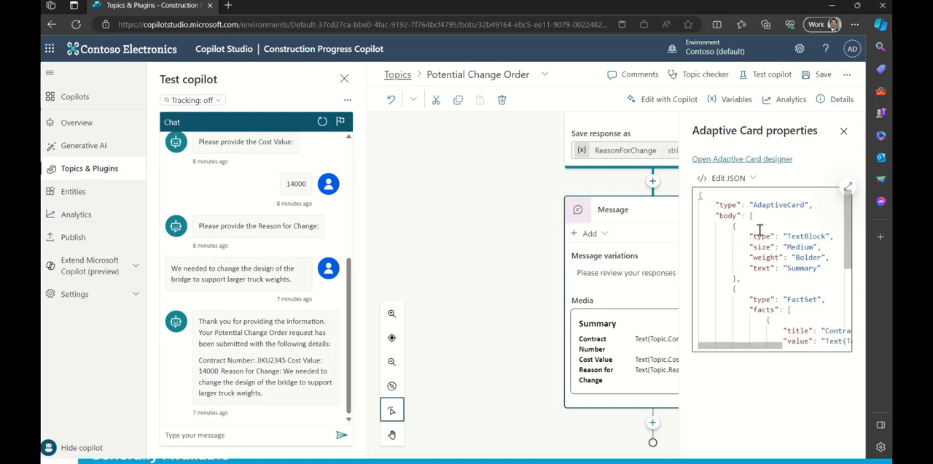
{"action": "mouse_move", "coordinate": [833, 316]}
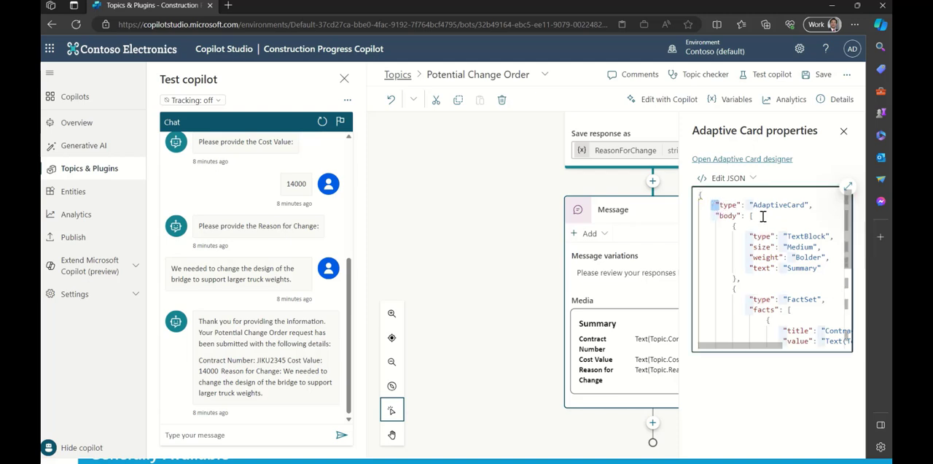
Step: Open the card's Edit JSON dropdown to show the JSON and Formula options
{"action": "scroll", "scroll_direction": "down", "scroll_amount": 3}
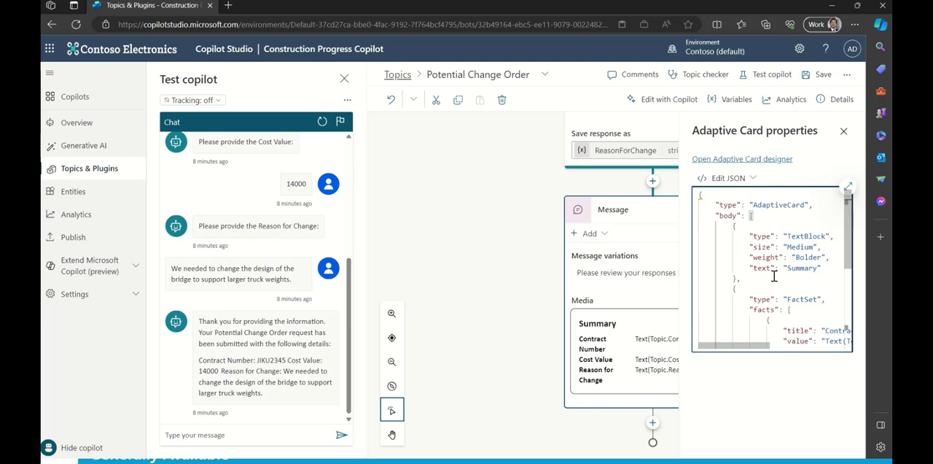
{"action": "mouse_move", "coordinate": [786, 236]}
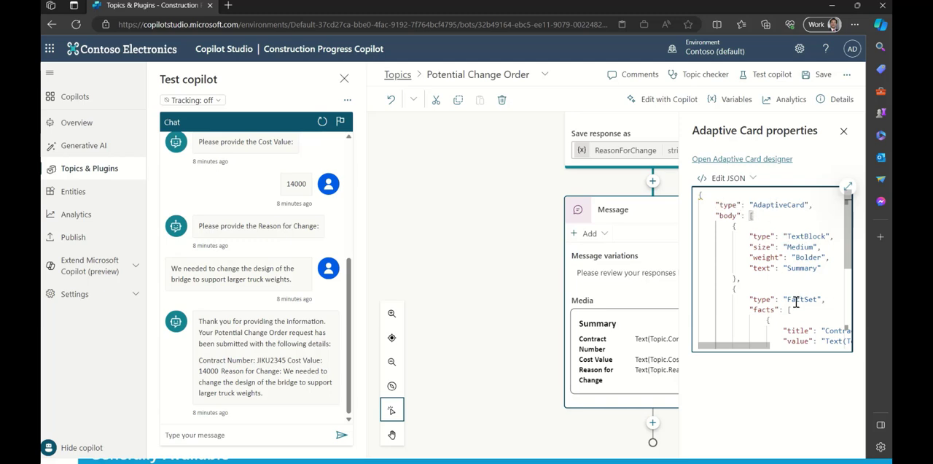
{"action": "left_click", "coordinate": [727, 178]}
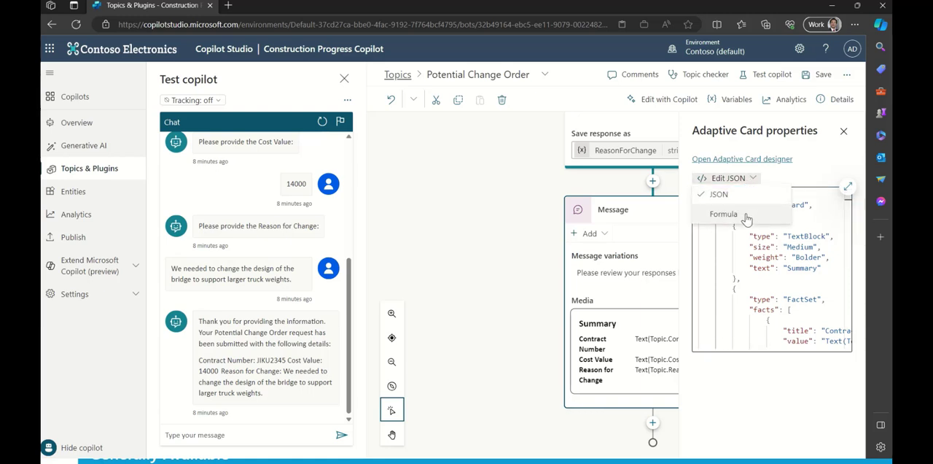
Step: Switch the Adaptive Card to Formula editing and review the Text(Topic…) fact values
{"action": "left_click", "coordinate": [723, 214]}
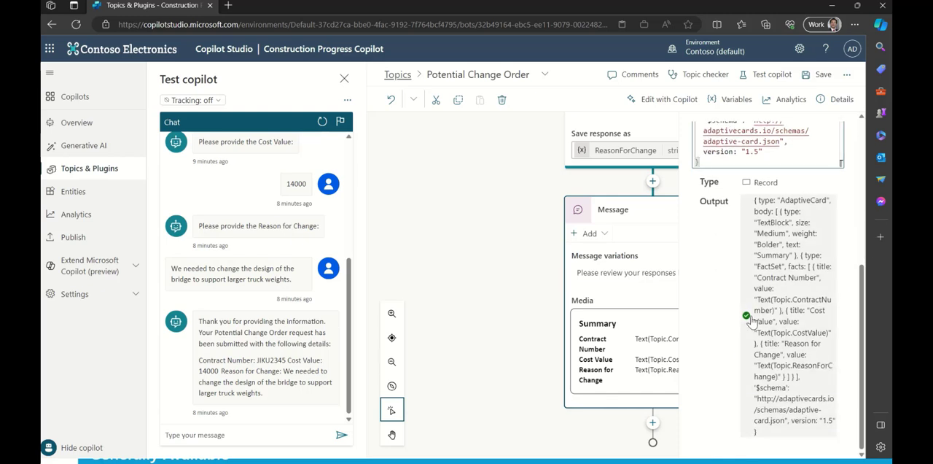
{"action": "scroll", "scroll_direction": "down", "scroll_amount": 3}
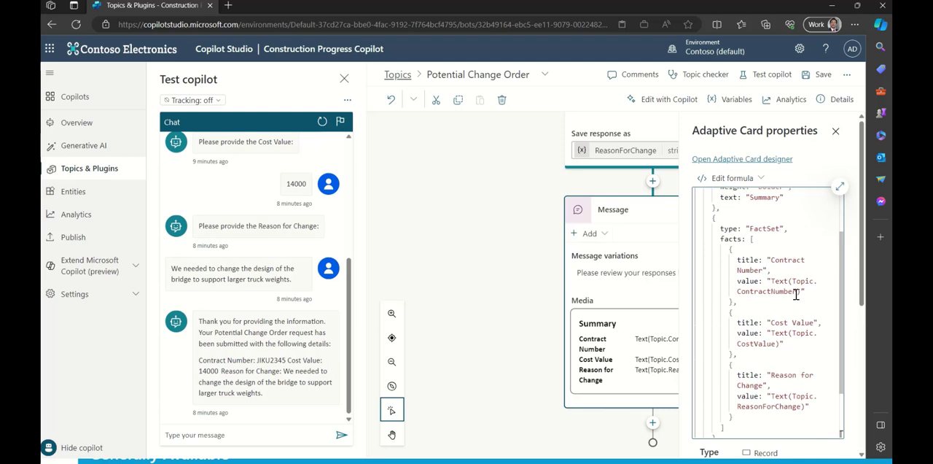
{"action": "mouse_move", "coordinate": [643, 343]}
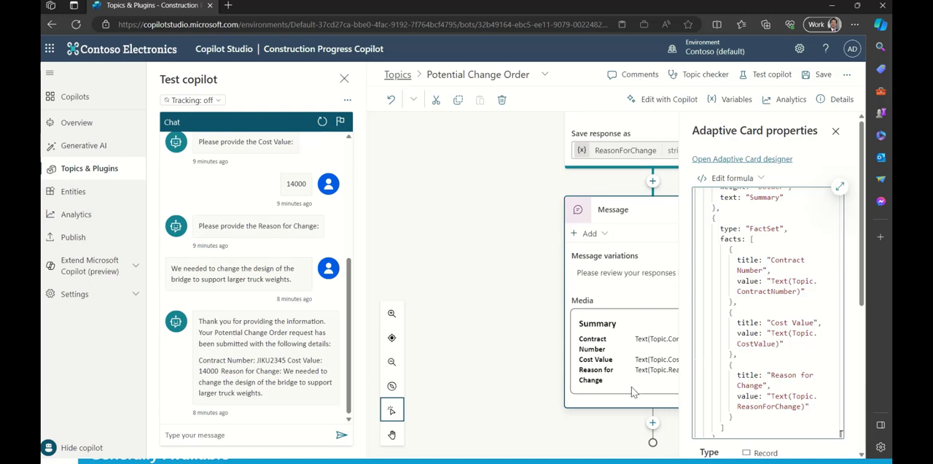
{"action": "mouse_move", "coordinate": [629, 398]}
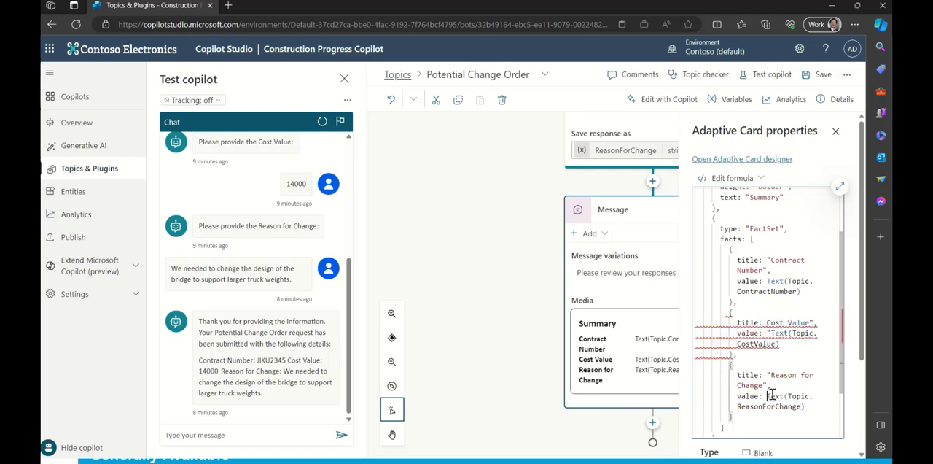
{"action": "mouse_move", "coordinate": [838, 188]}
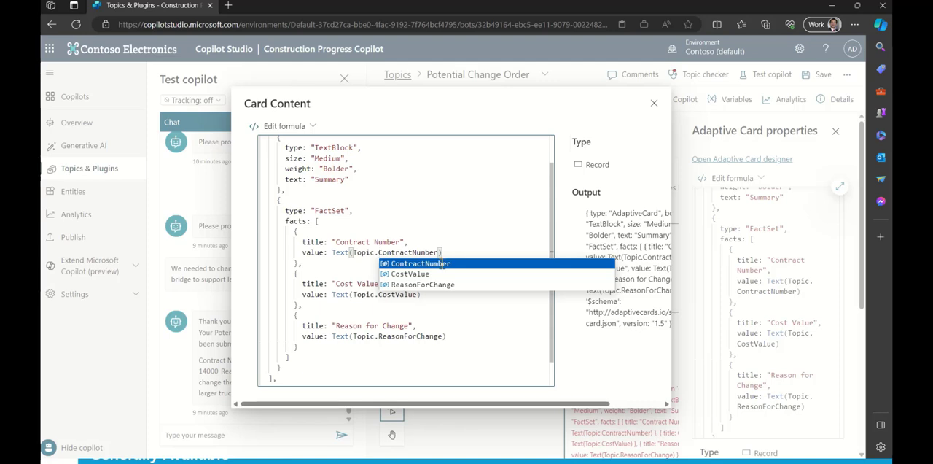
Step: Strip the Text() wrappers so facts use Topic.ContractNumber, Topic.CostValue and Topic.ReasonForChange
{"action": "left_click", "coordinate": [422, 264]}
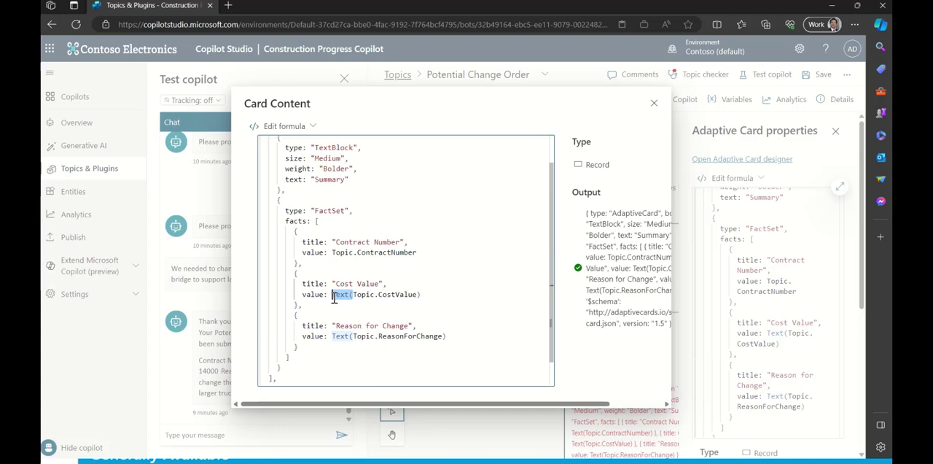
{"action": "left_click", "coordinate": [374, 294]}
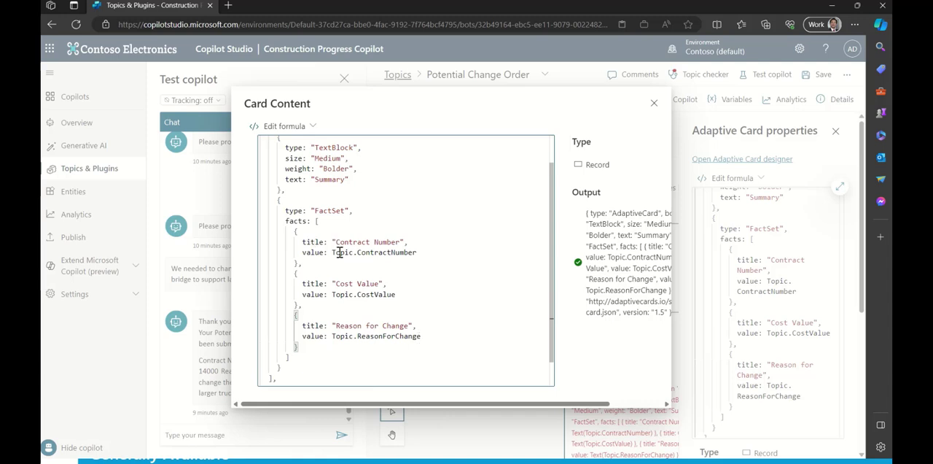
{"action": "mouse_move", "coordinate": [329, 252]}
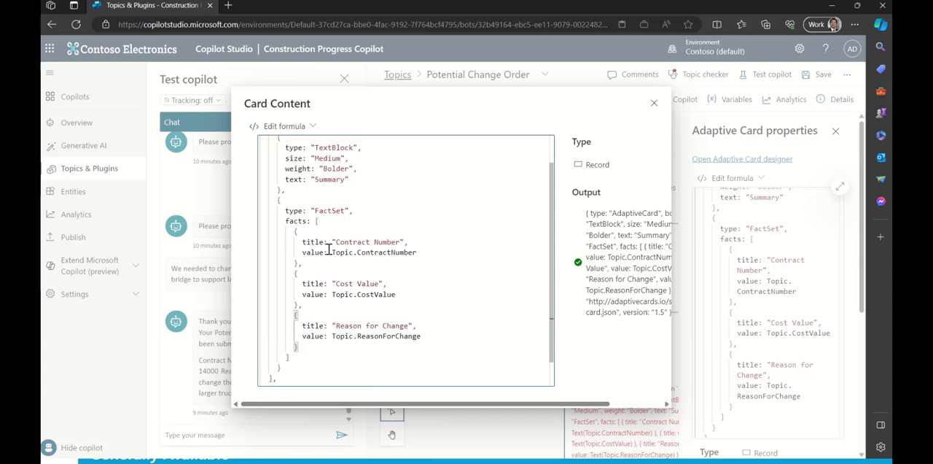
{"action": "mouse_move", "coordinate": [434, 255]}
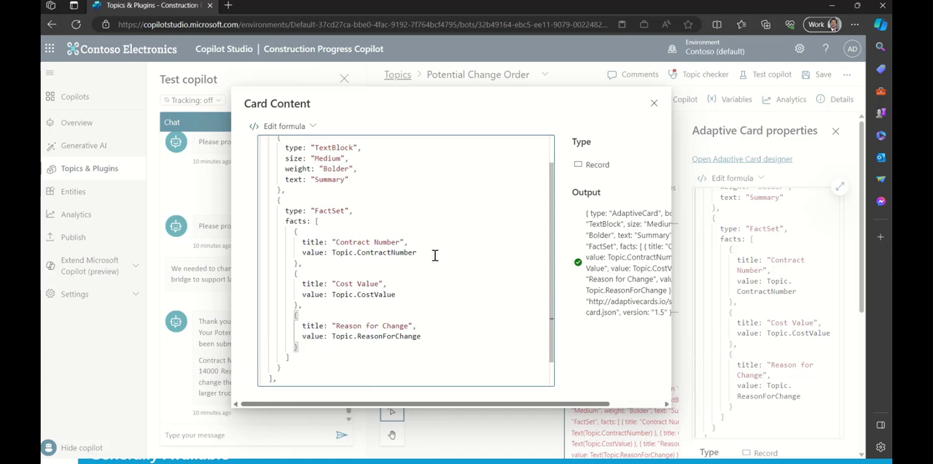
{"action": "double_click", "coordinate": [376, 294]}
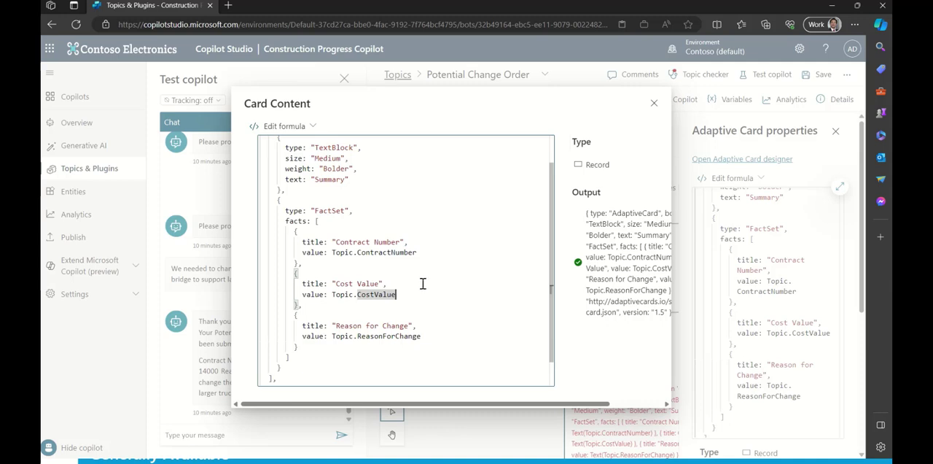
{"action": "mouse_move", "coordinate": [406, 331]}
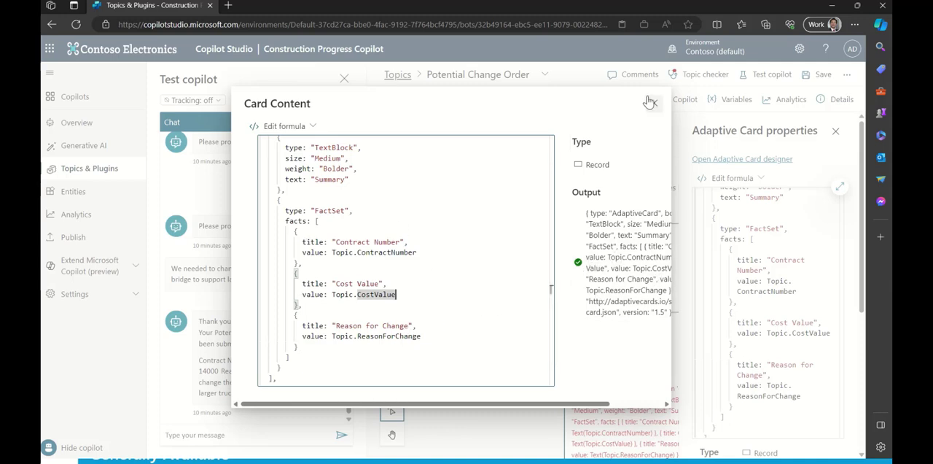
Step: Close the card editor and send 'Request CO' in the test chat
{"action": "left_click", "coordinate": [649, 101]}
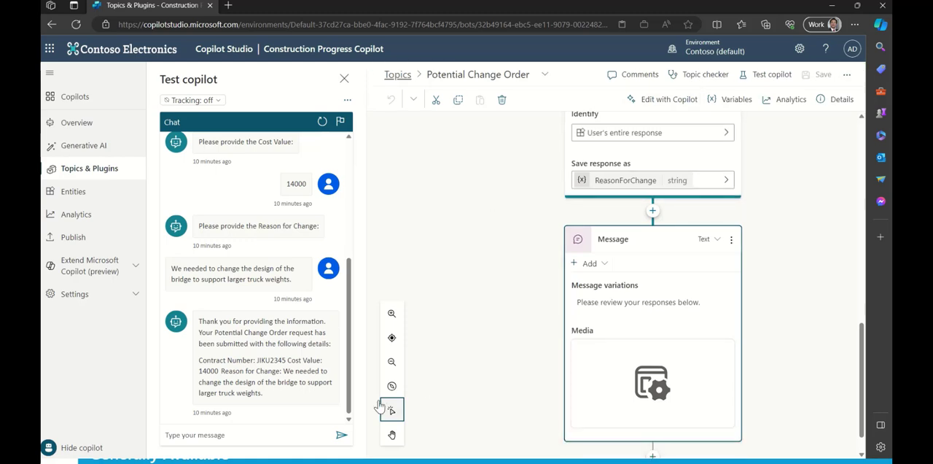
{"action": "type", "text": "c"}
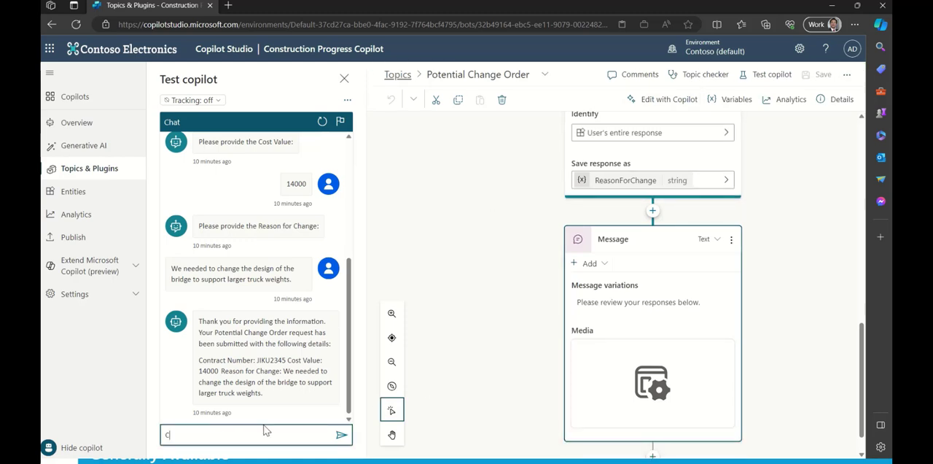
{"action": "key", "text": "Backspace"}
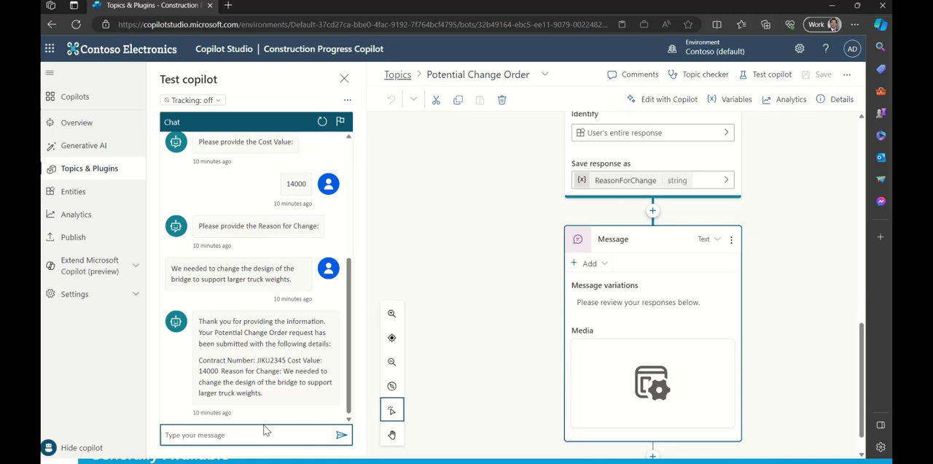
{"action": "type", "text": "Request CO"}
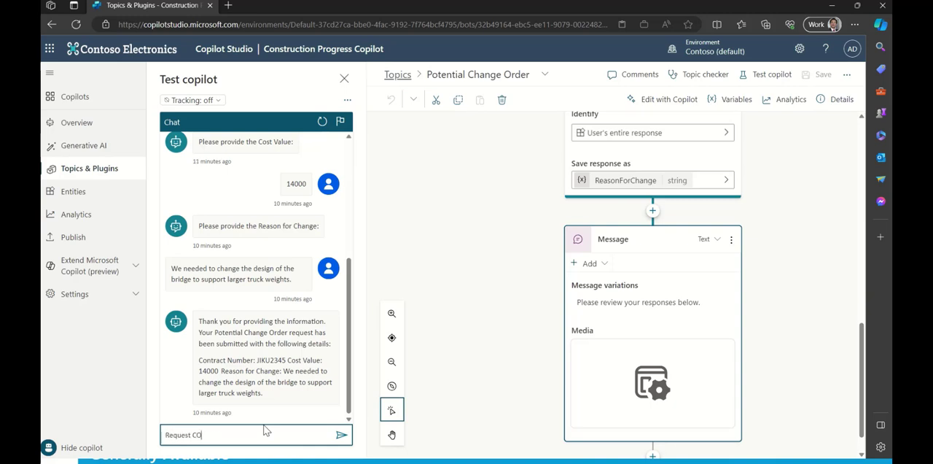
{"action": "left_click", "coordinate": [340, 434]}
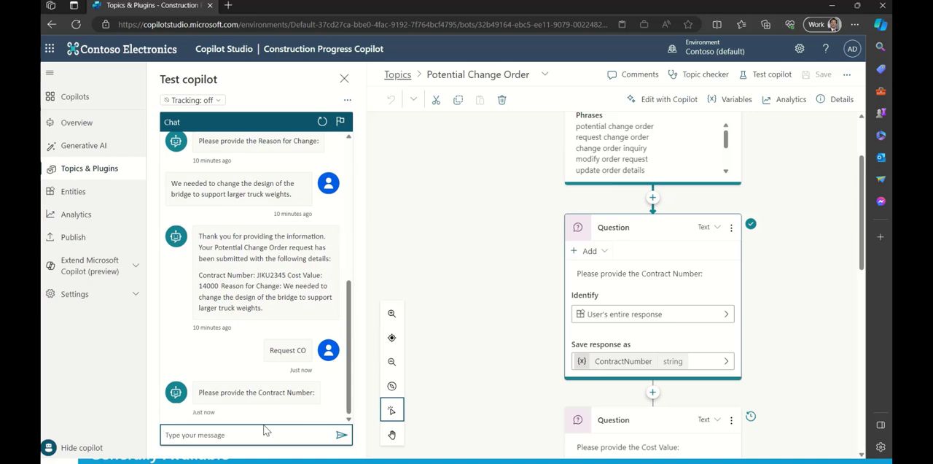
Step: Answer the prompts with contract JIKI2345, cost 2400, and 'We need fencing around zone 2'
{"action": "type", "text": "JIKI"}
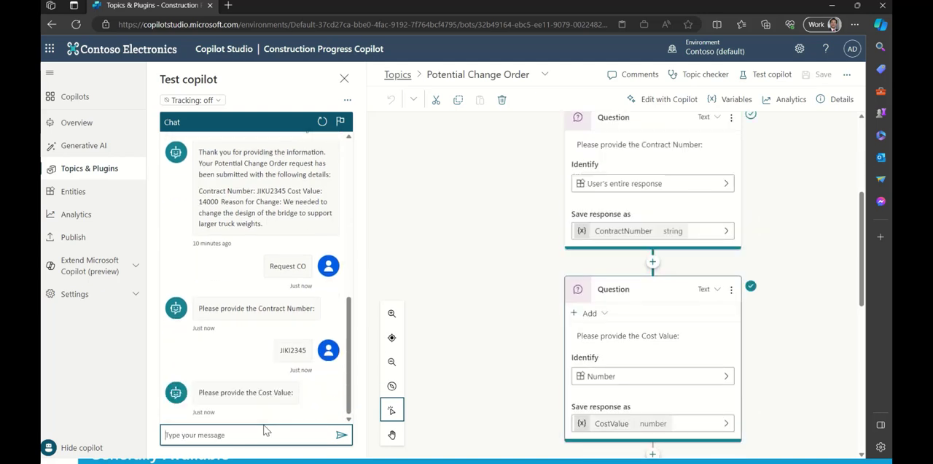
{"action": "type", "text": "2400"}
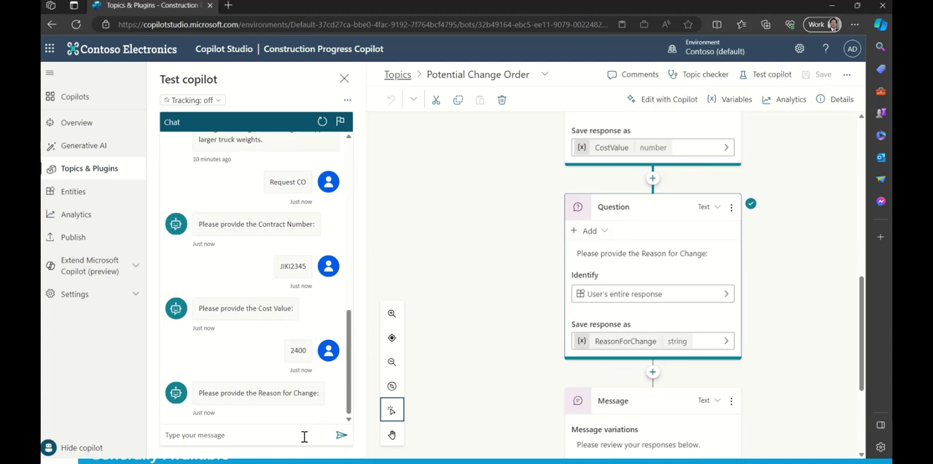
{"action": "type", "text": "We need to replace the"}
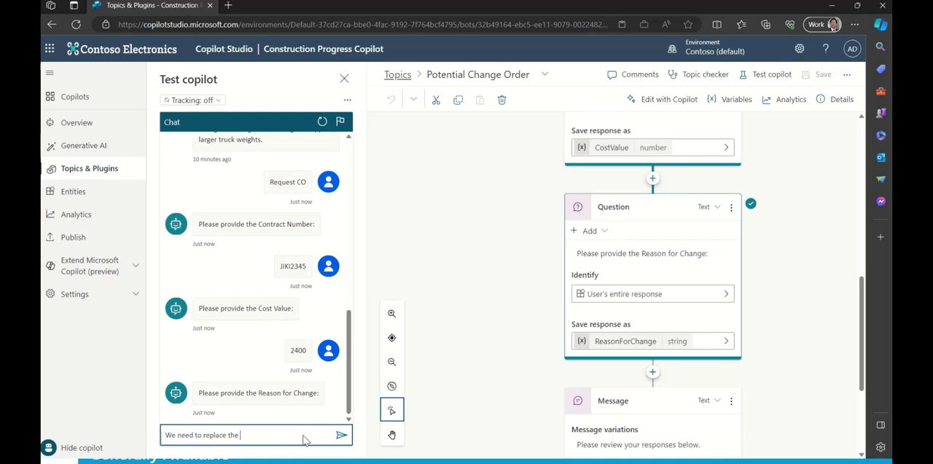
{"action": "type", "text": "fencing"}
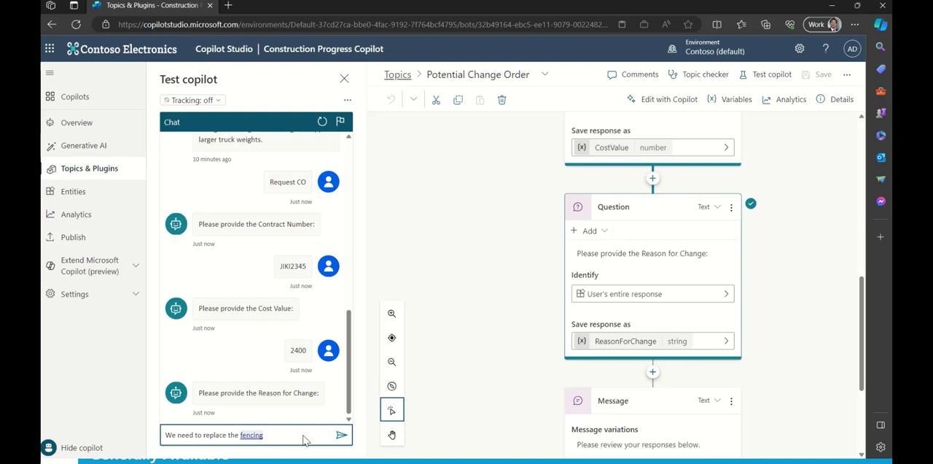
{"action": "type", "text": "around zone 2 due to the storm last week"}
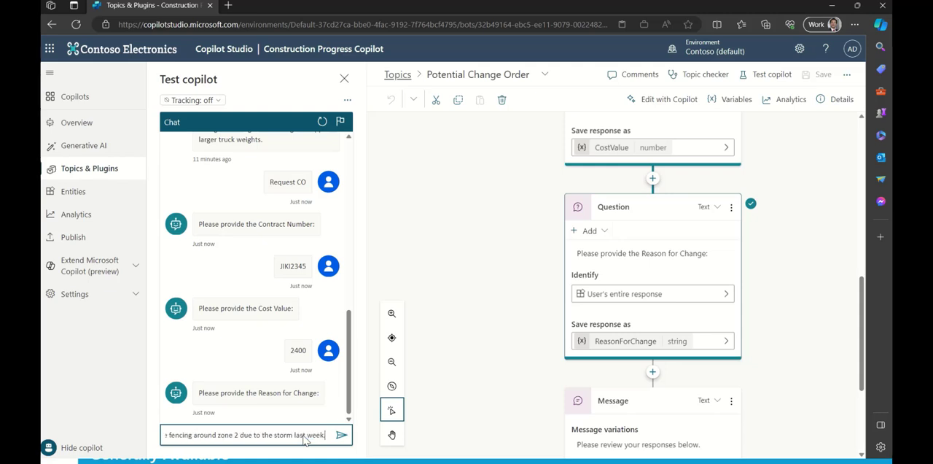
{"action": "left_click", "coordinate": [341, 435]}
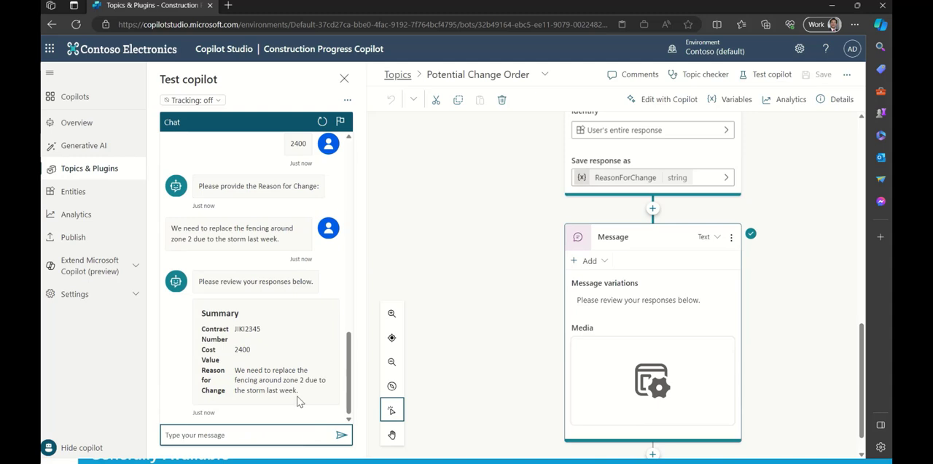
{"action": "mouse_move", "coordinate": [242, 330]}
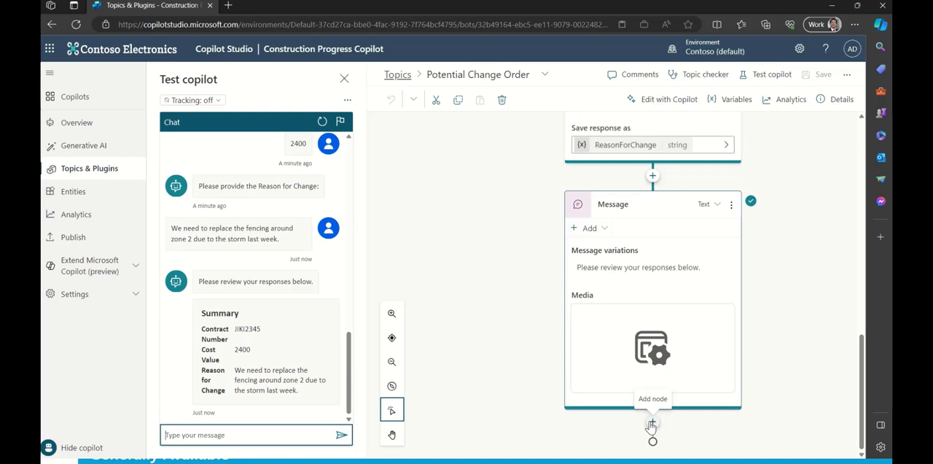
{"action": "mouse_move", "coordinate": [634, 278]}
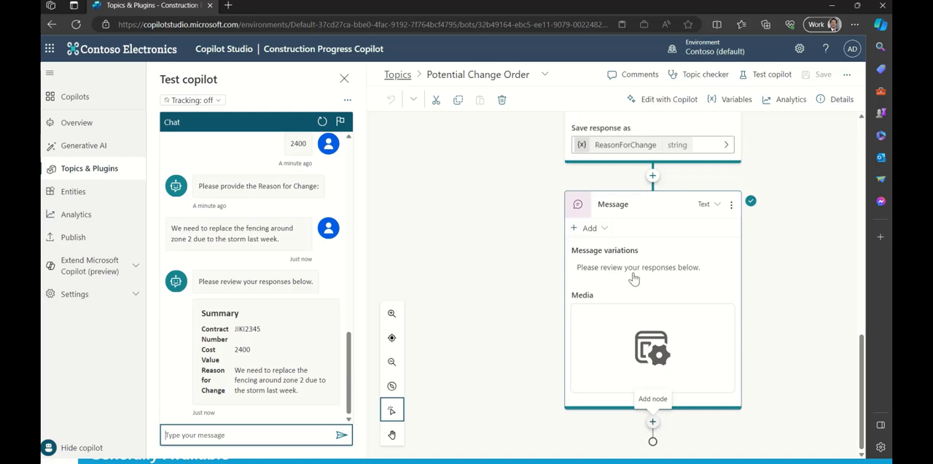